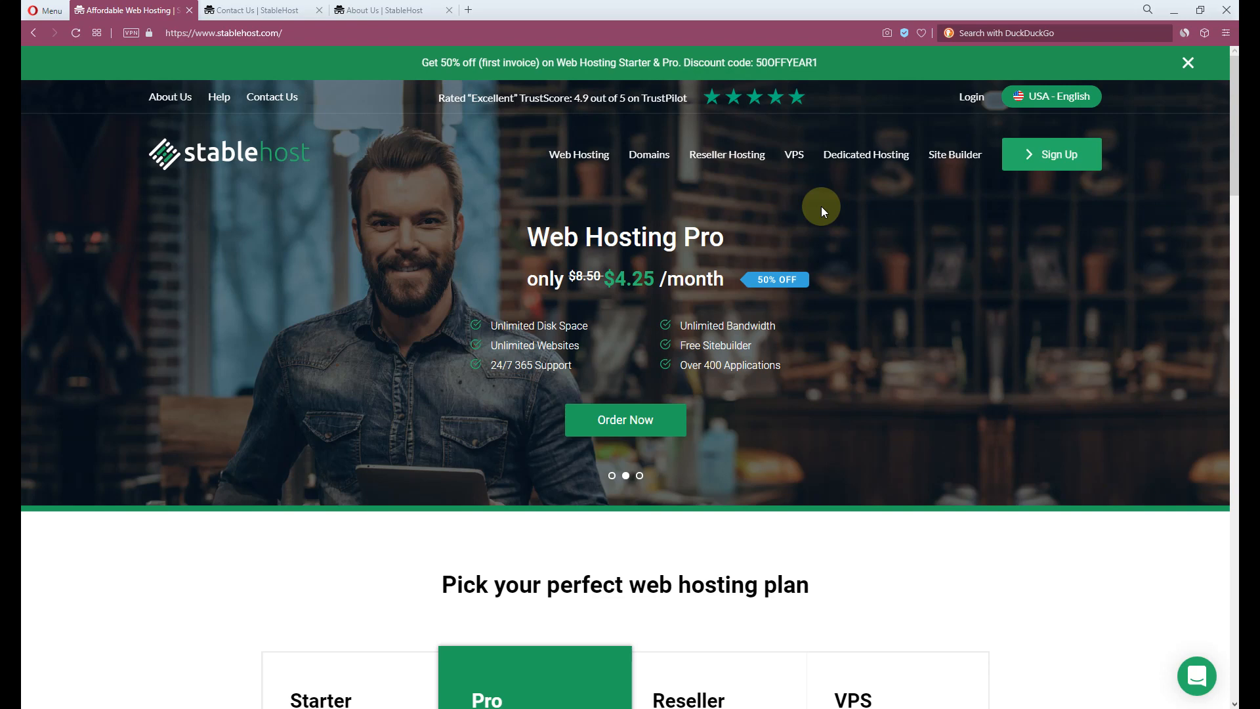
mouse_move(832, 426)
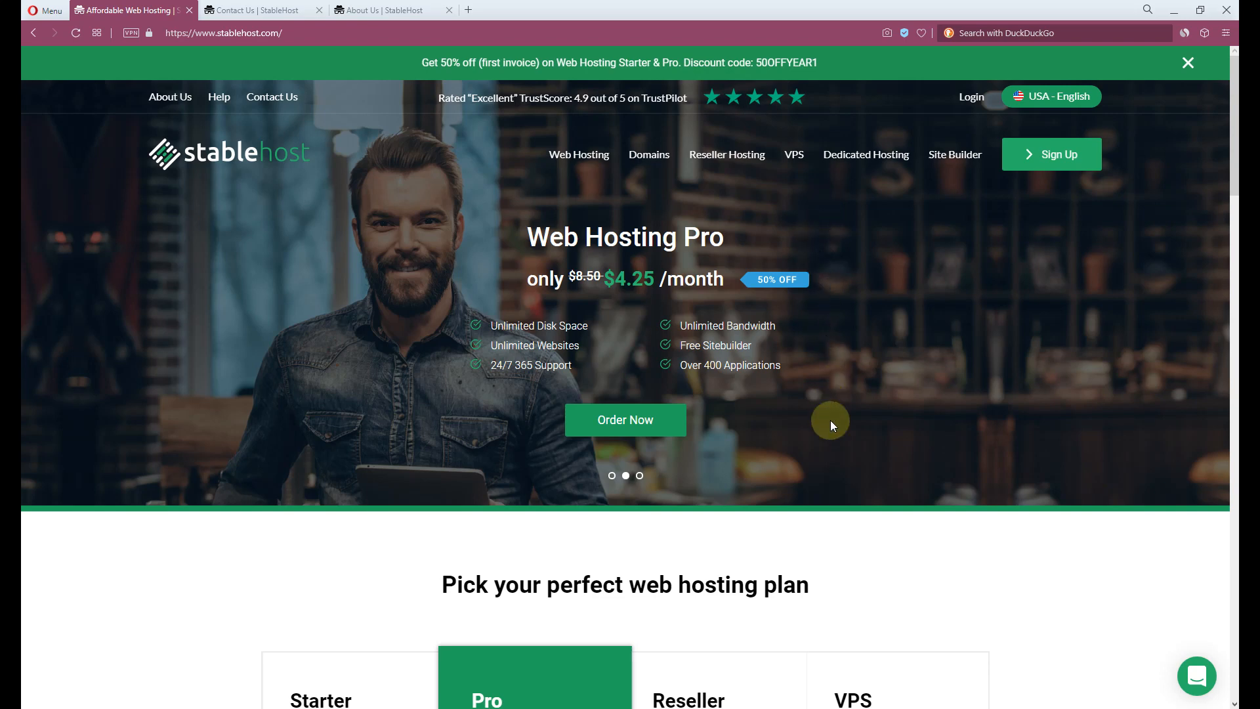
mouse_move(799, 393)
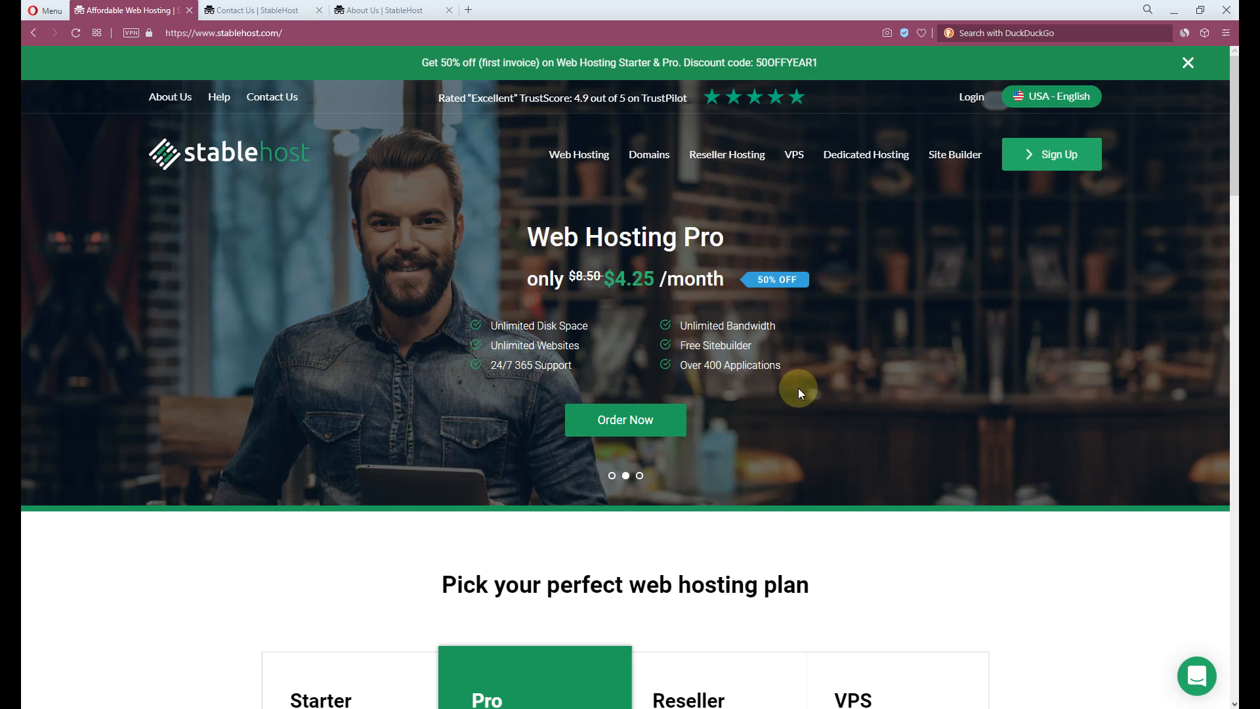
Compare the About Us and Contact Us pages, noting founding year 2009, and open the team photo separately
left_click(391, 10)
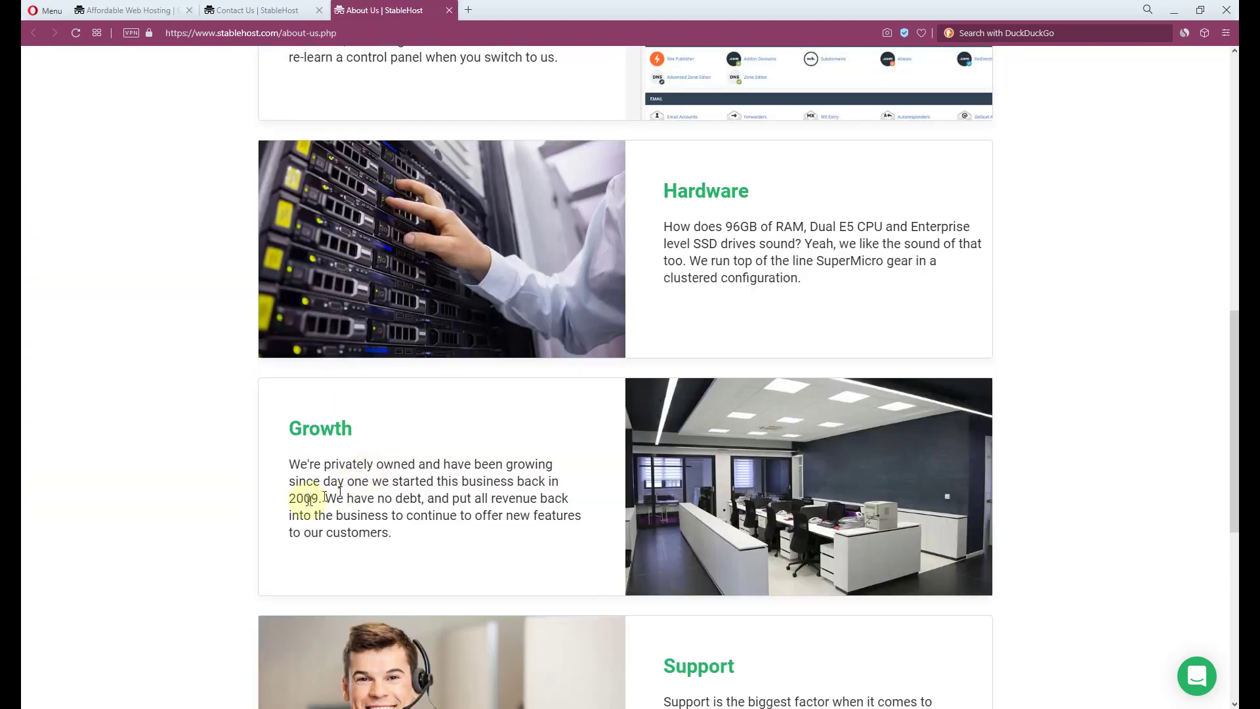
double_click(303, 499)
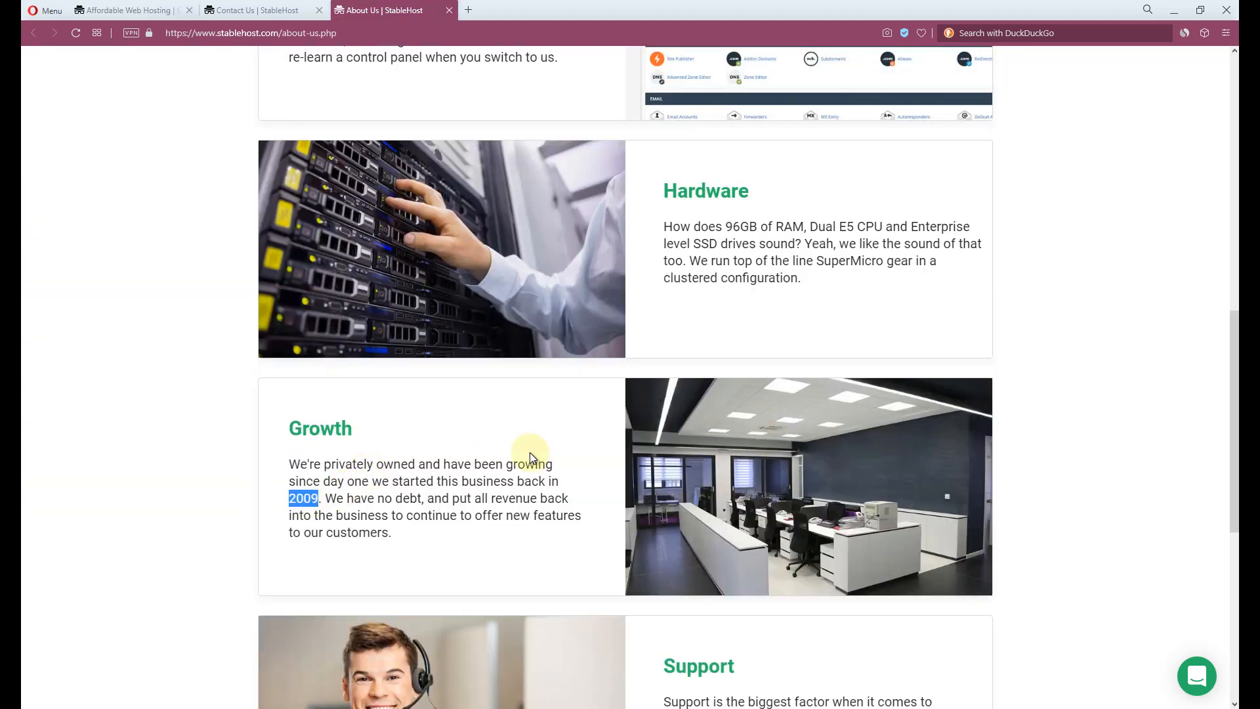
left_click(256, 10)
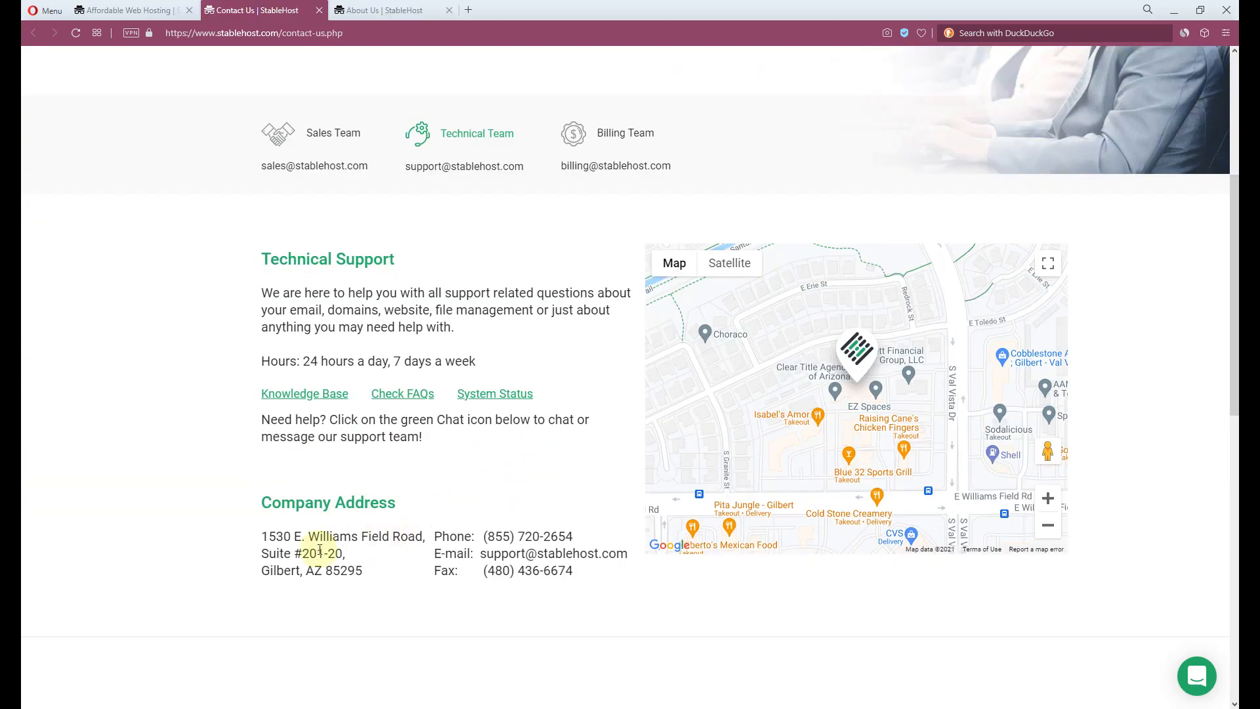
left_click(389, 10)
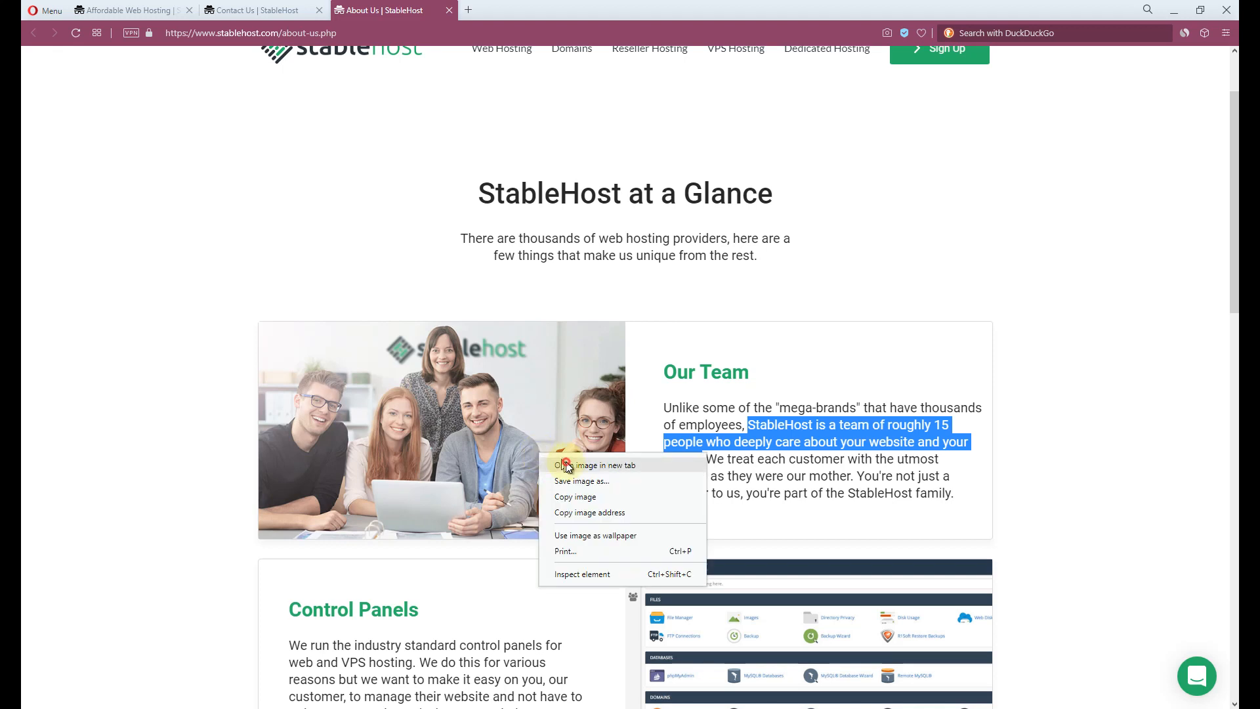
left_click(583, 465)
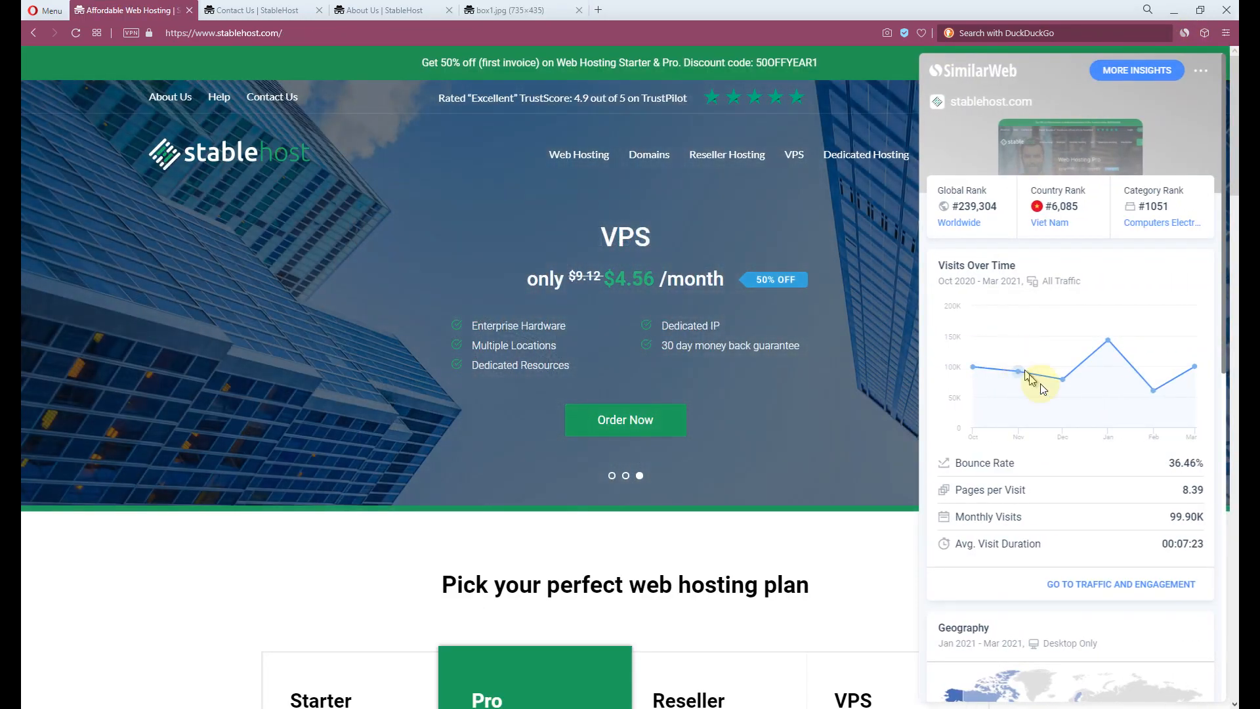
mouse_move(1109, 348)
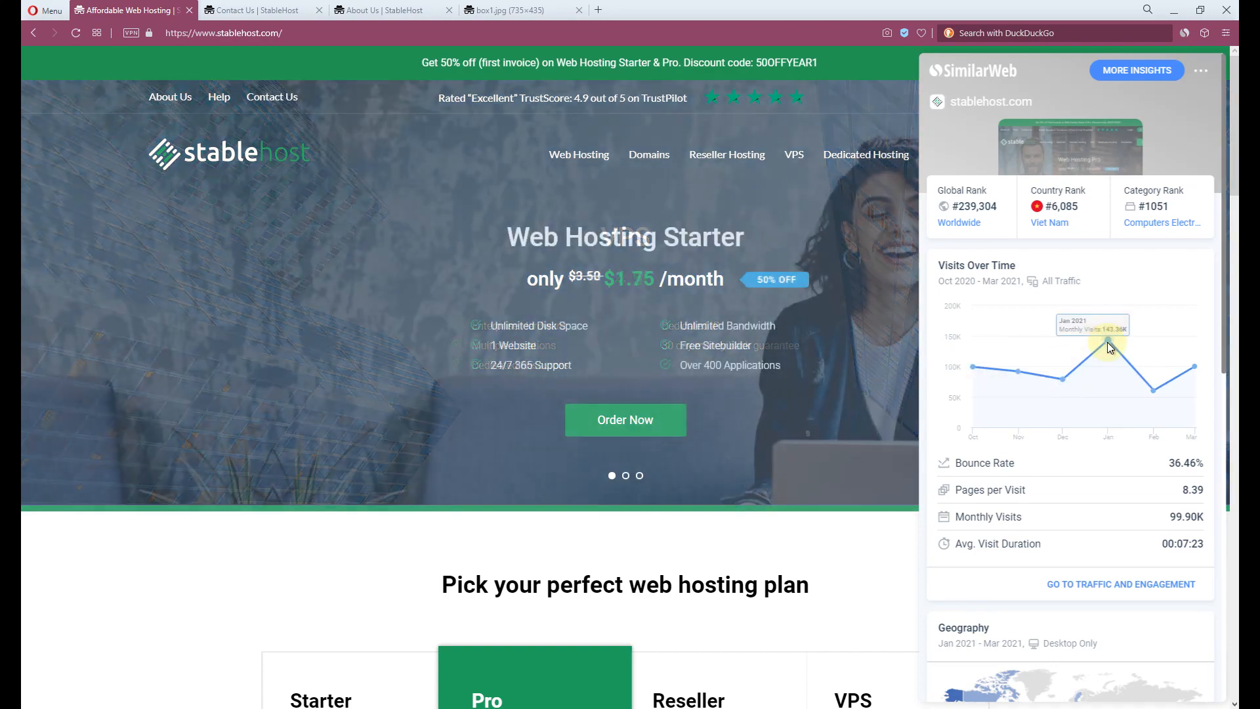
Scroll the SimilarWeb overview of stablehost.com's ranks and visits, peaking January 2021
scroll("down", 3)
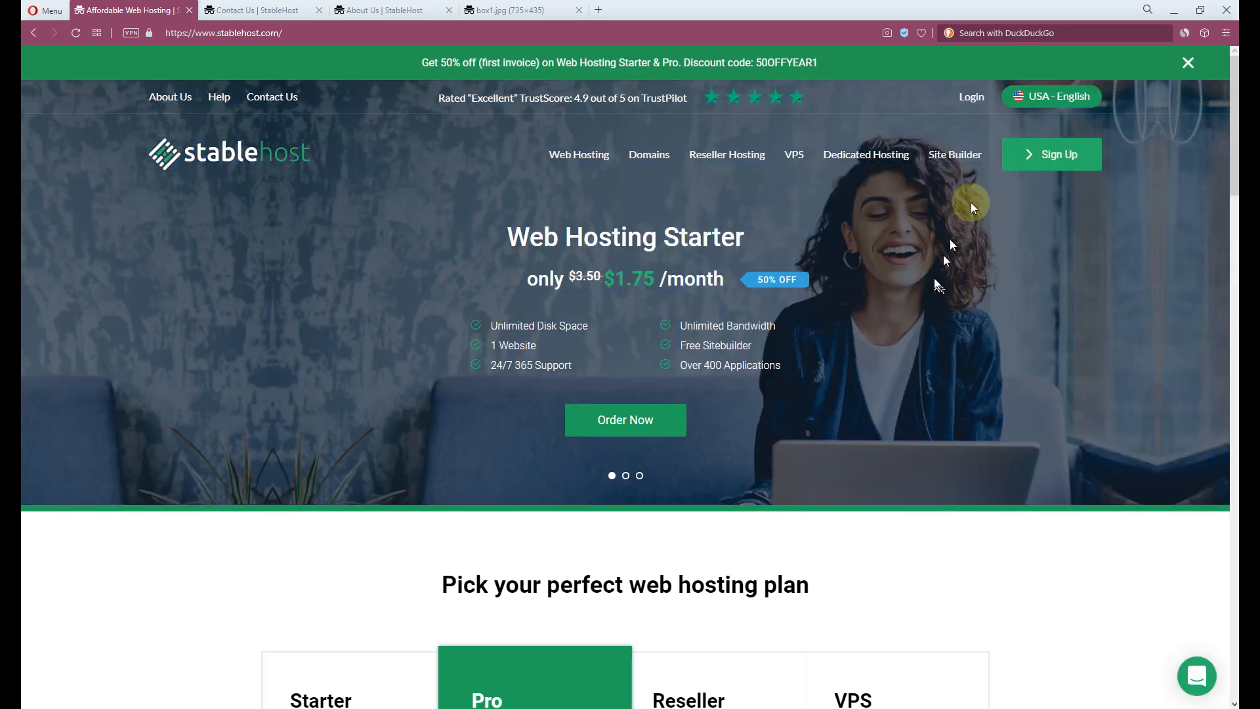
Browse the country and language list and try the German site version
left_click(1052, 96)
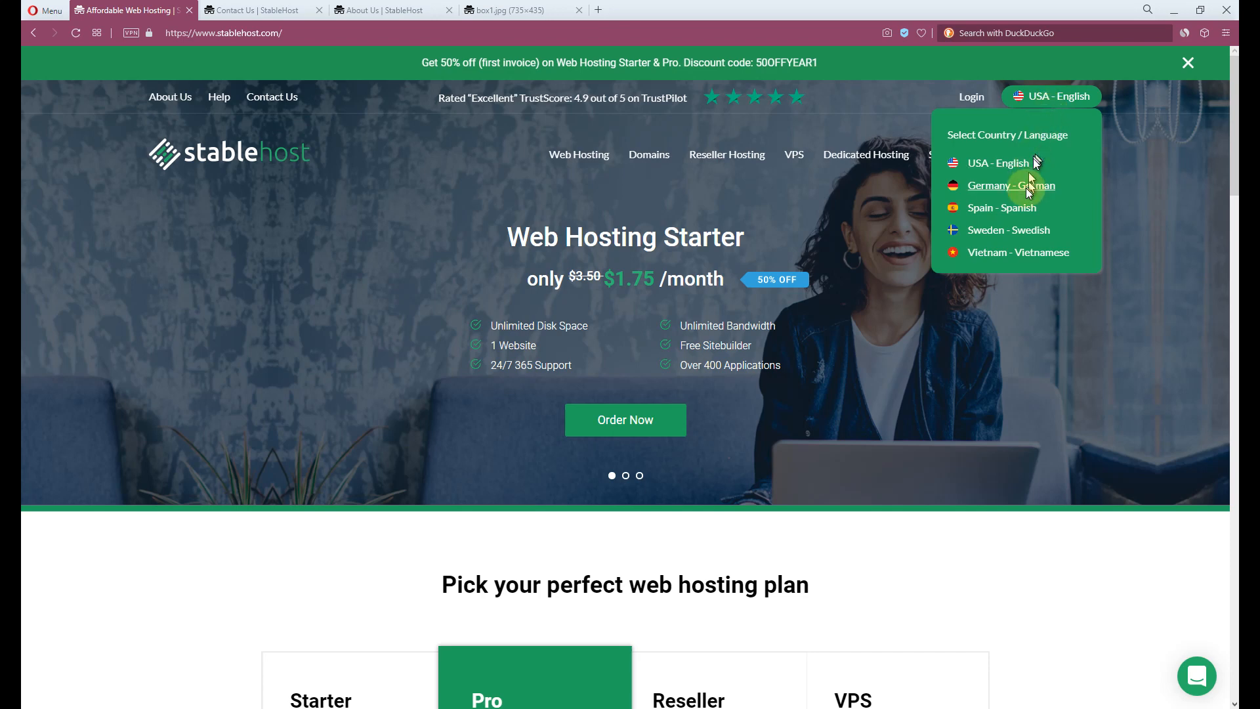
left_click(1019, 252)
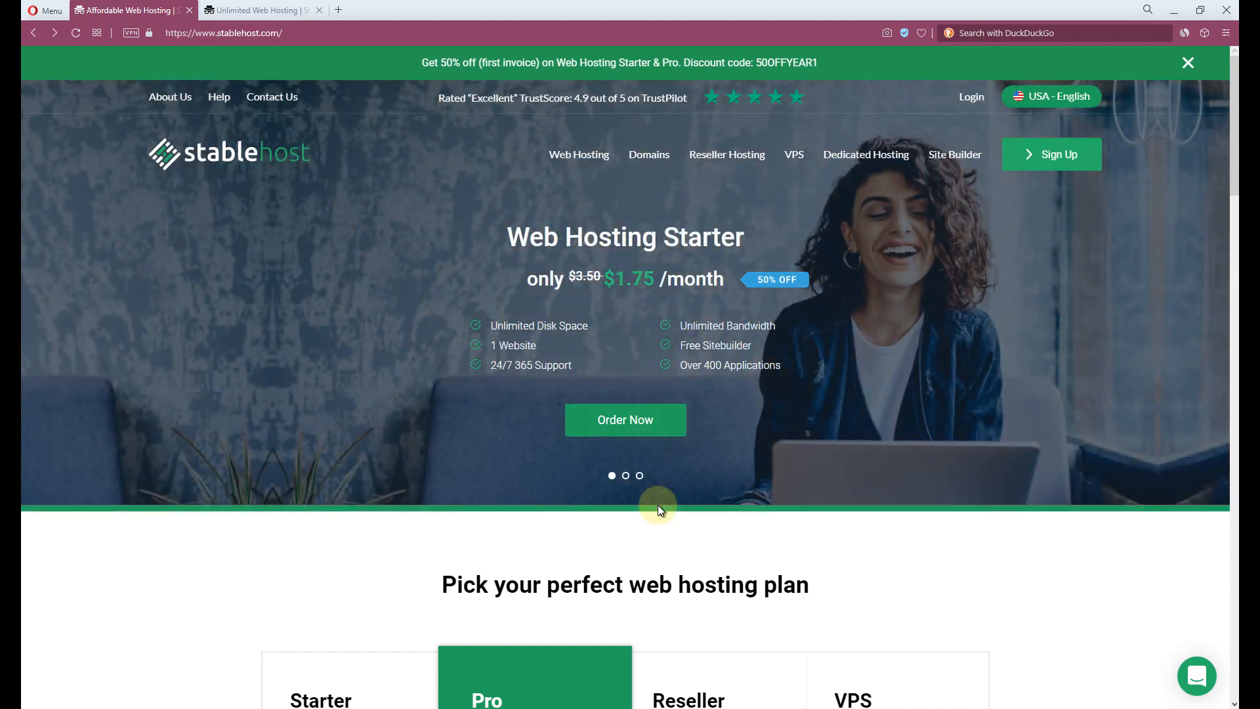
scroll("down", 3)
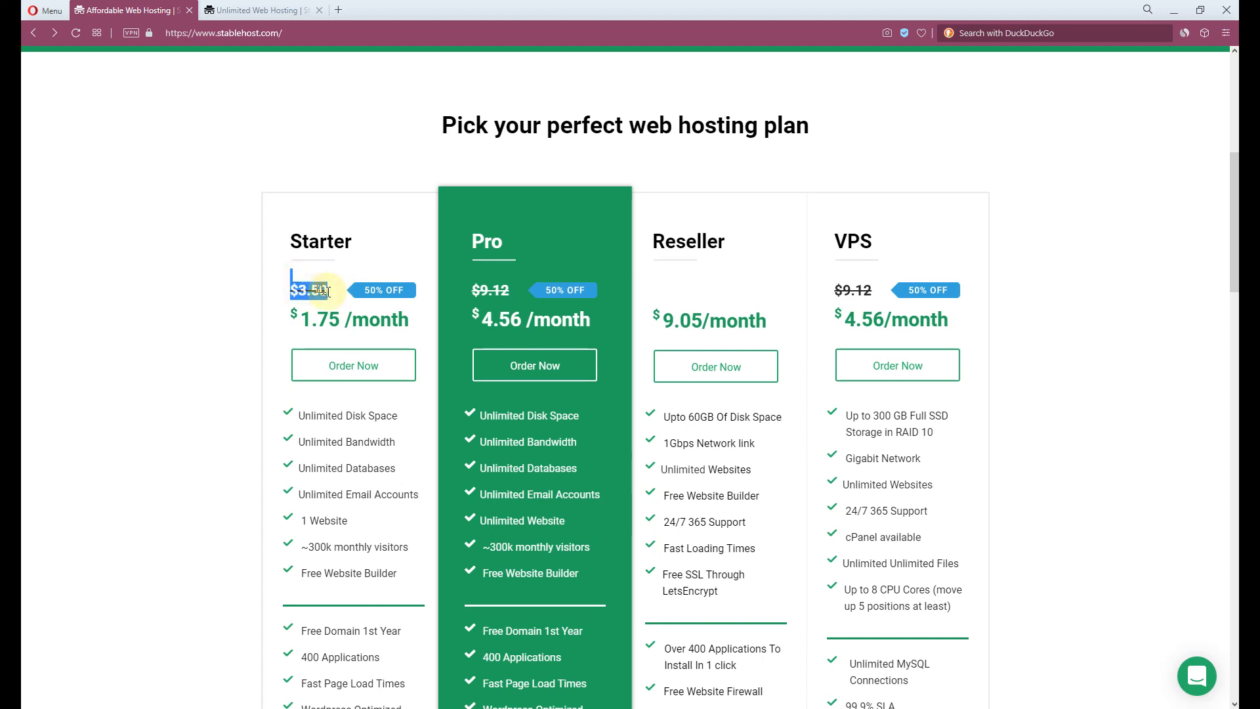
scroll("down", 3)
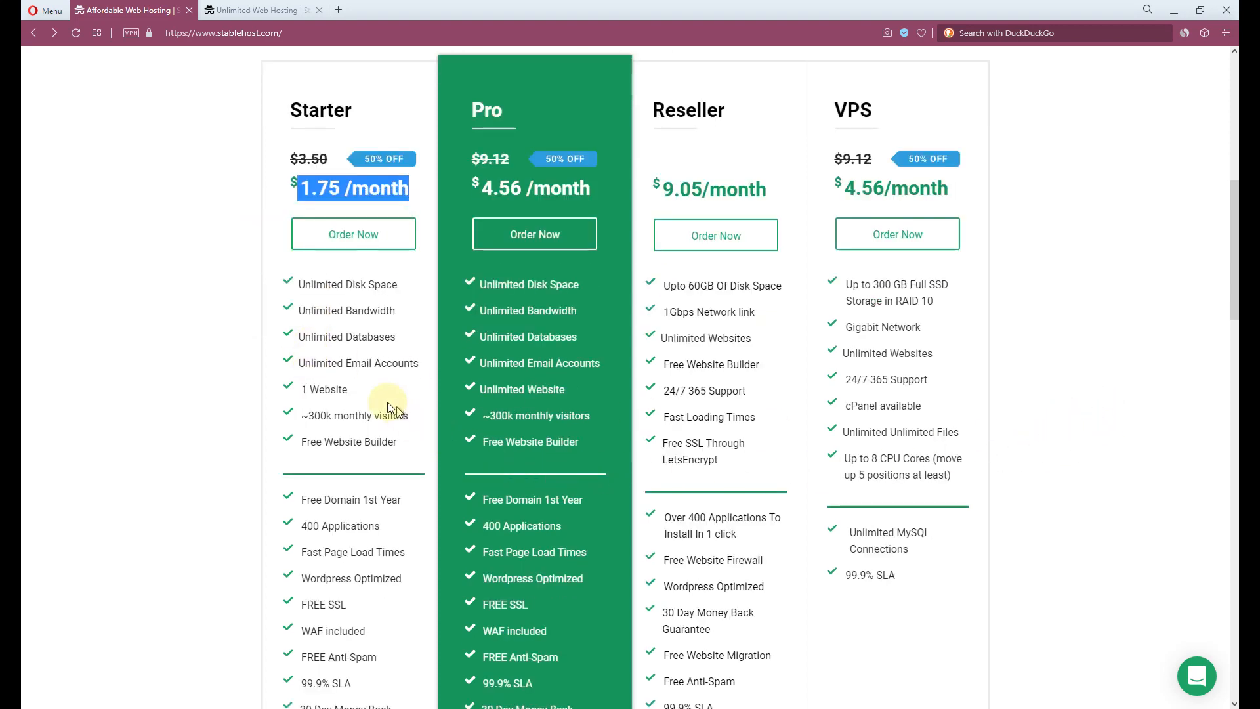
mouse_move(354, 387)
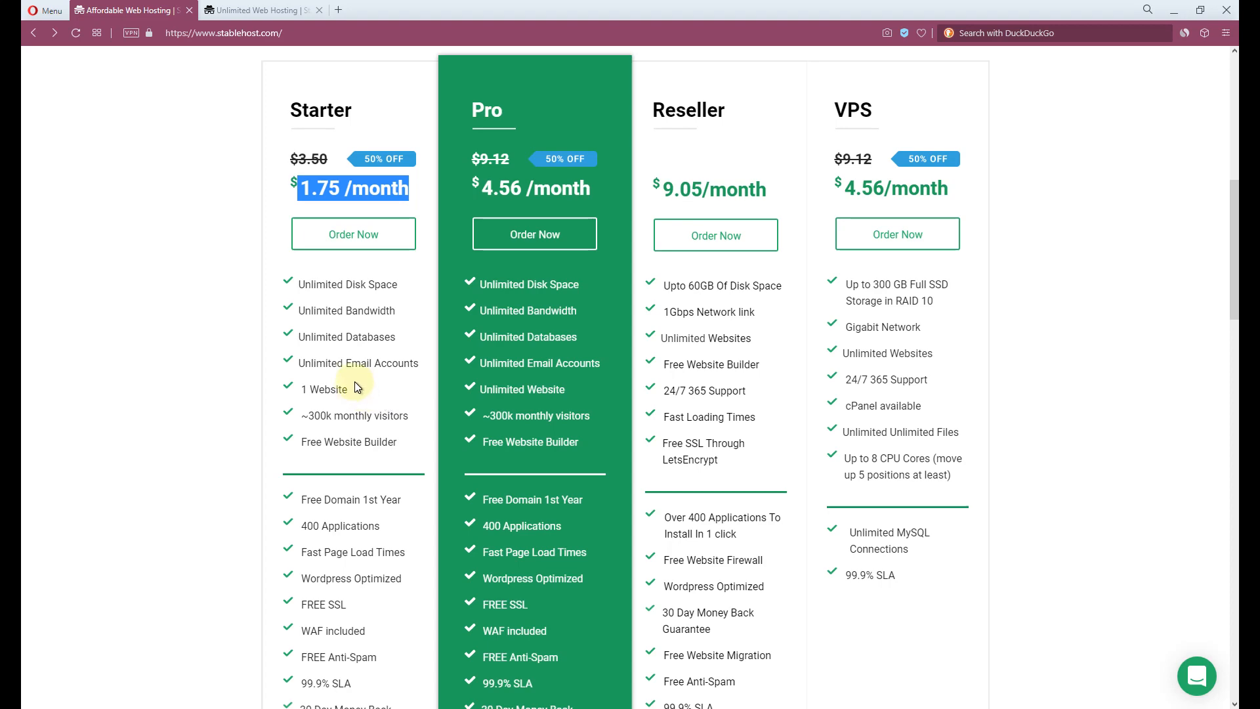
scroll("down", 3)
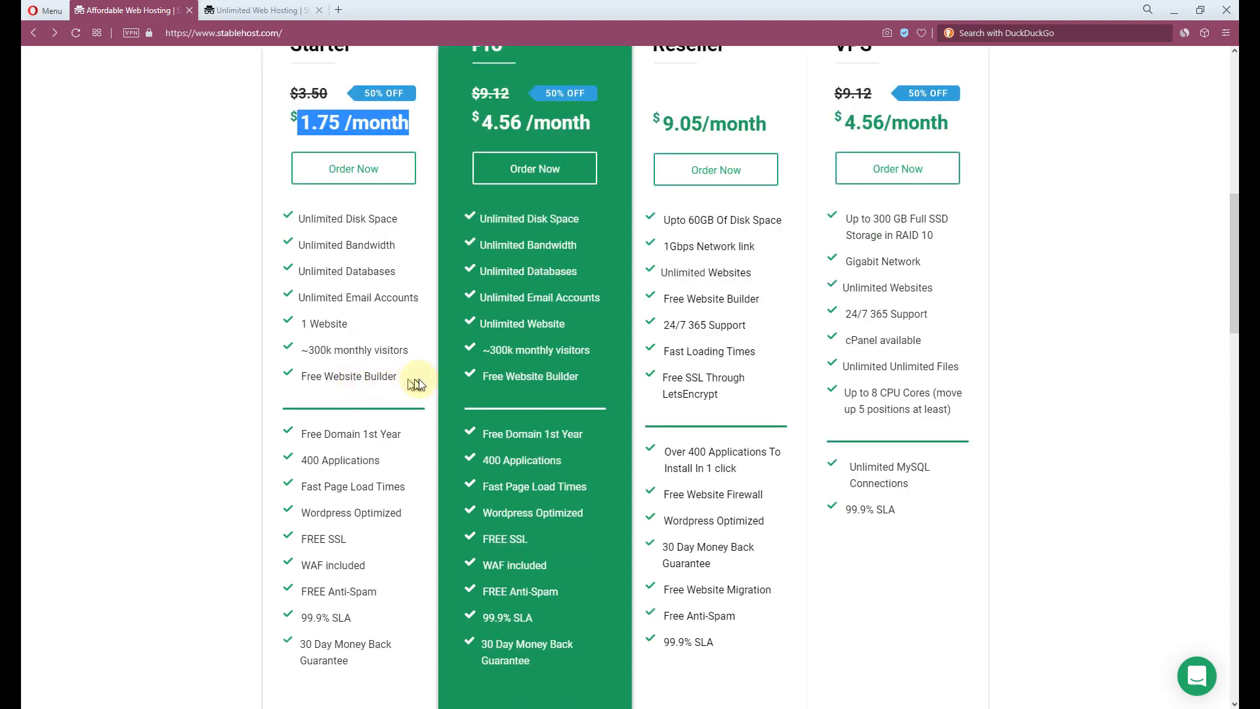
left_click(354, 168)
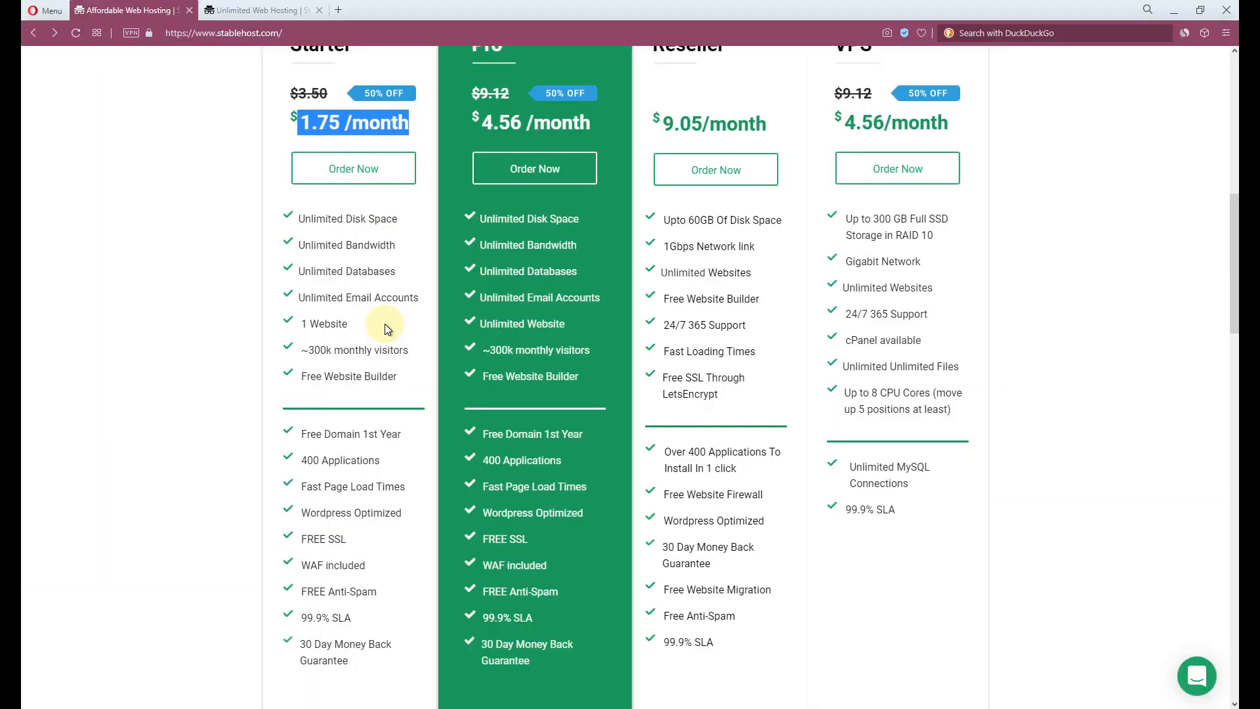
mouse_move(1053, 348)
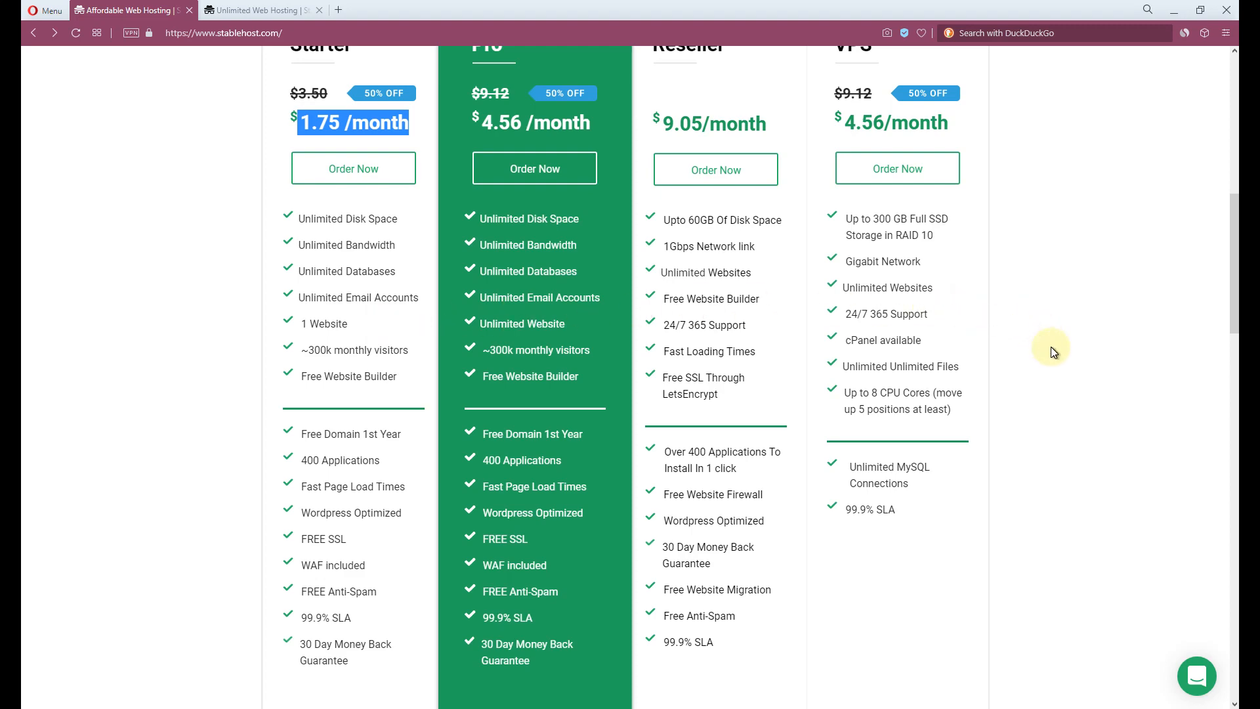
scroll("up", 3)
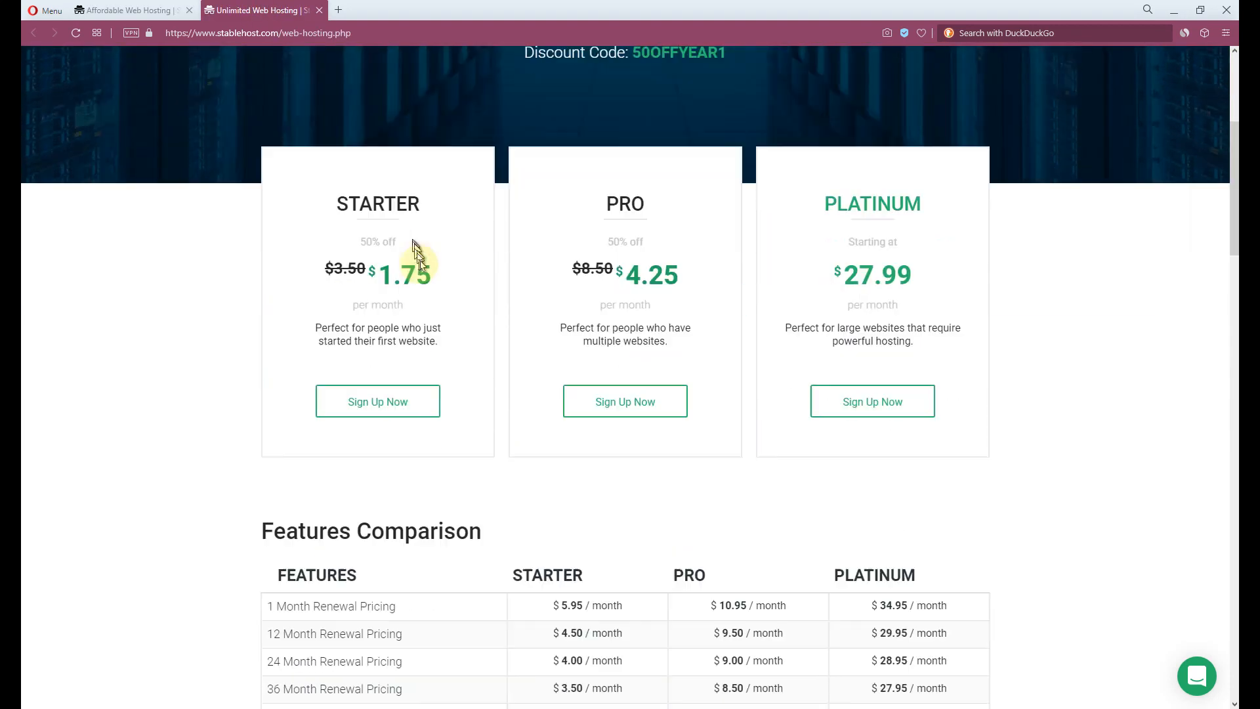
Compare plan features, highlighting Platinum's $27.99 price and Starter's one-website limit
scroll("down", 3)
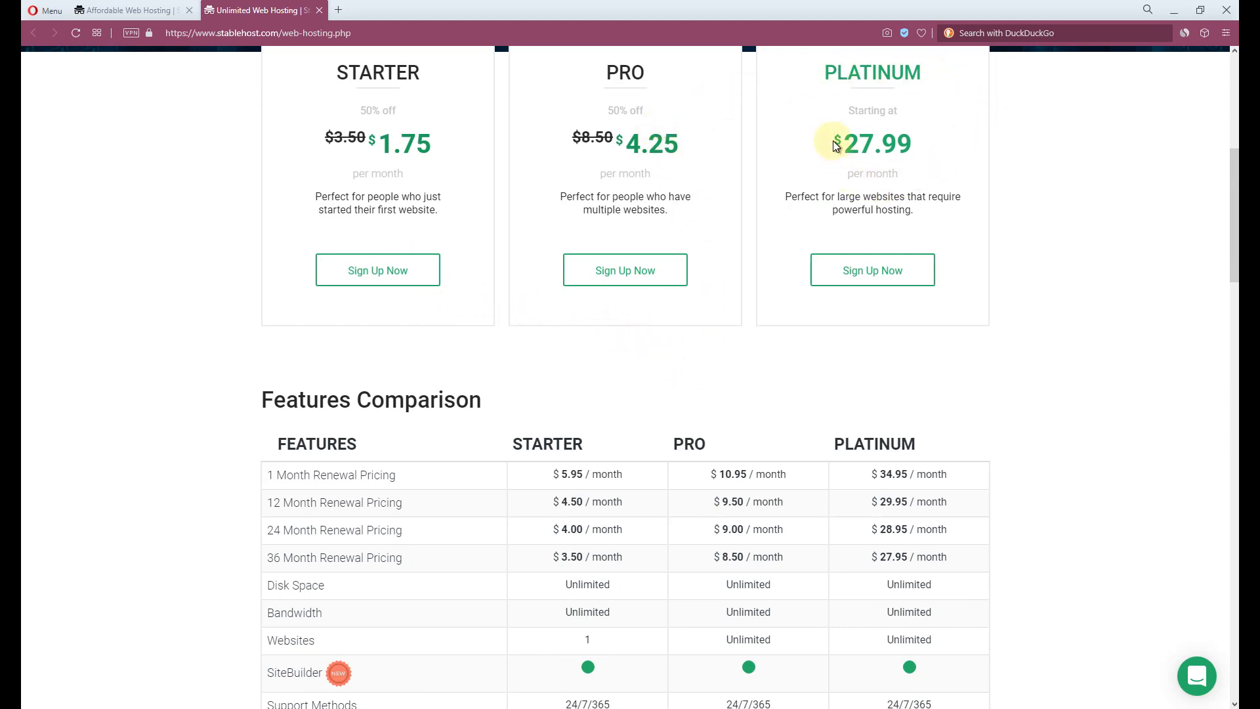
double_click(877, 143)
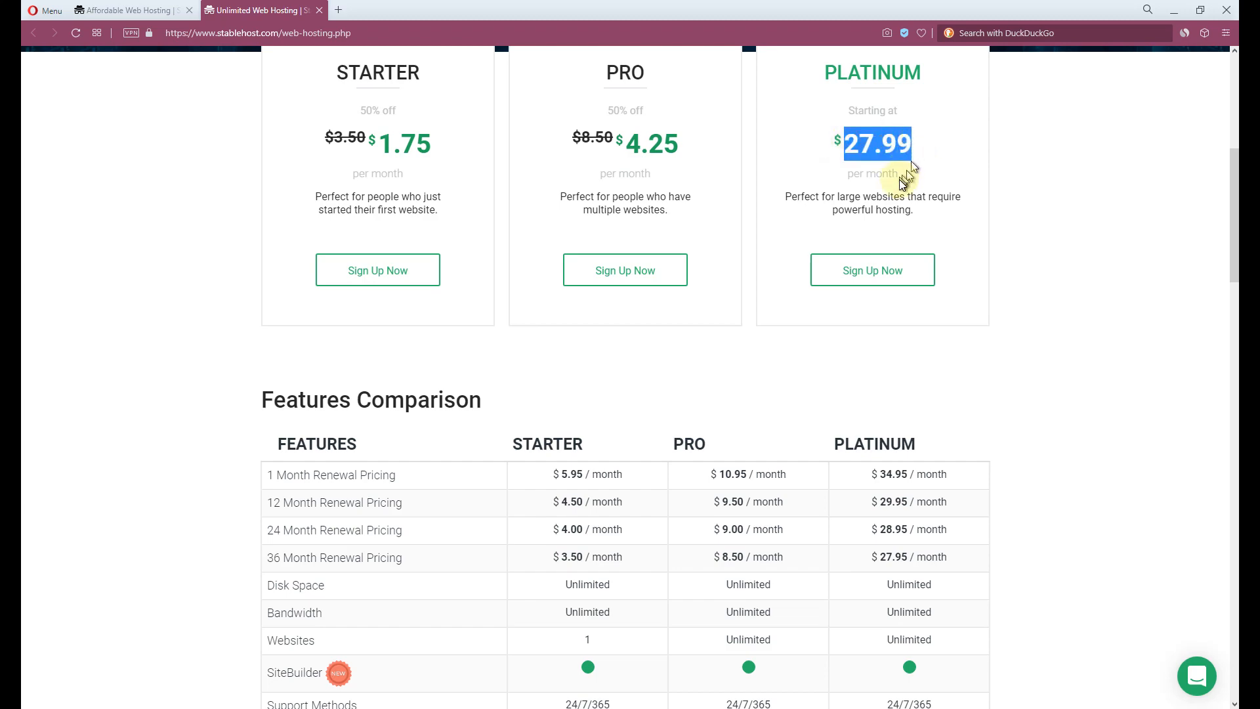
mouse_move(775, 255)
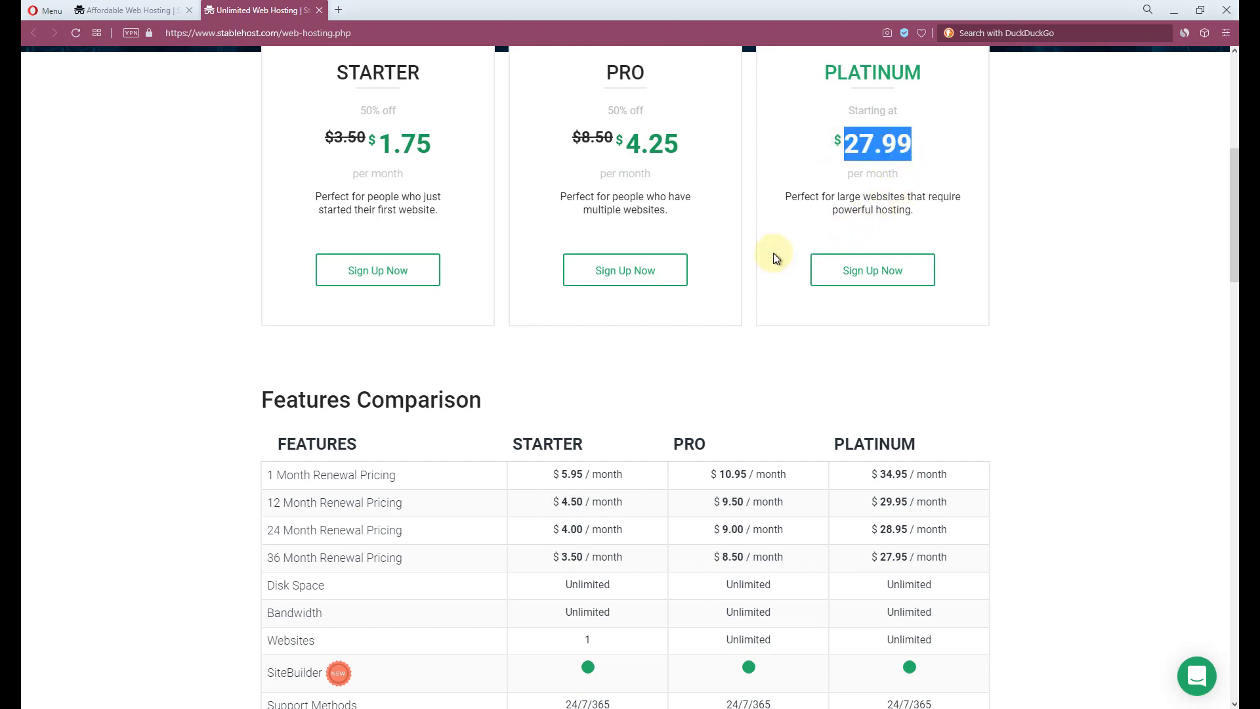
scroll("down", 3)
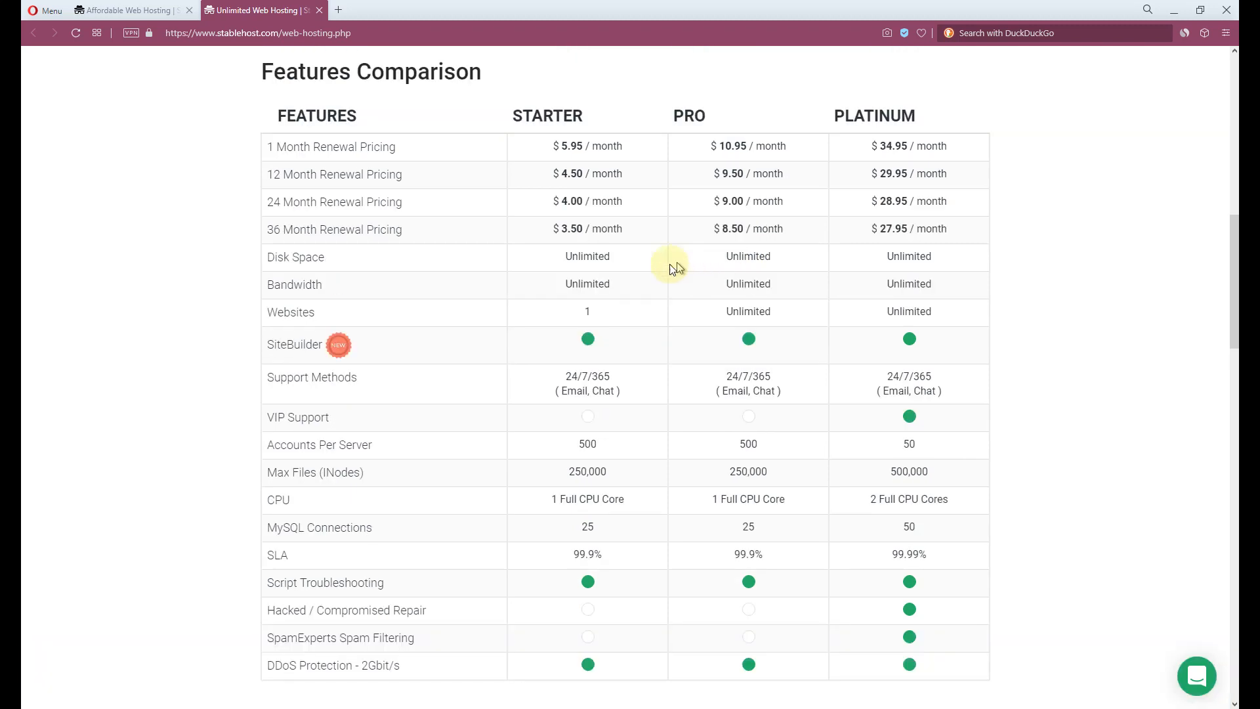
double_click(291, 312)
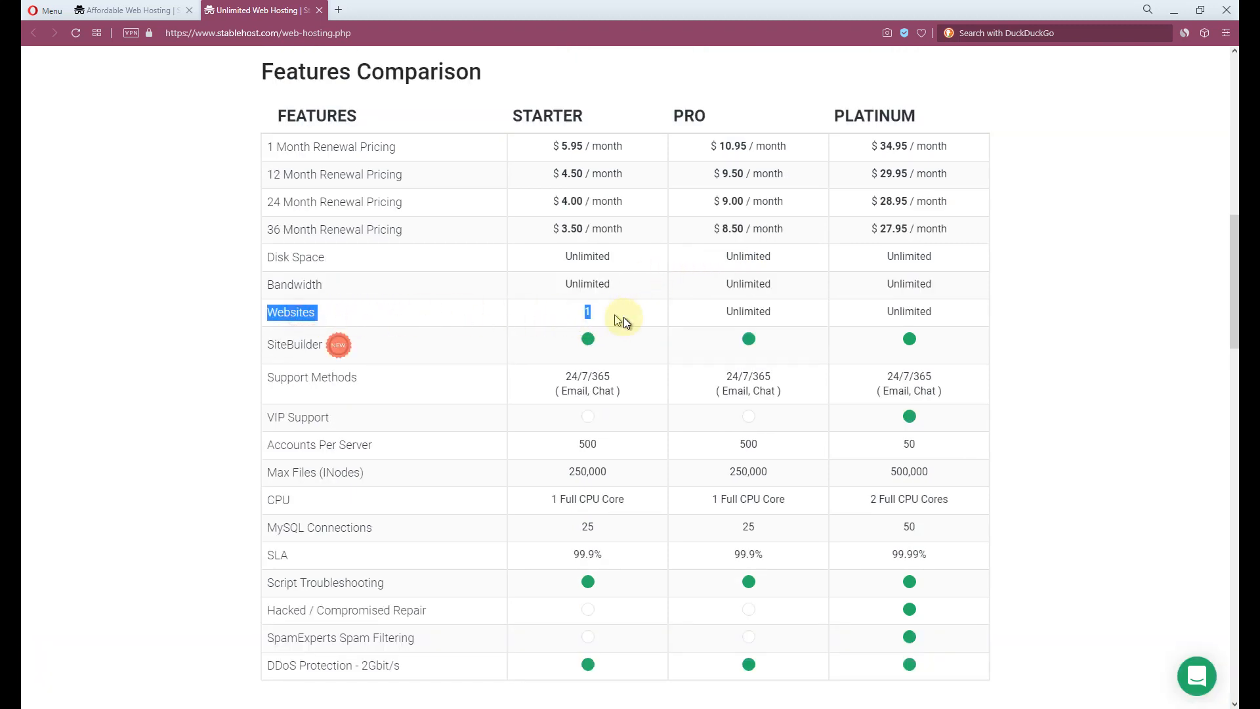
mouse_move(620, 314)
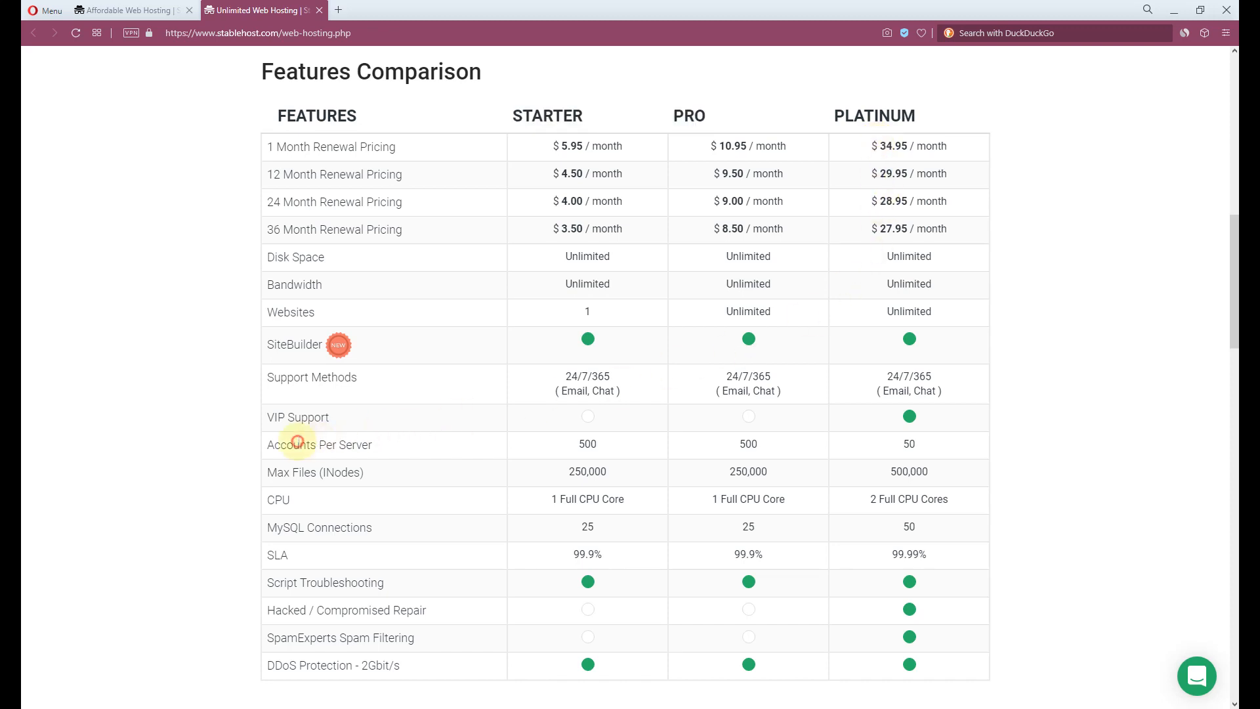
left_click_drag(289, 444, 770, 444)
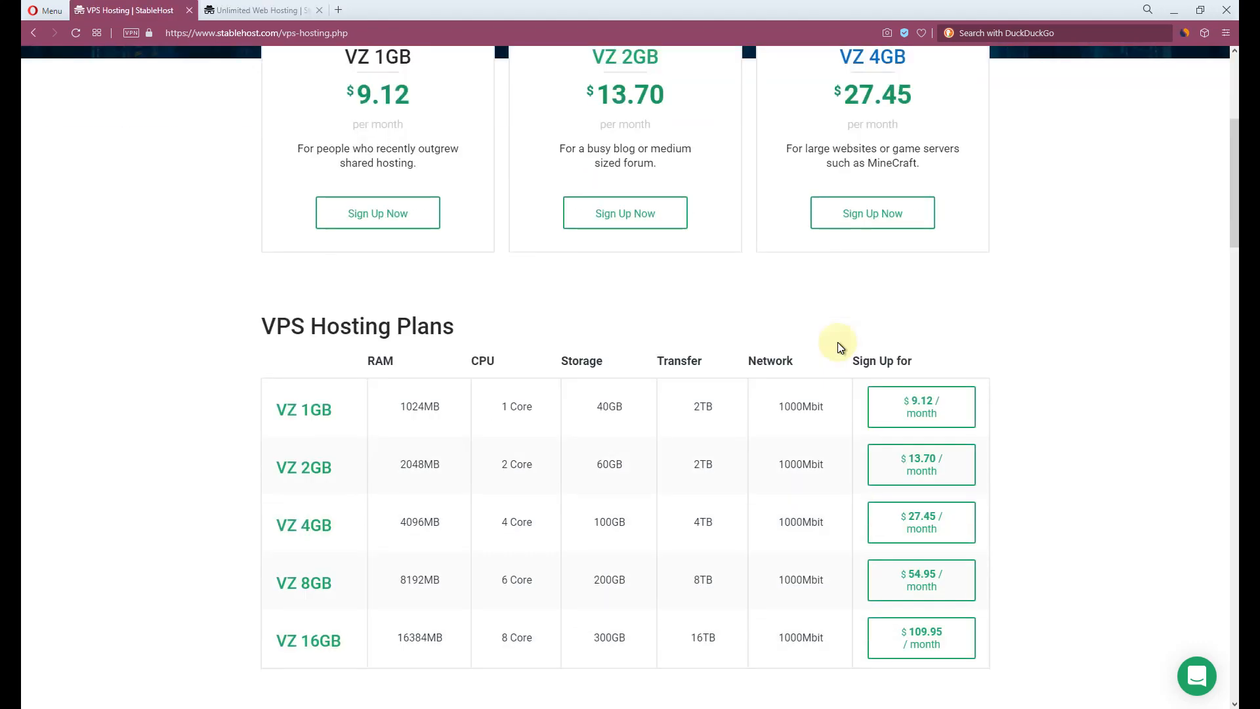
Scroll through VPS plan specs and Clustered Hosting details, ending on the Cloudflare homepage
scroll("down", 3)
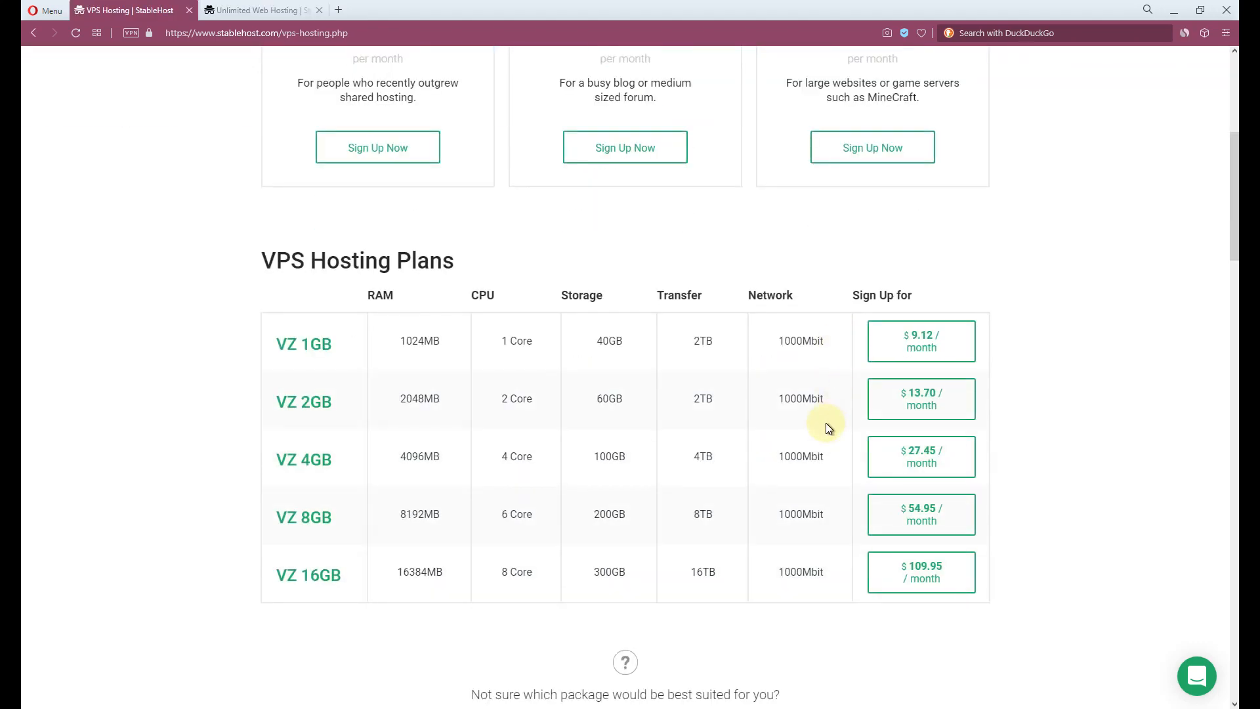
mouse_move(820, 426)
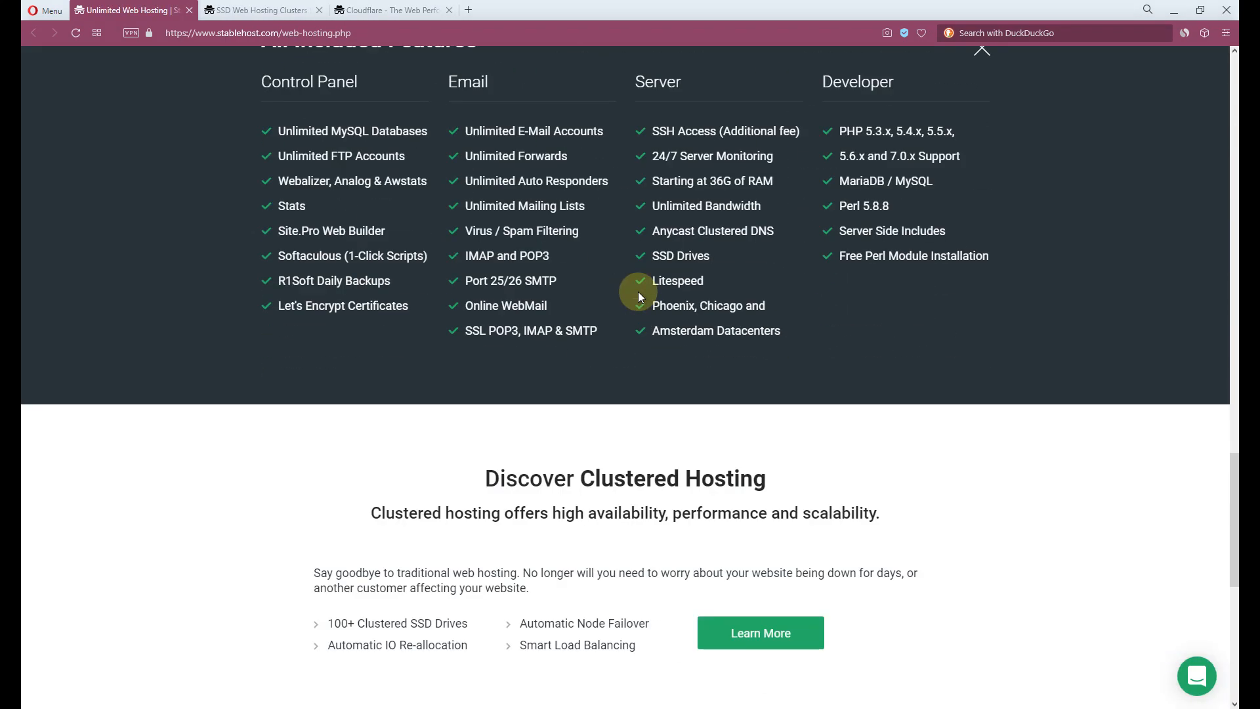
scroll("down", 3)
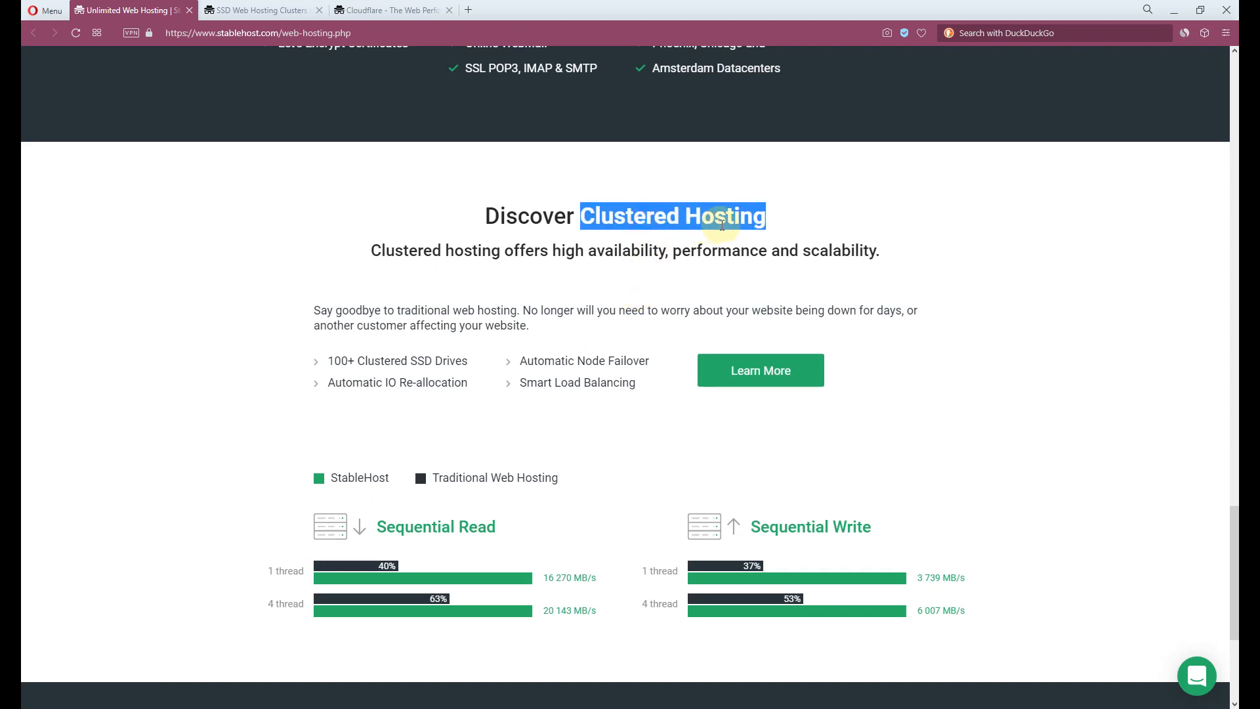
left_click(389, 9)
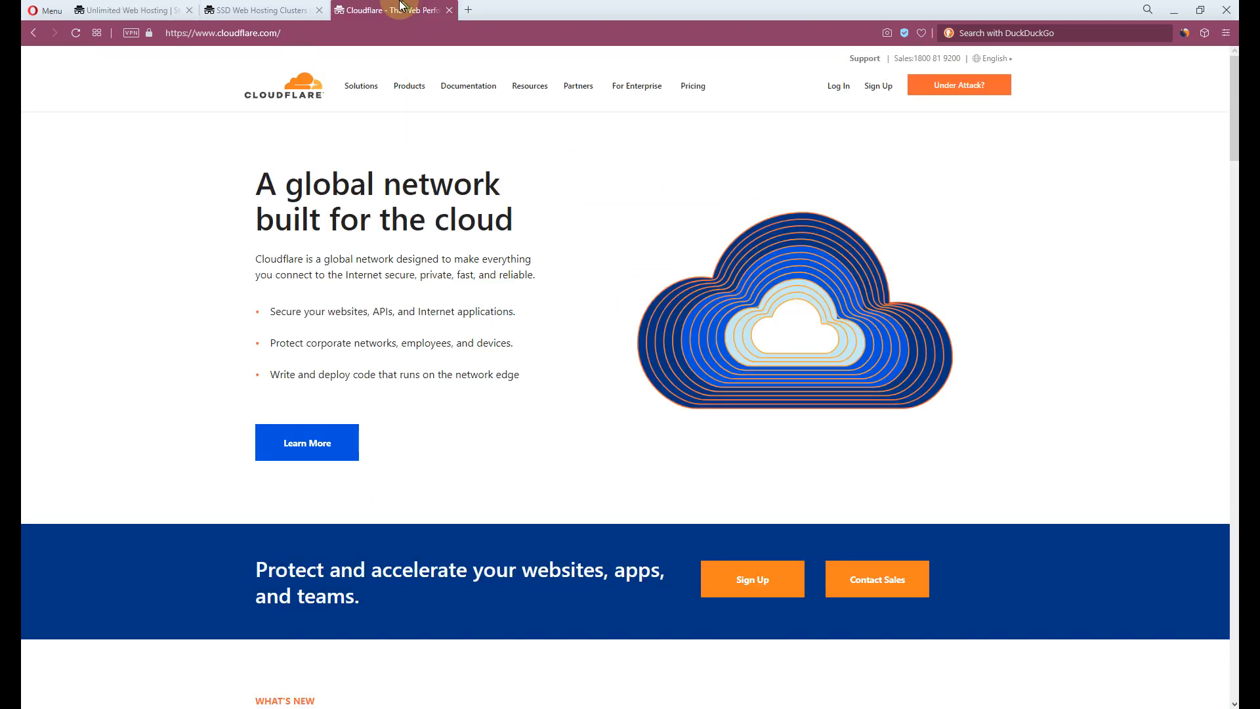
Go to the High Availability Clustered Hosting page and scroll to Automatic Failover
left_click(257, 10)
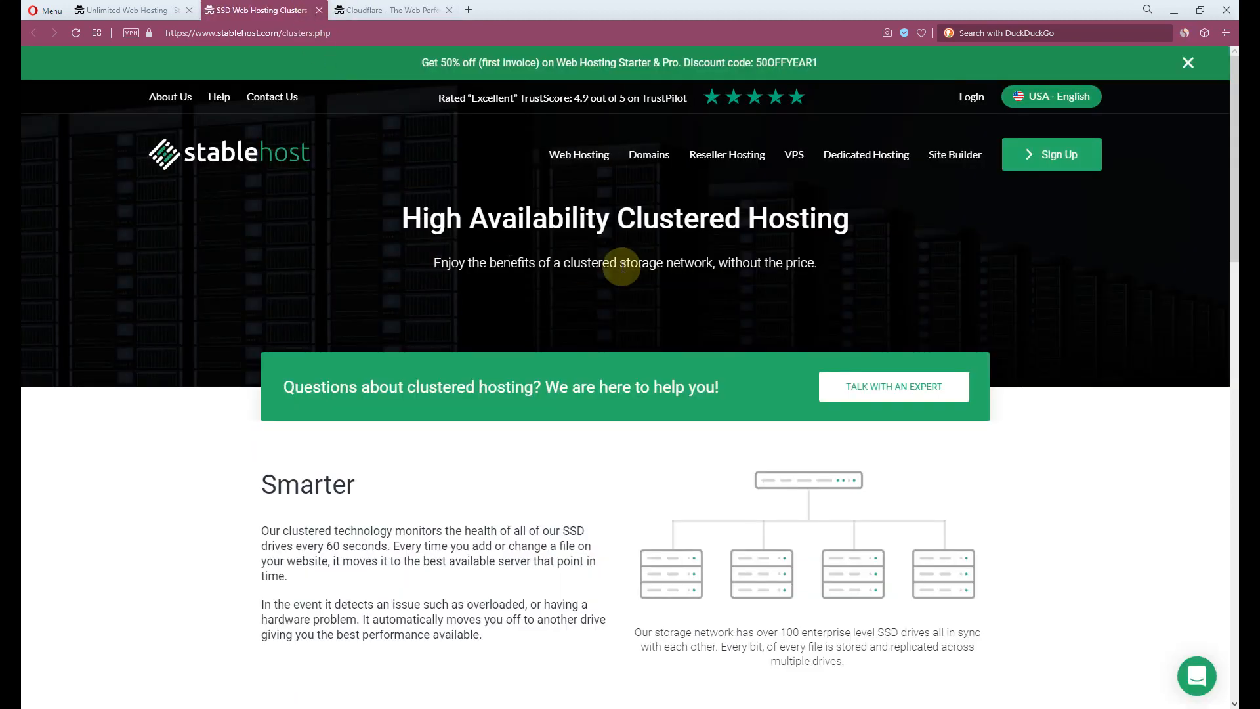
mouse_move(698, 325)
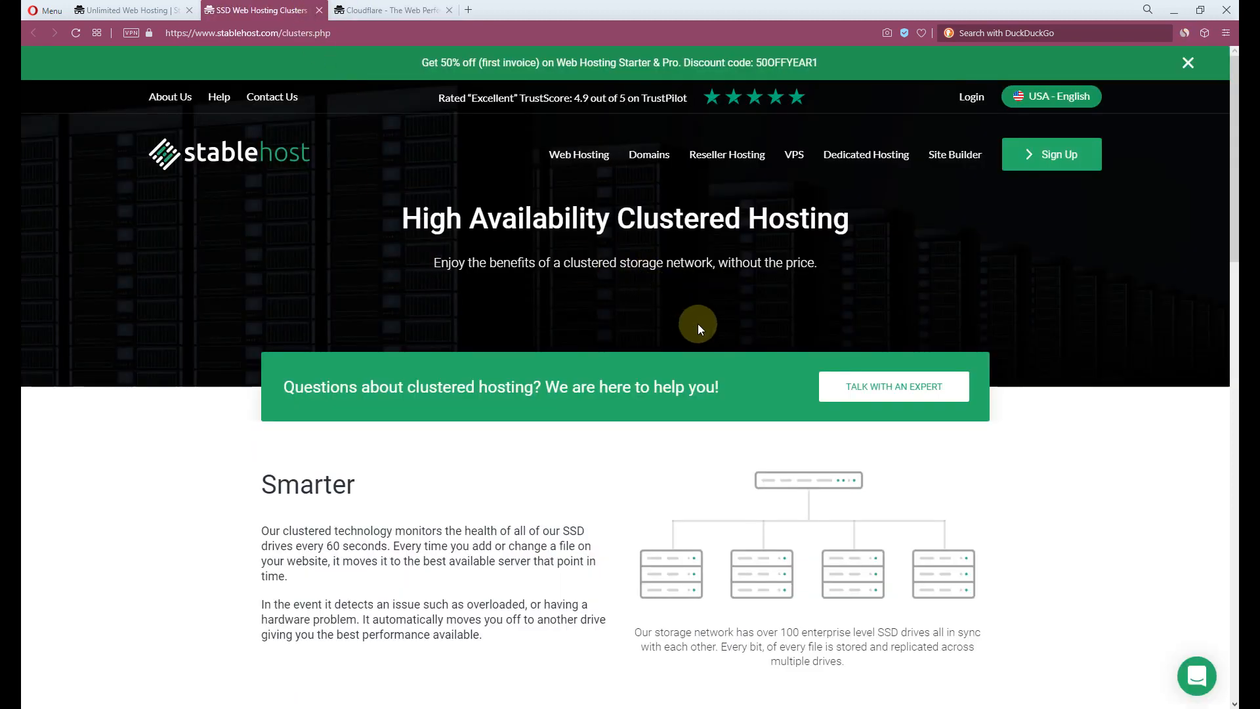
scroll("down", 3)
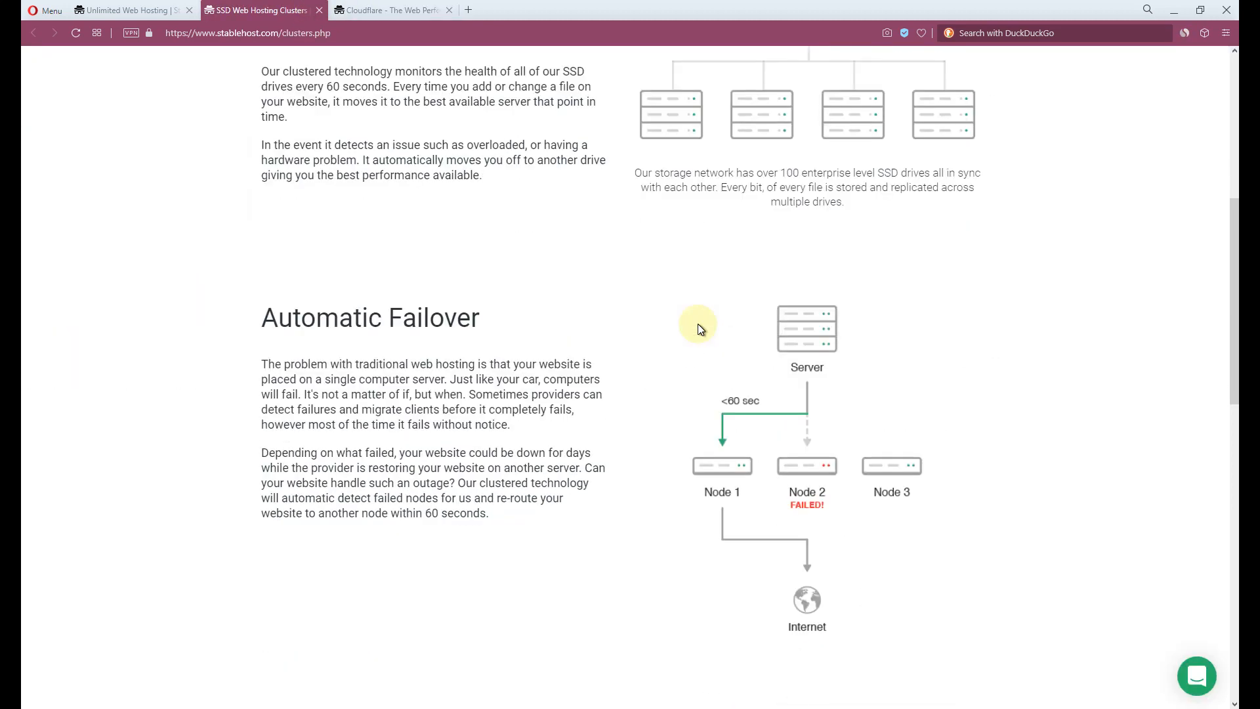
scroll("down", 3)
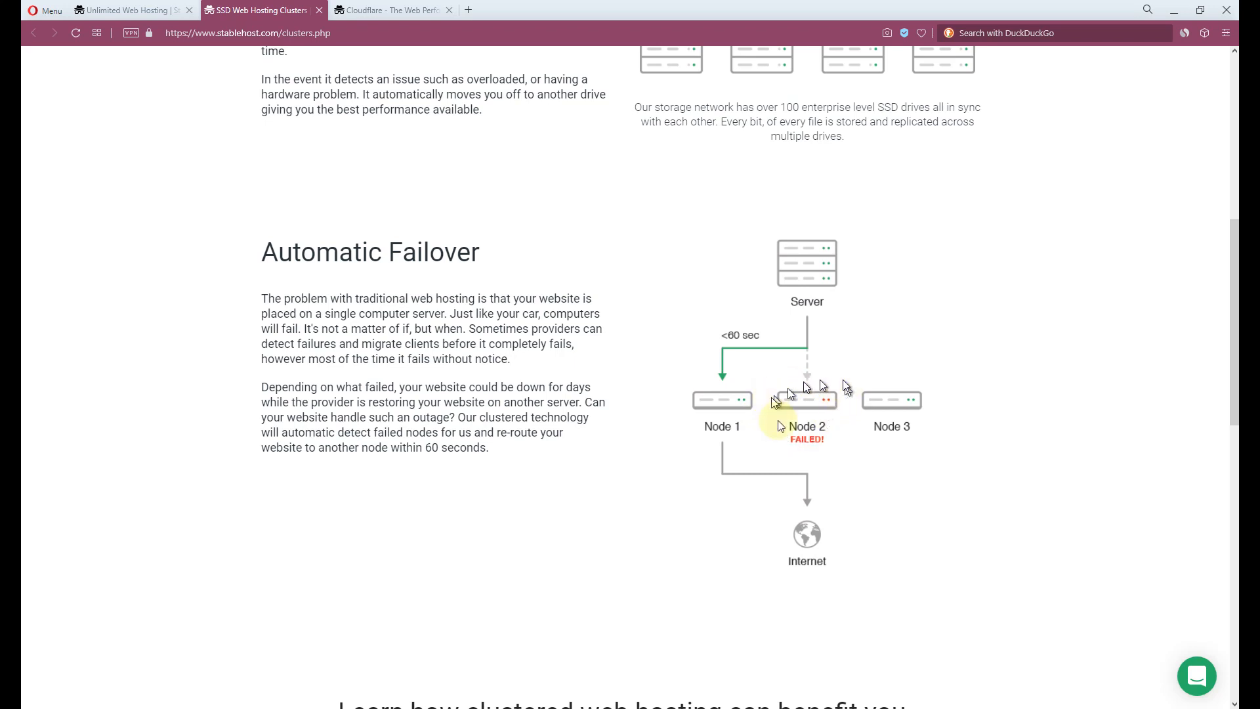
mouse_move(767, 357)
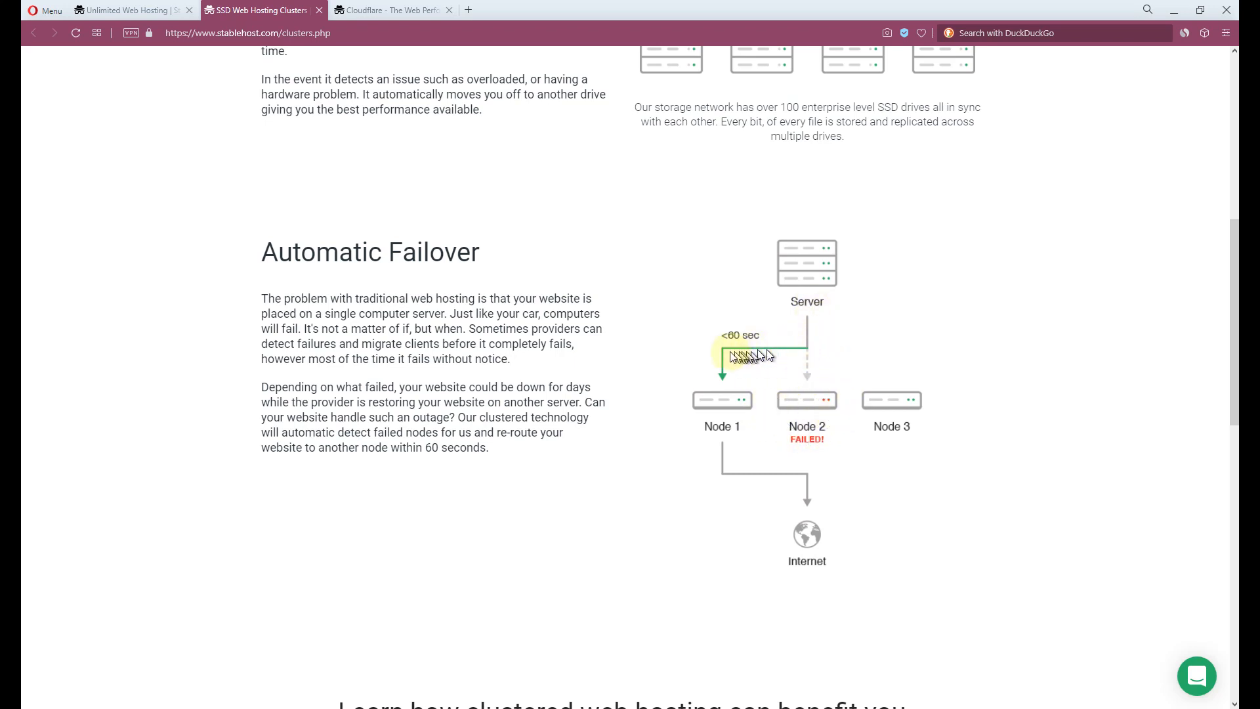
mouse_move(807, 547)
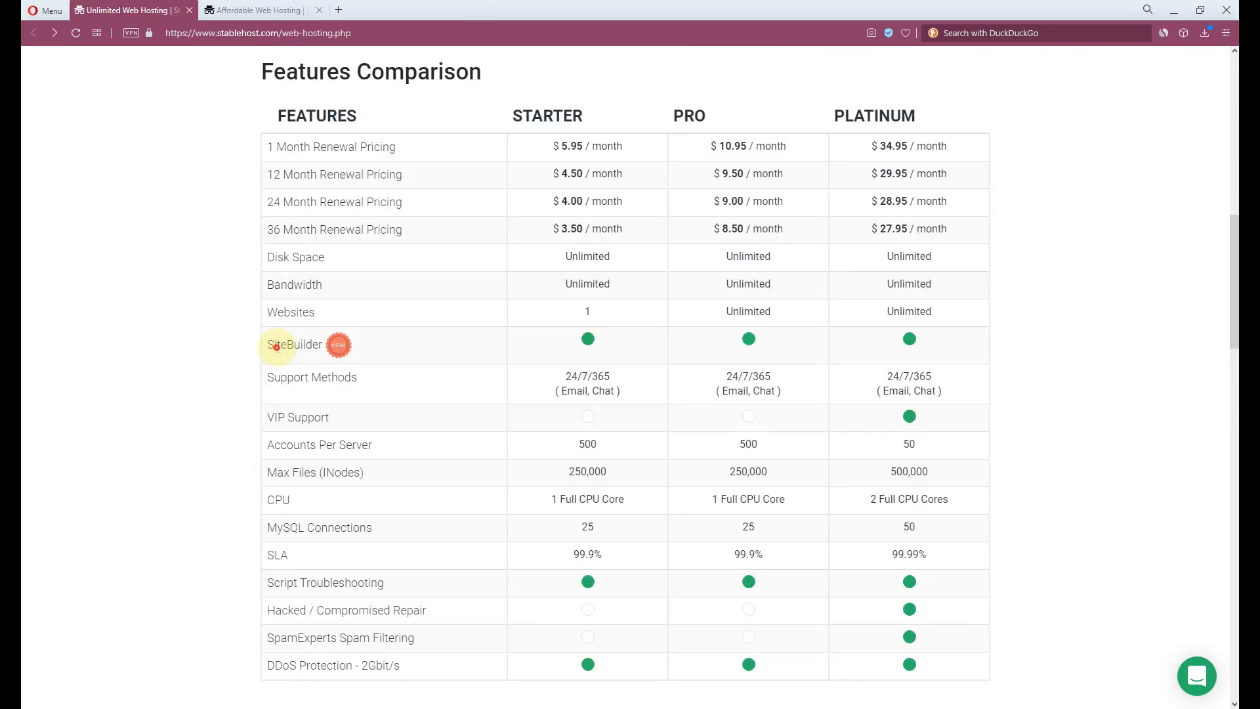
Expand '+ Show More Features' and scroll through all included features by category
scroll("down", 3)
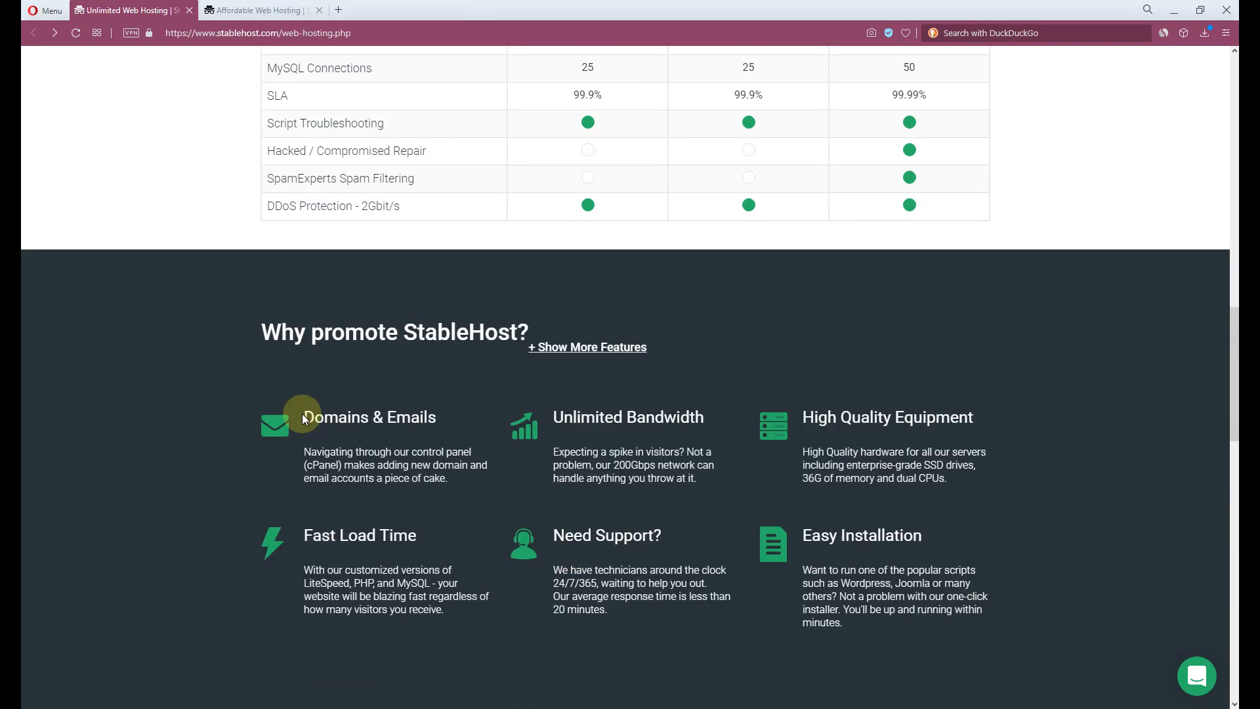
left_click(587, 347)
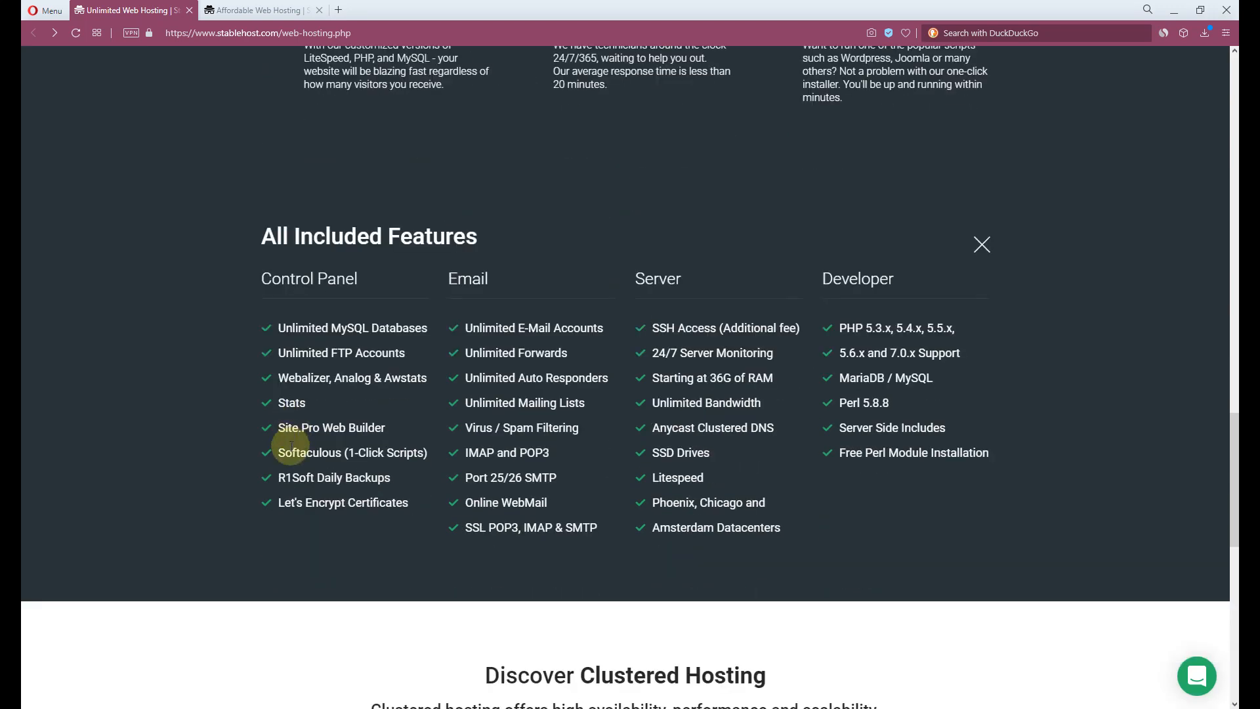
mouse_move(332, 299)
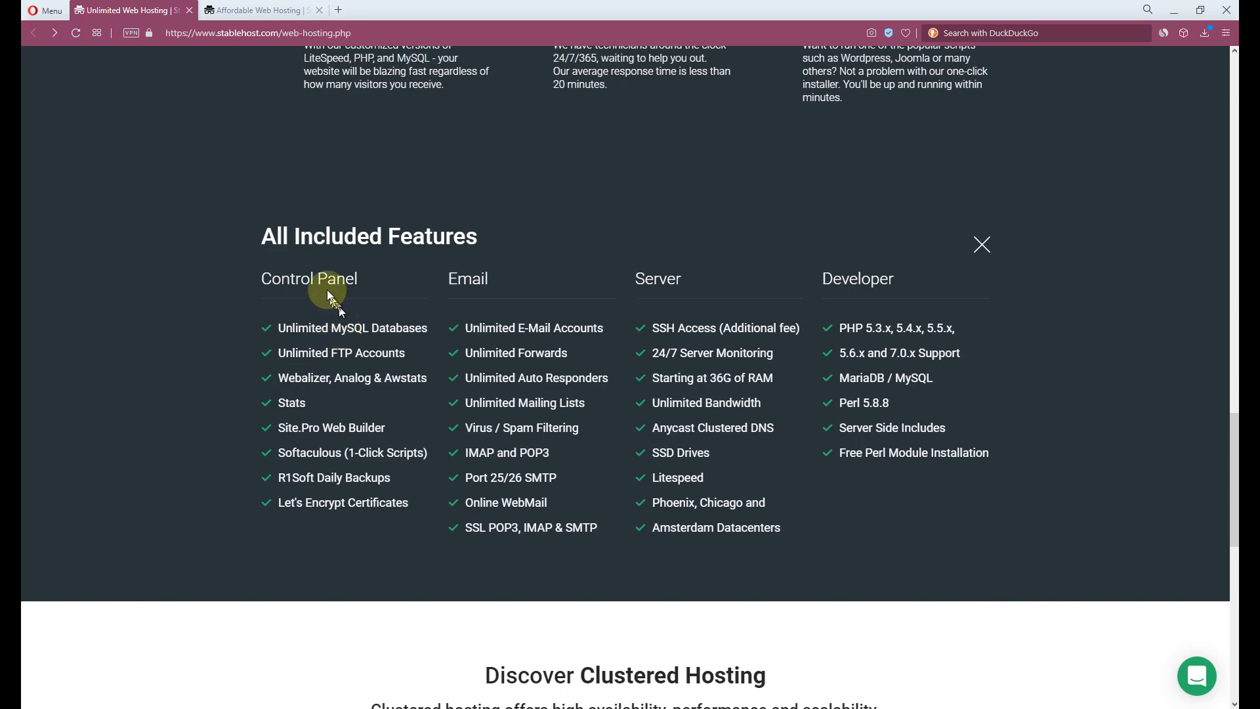
scroll("up", 3)
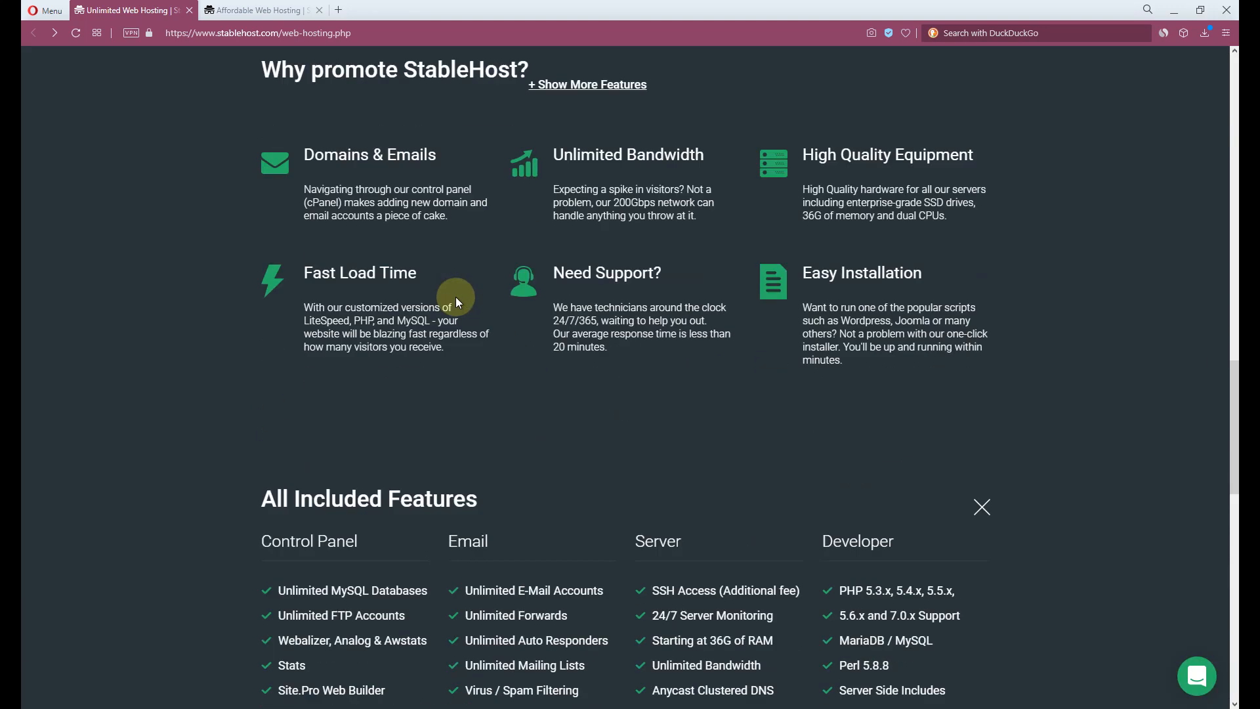
scroll("down", 3)
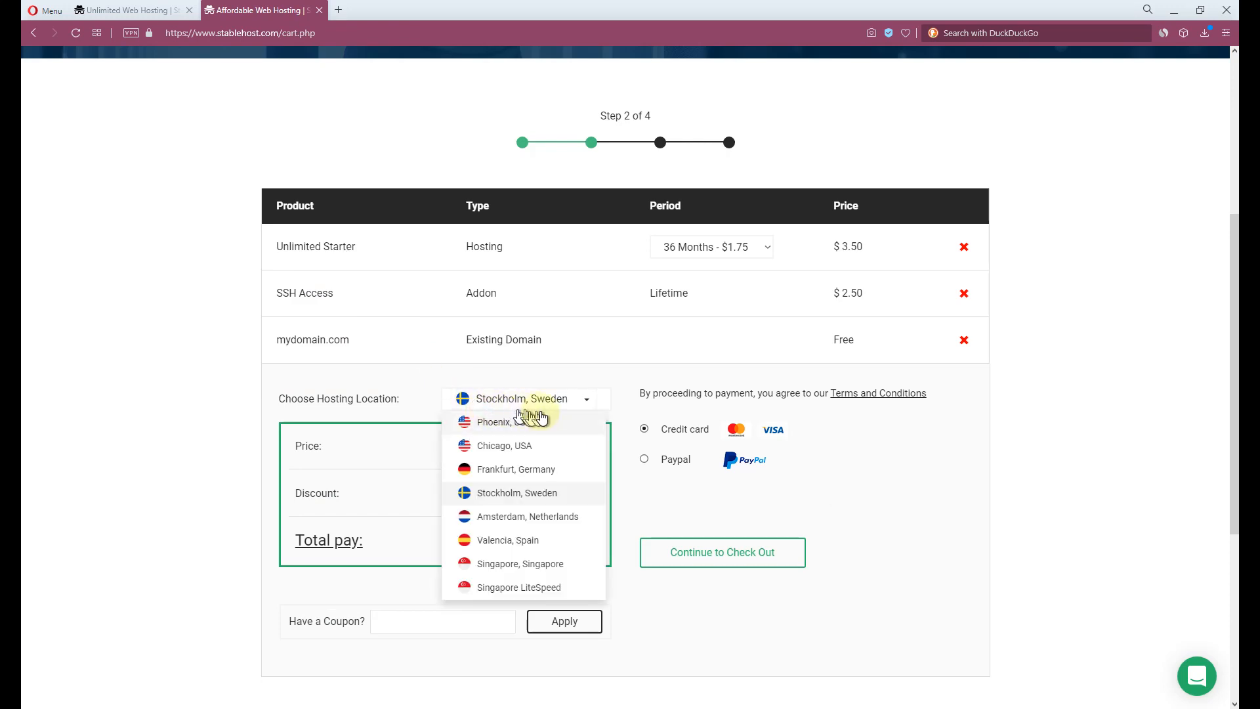
mouse_move(573, 516)
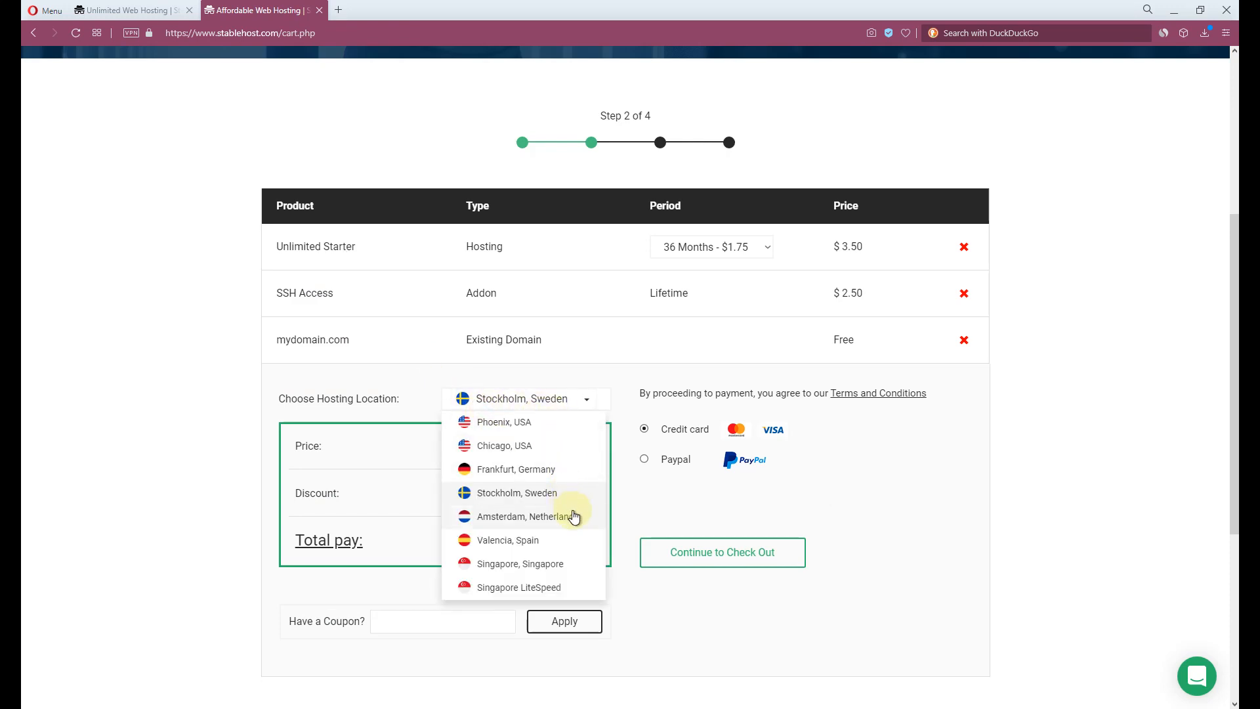
mouse_move(577, 563)
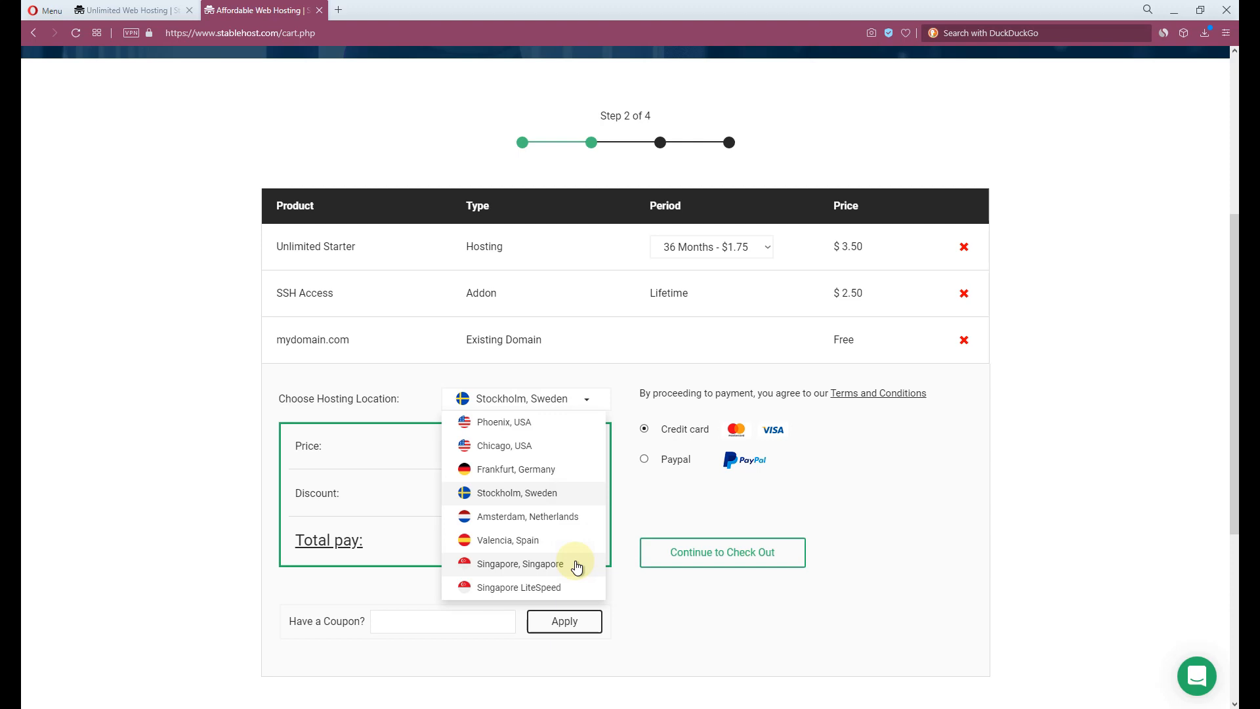
mouse_move(579, 433)
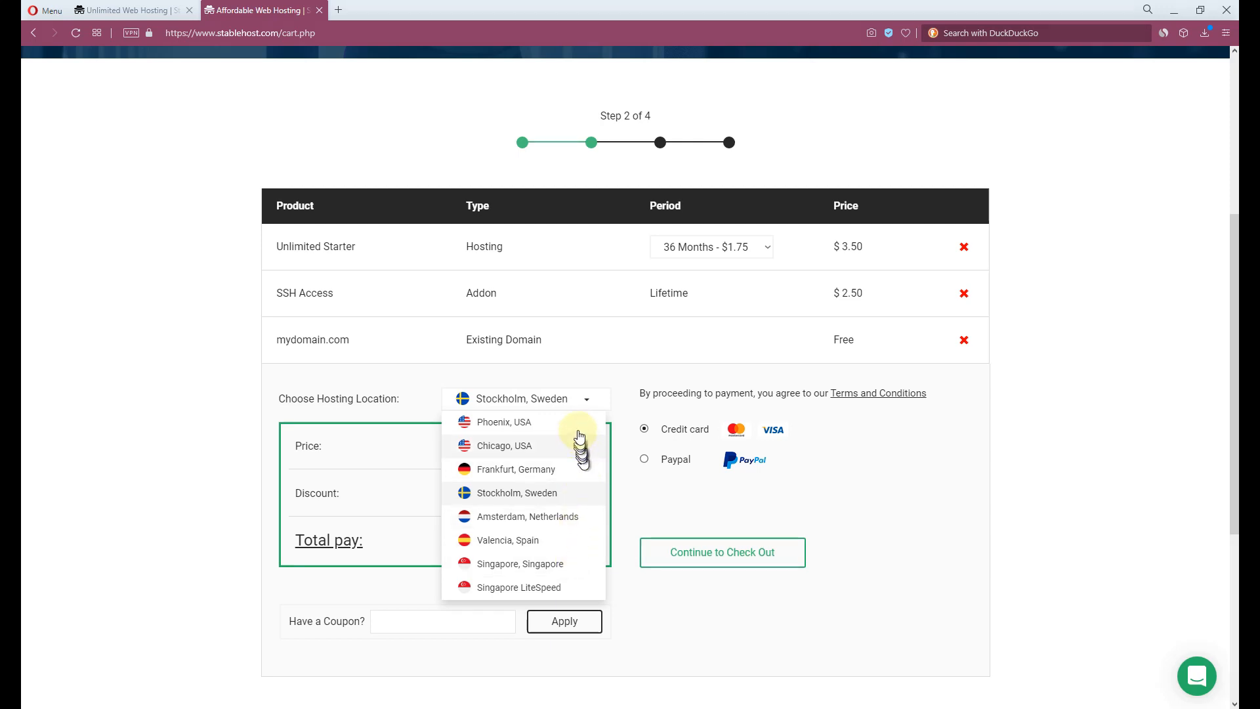
mouse_move(569, 520)
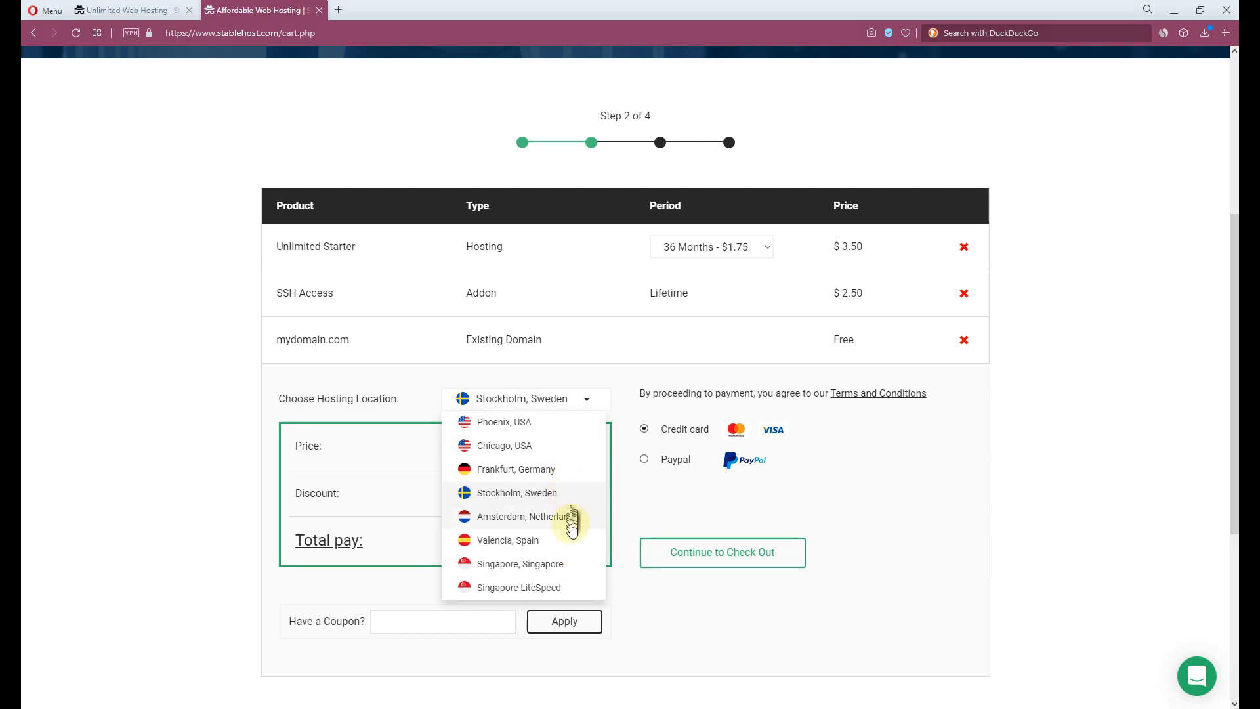
mouse_move(574, 589)
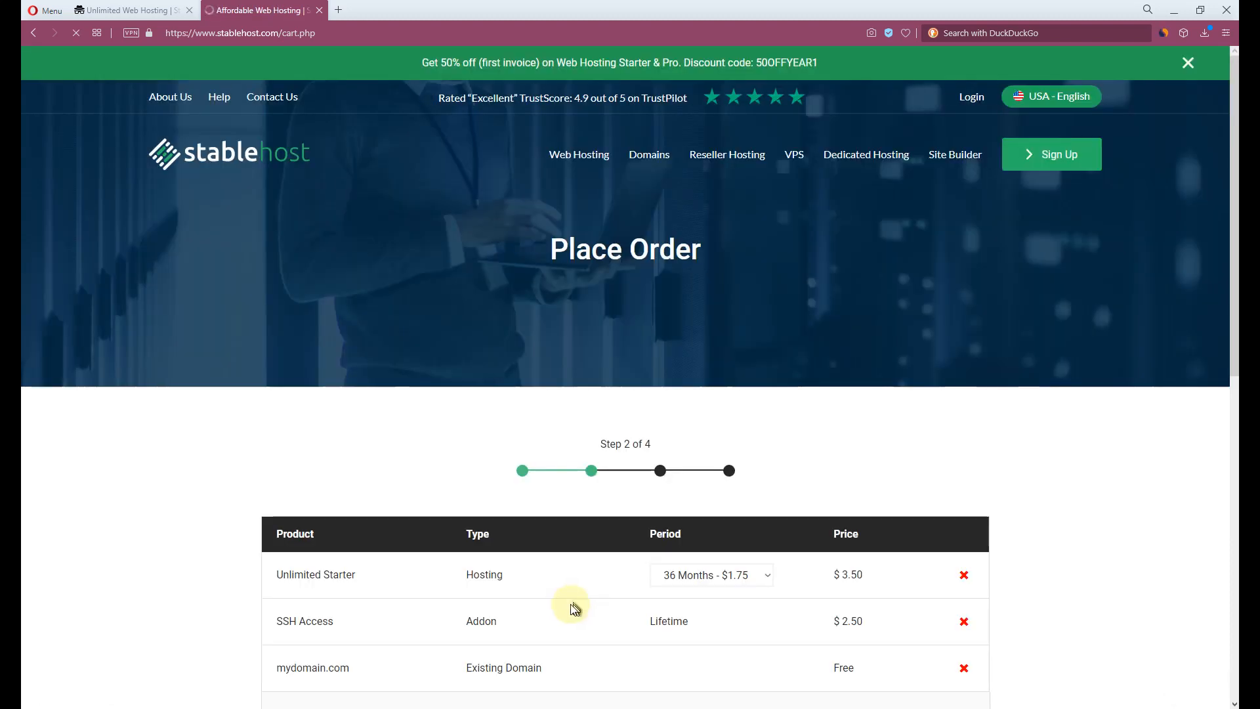
Scroll the cart and reopen the hosting location dropdown on Singapore LiteSpeed
scroll("down", 3)
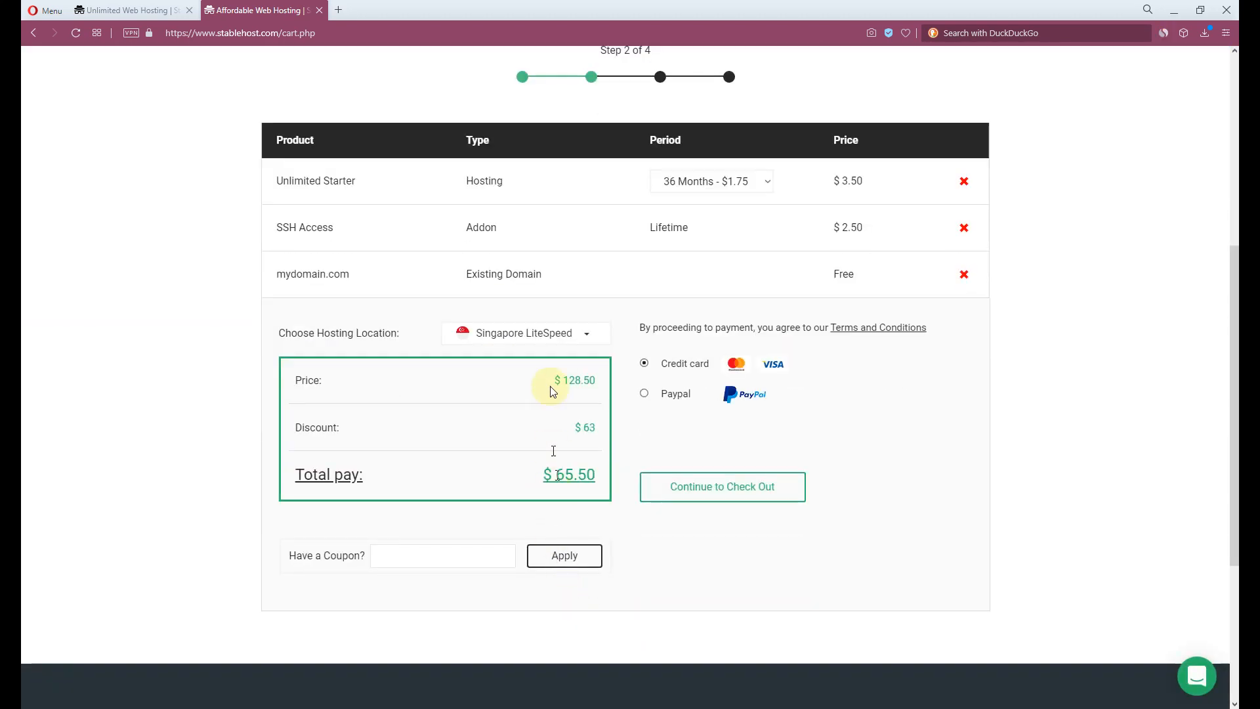
left_click(524, 333)
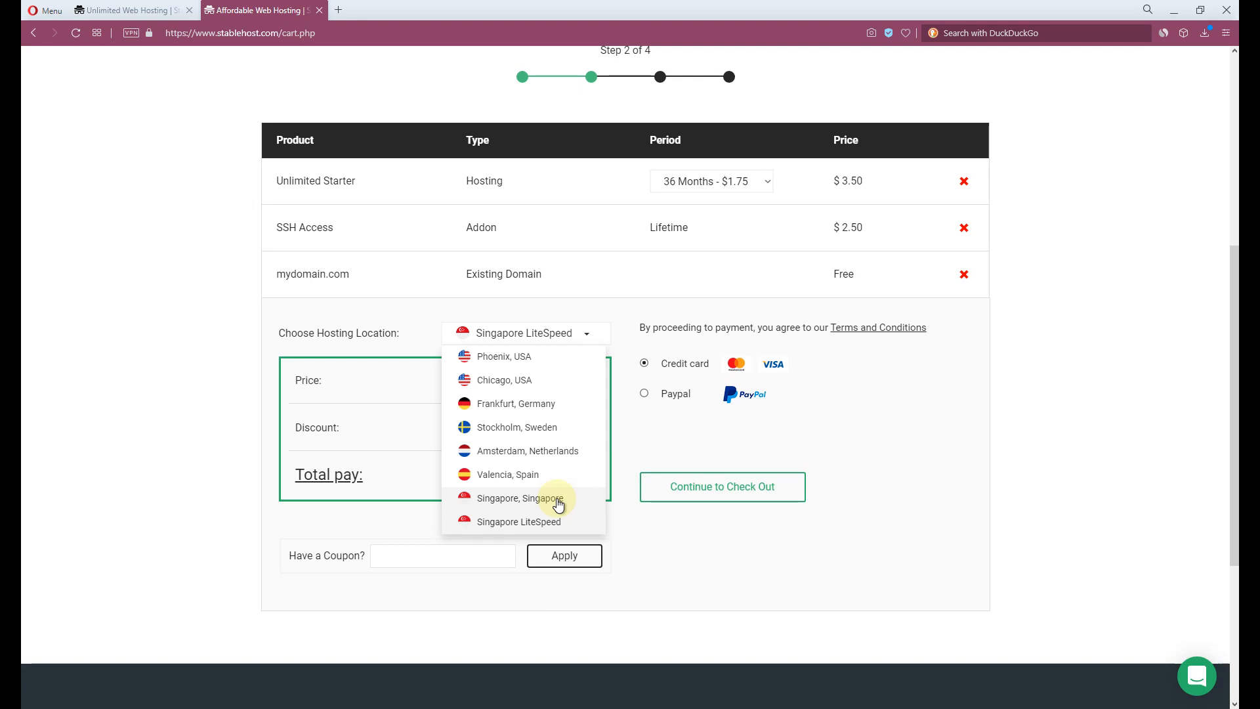
mouse_move(557, 403)
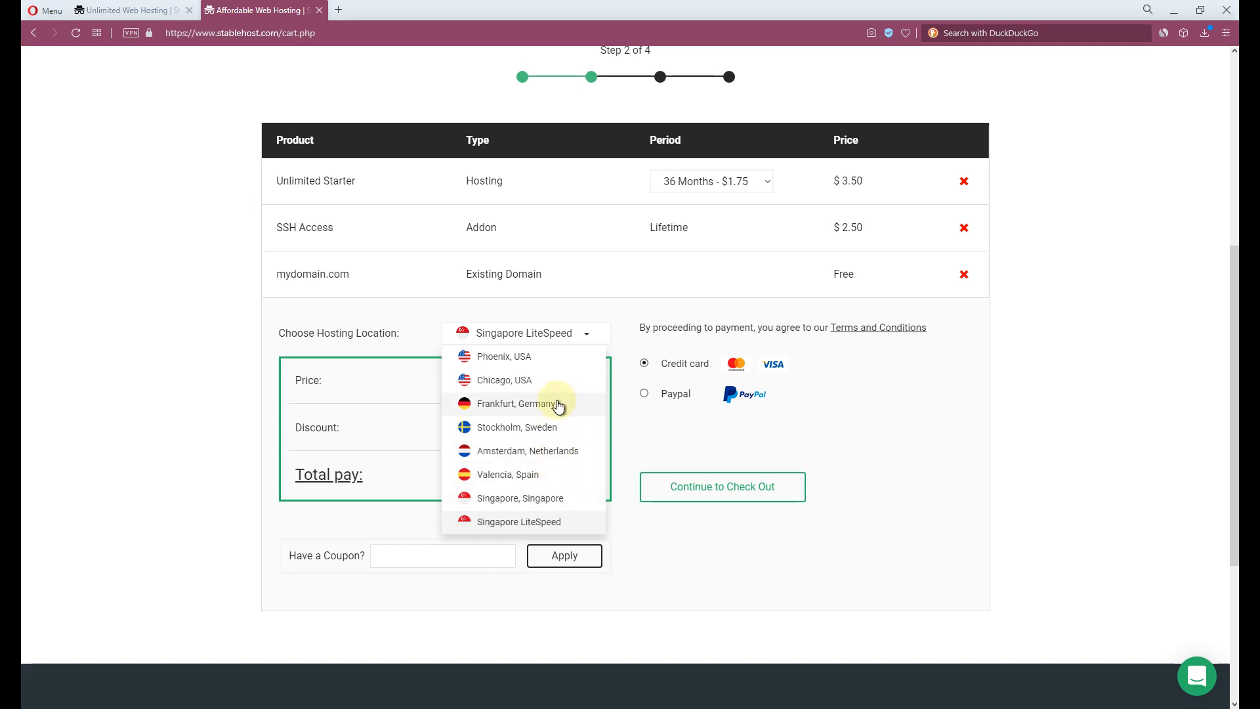
left_click(511, 404)
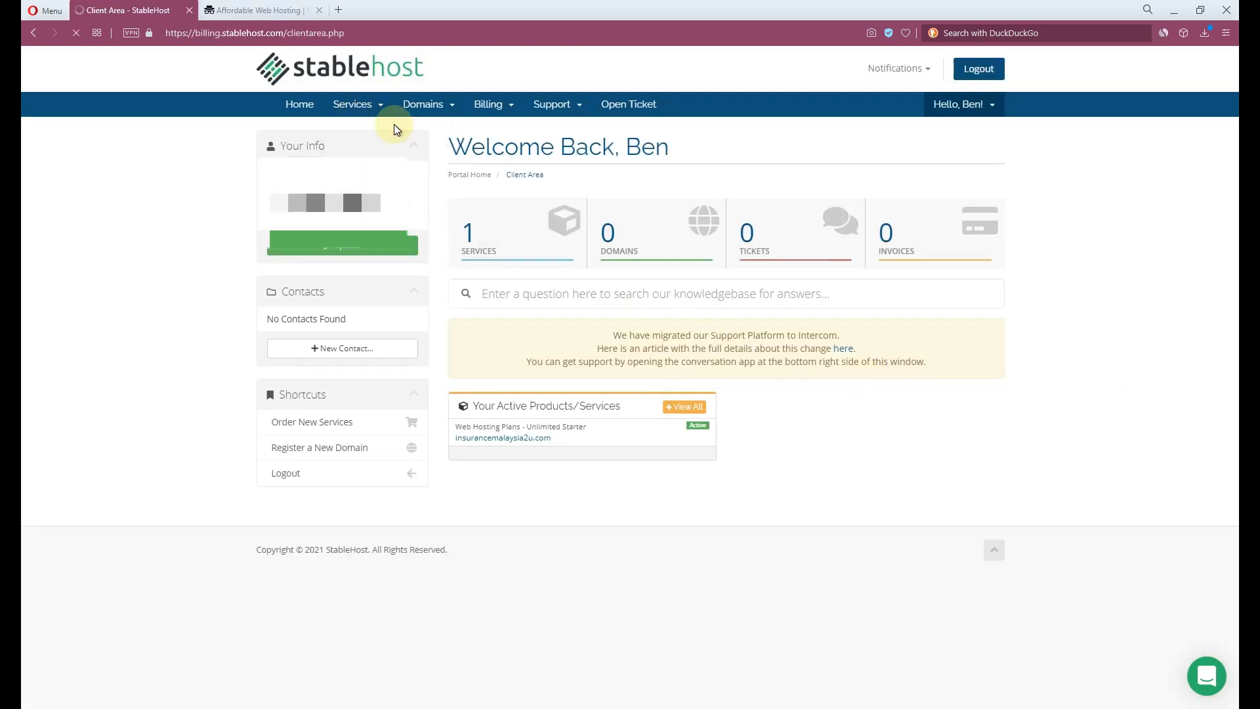
Open My Services and the Unlimited Starter details for insurancemalaysia2u.com
left_click(352, 104)
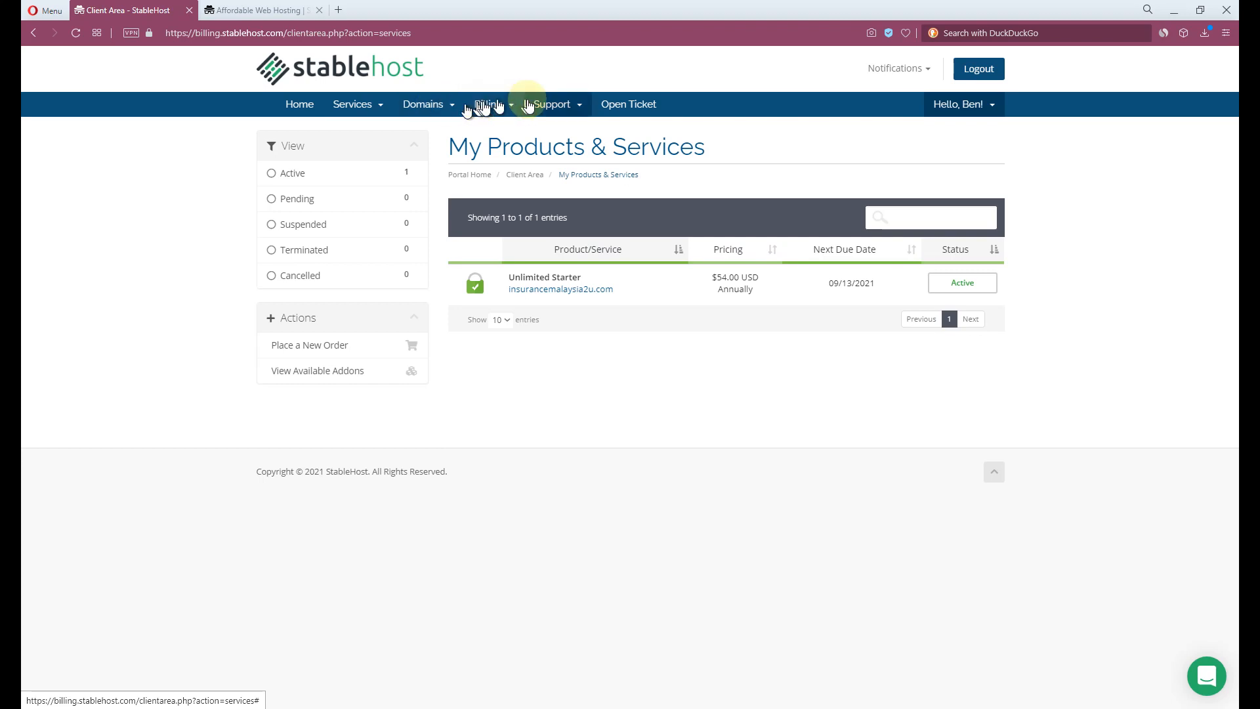
left_click(561, 288)
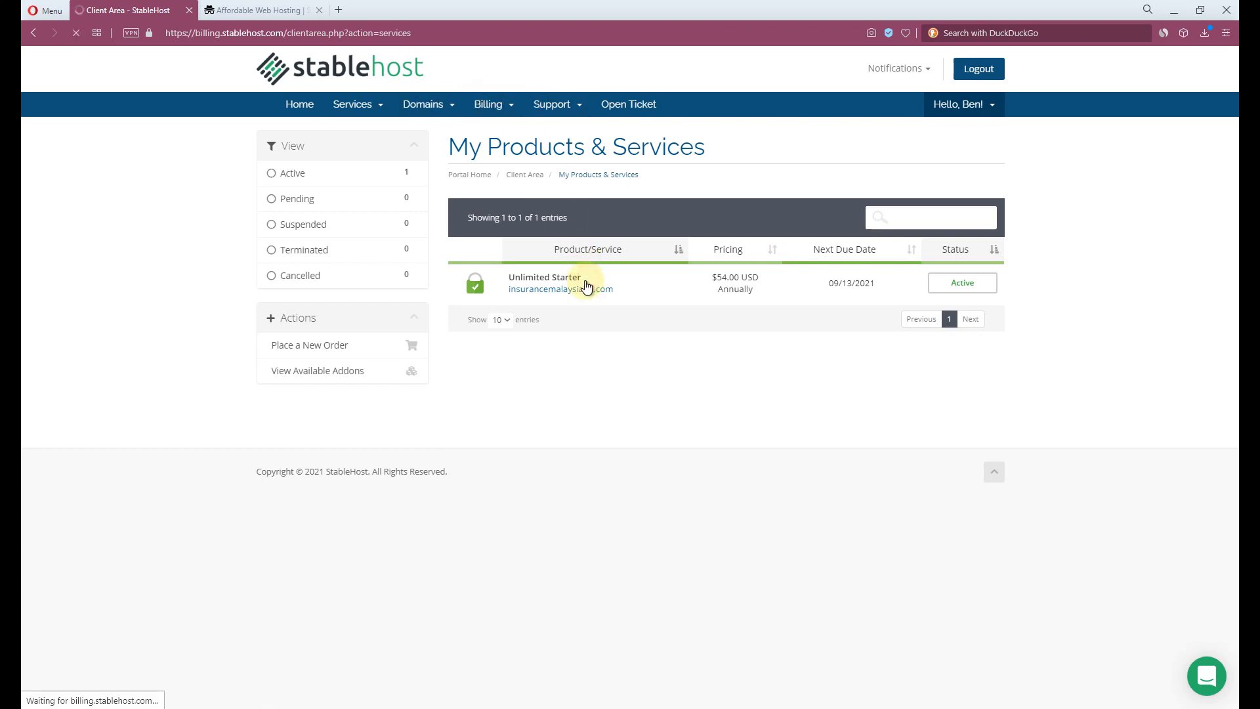
left_click(552, 278)
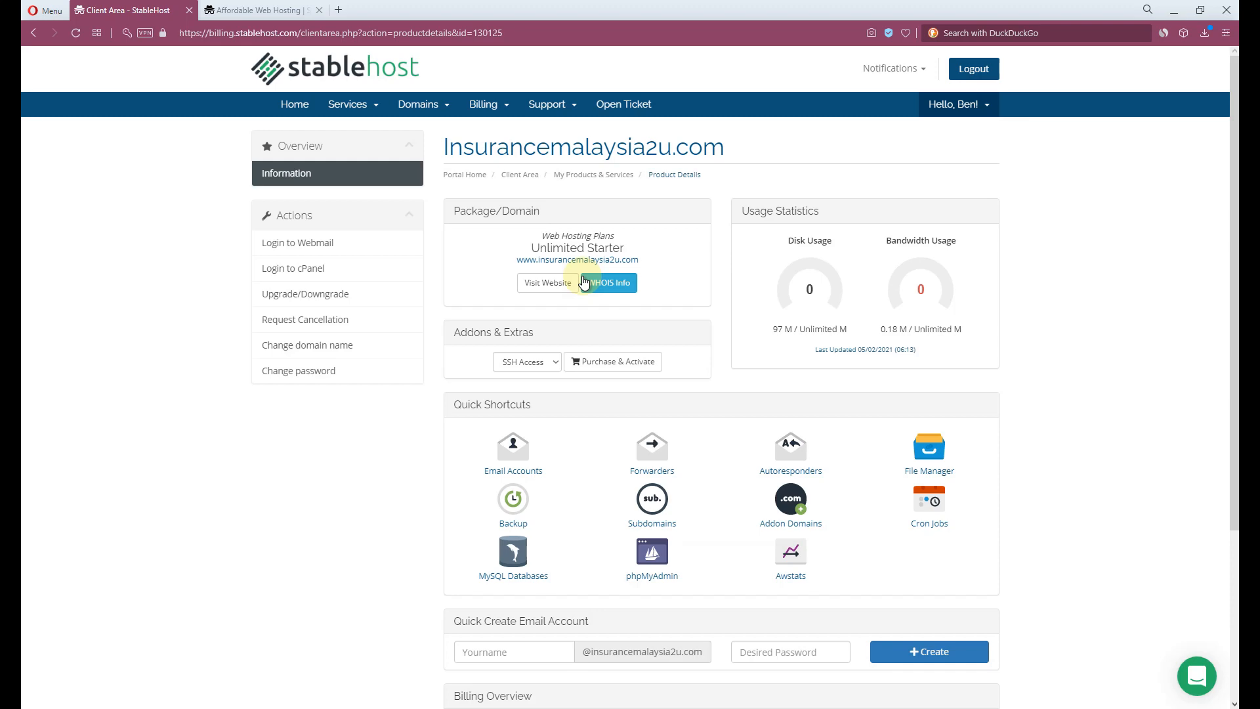
left_click(294, 268)
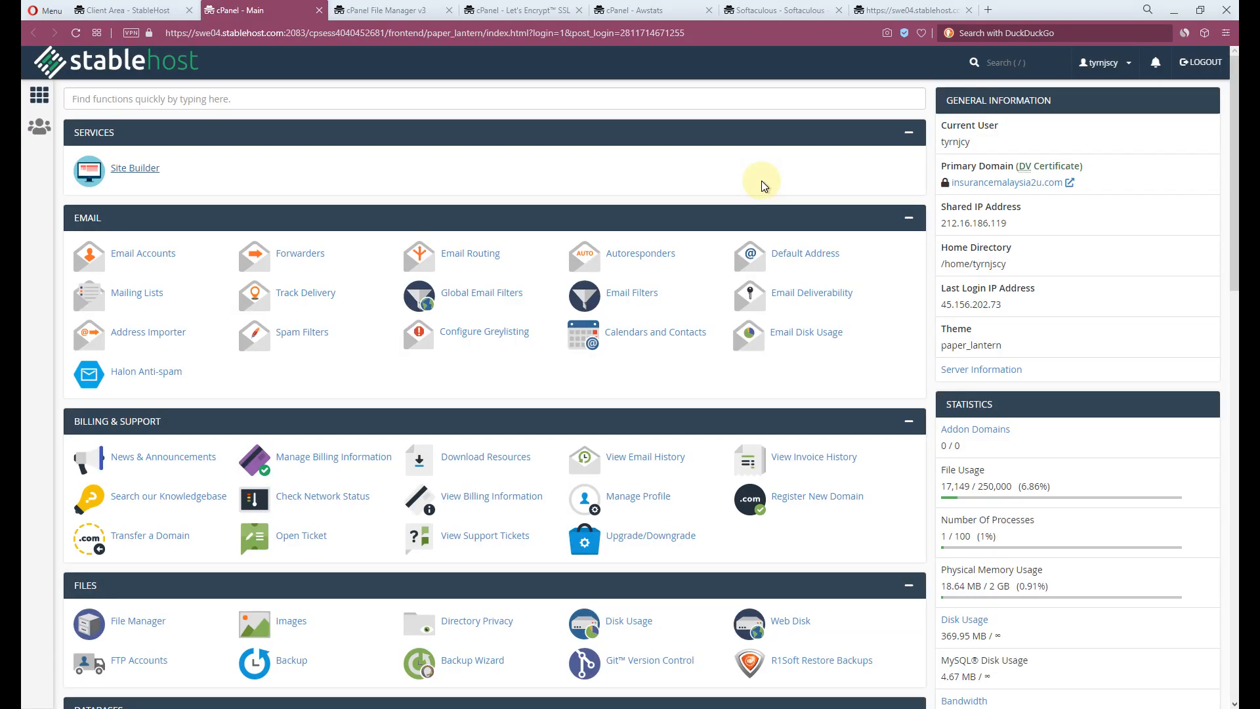
mouse_move(913, 393)
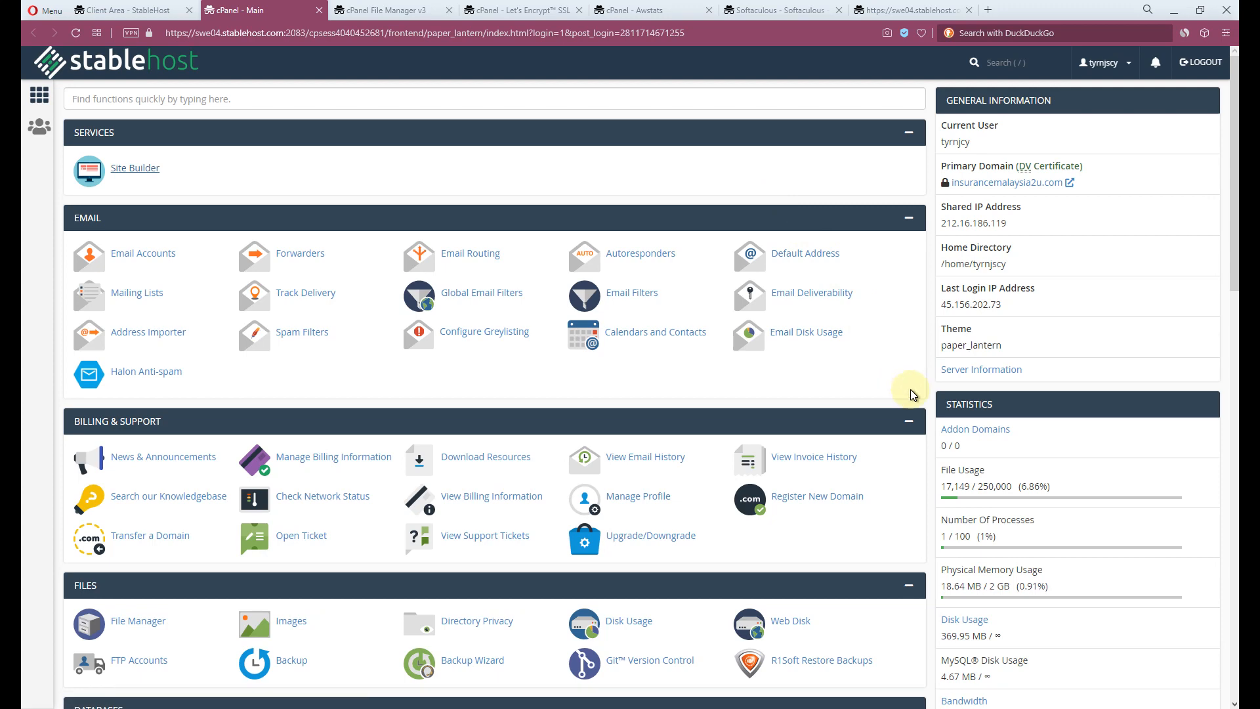
Tour cPanel's Let's Encrypt, Awstats and Softaculous WordPress pages, browsing the Blogs category
scroll("down", 3)
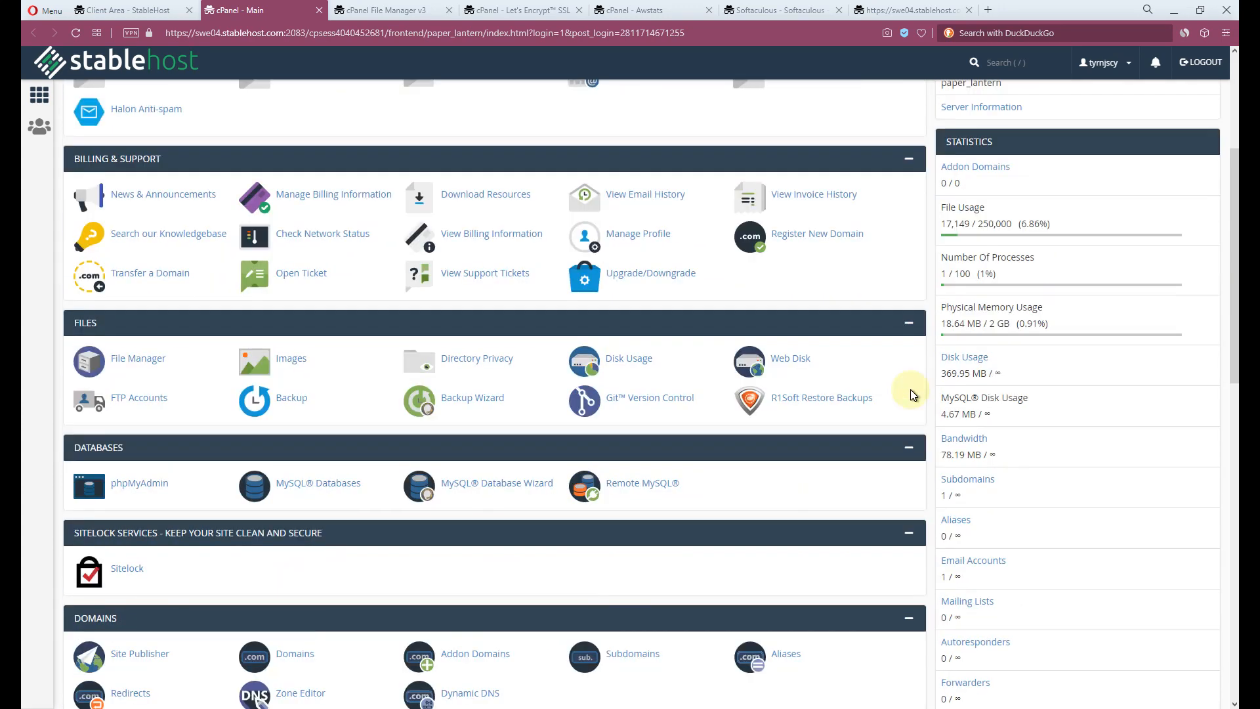
scroll("down", 3)
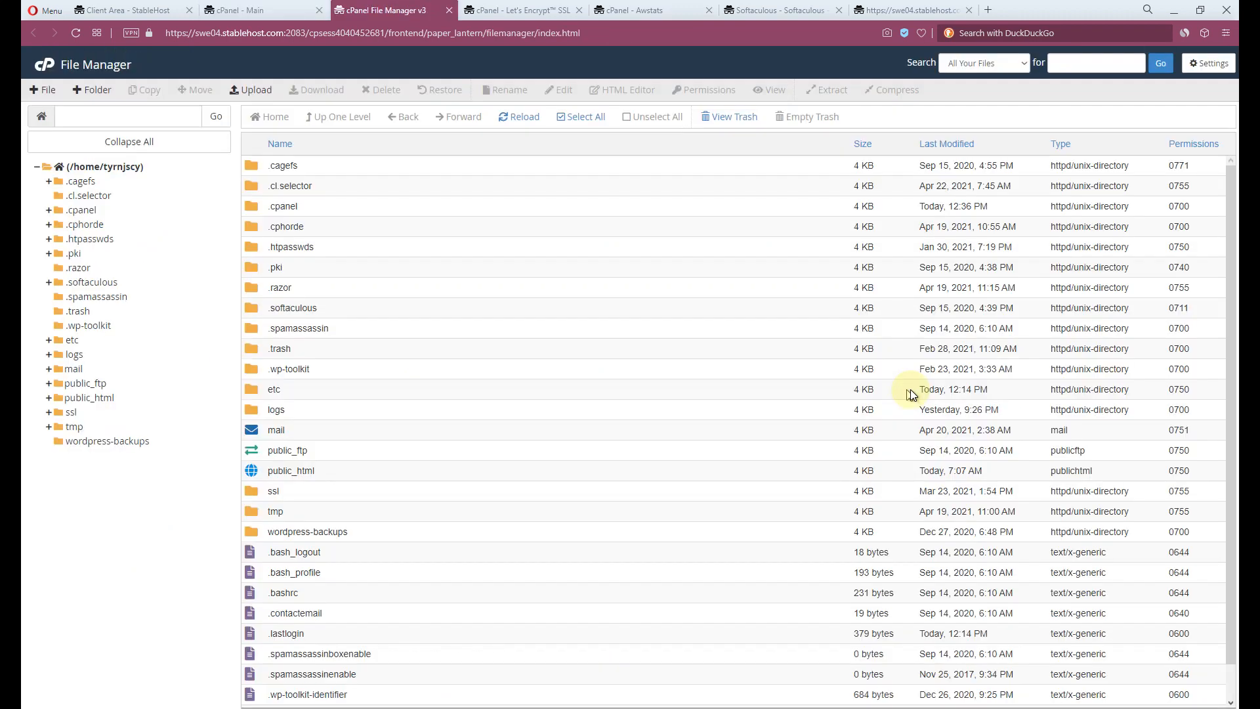
left_click(527, 10)
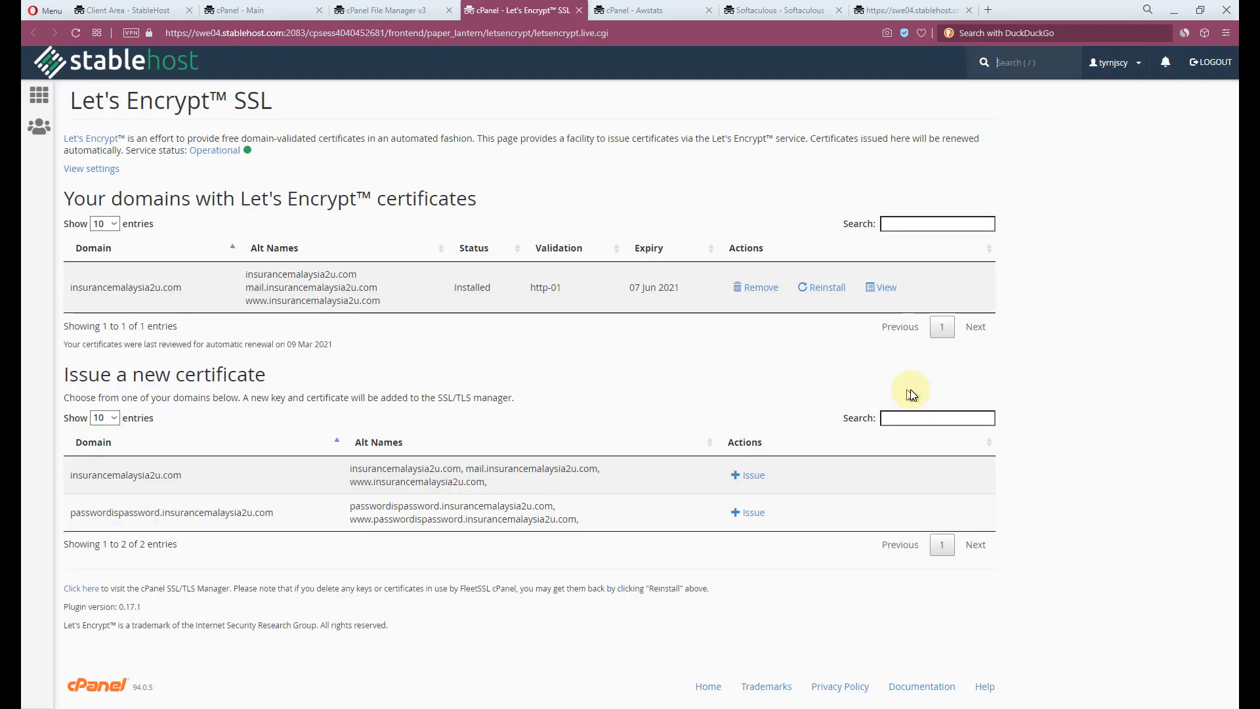
mouse_move(903, 392)
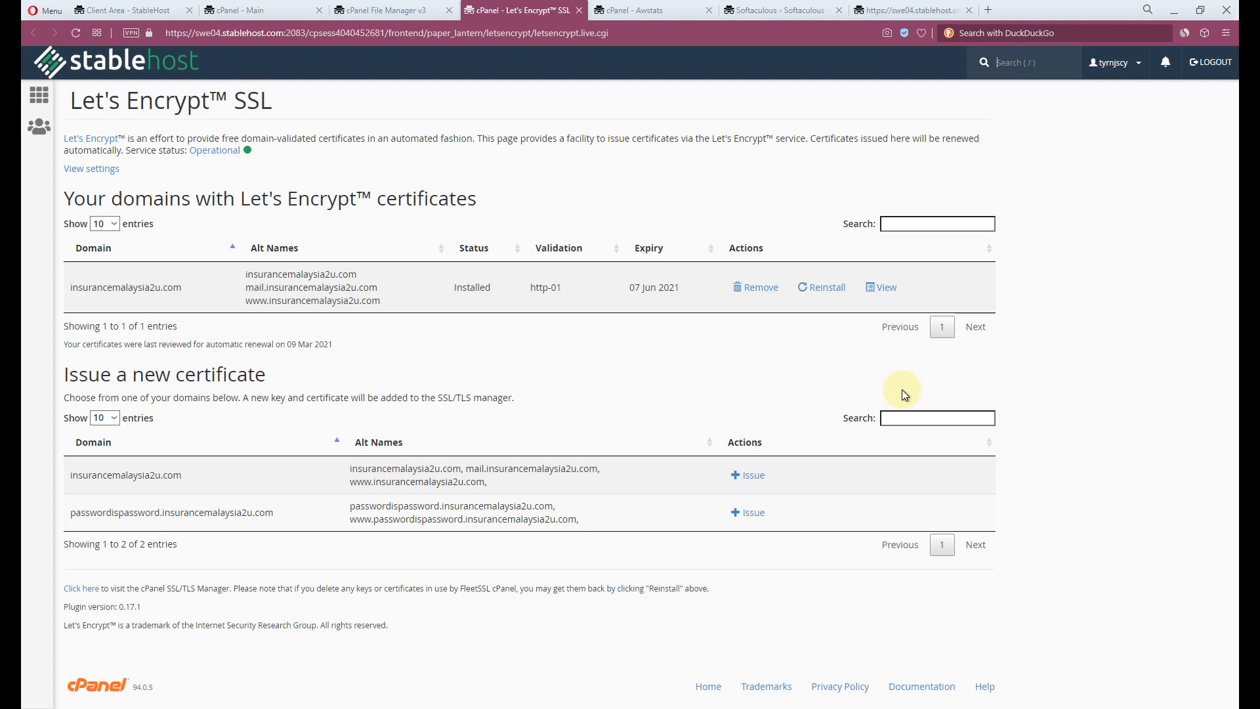
left_click(648, 10)
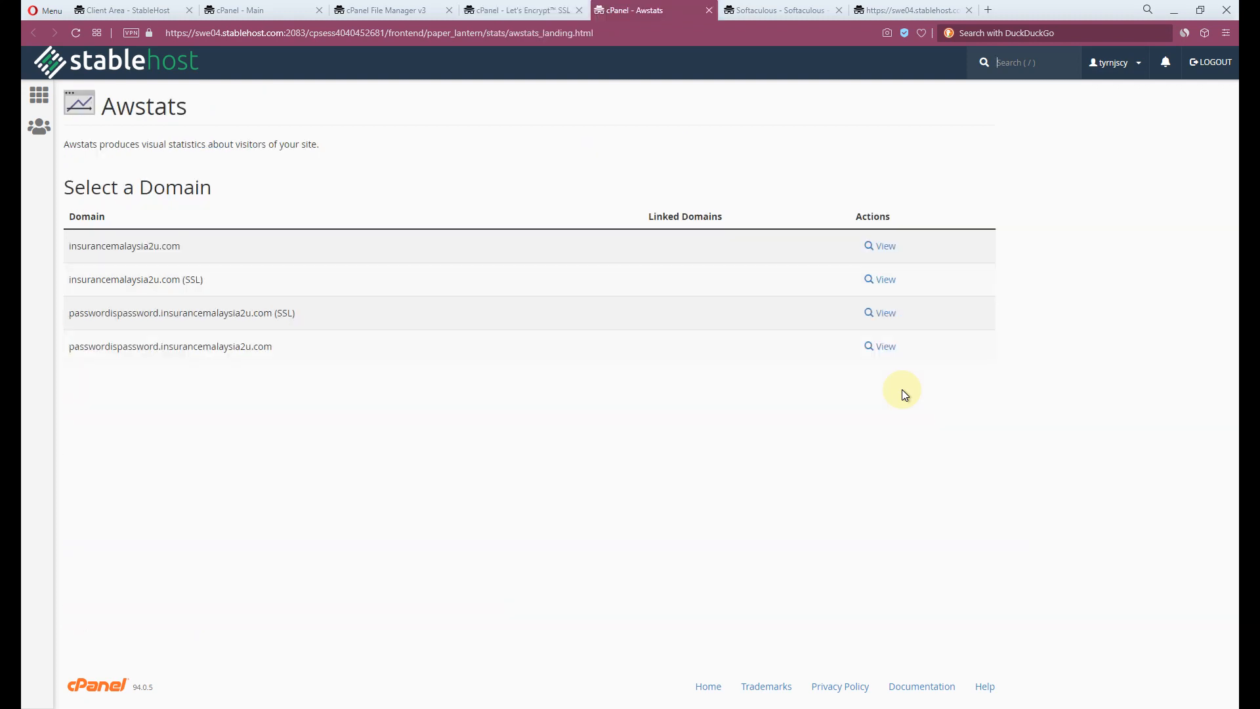
mouse_move(706, 408)
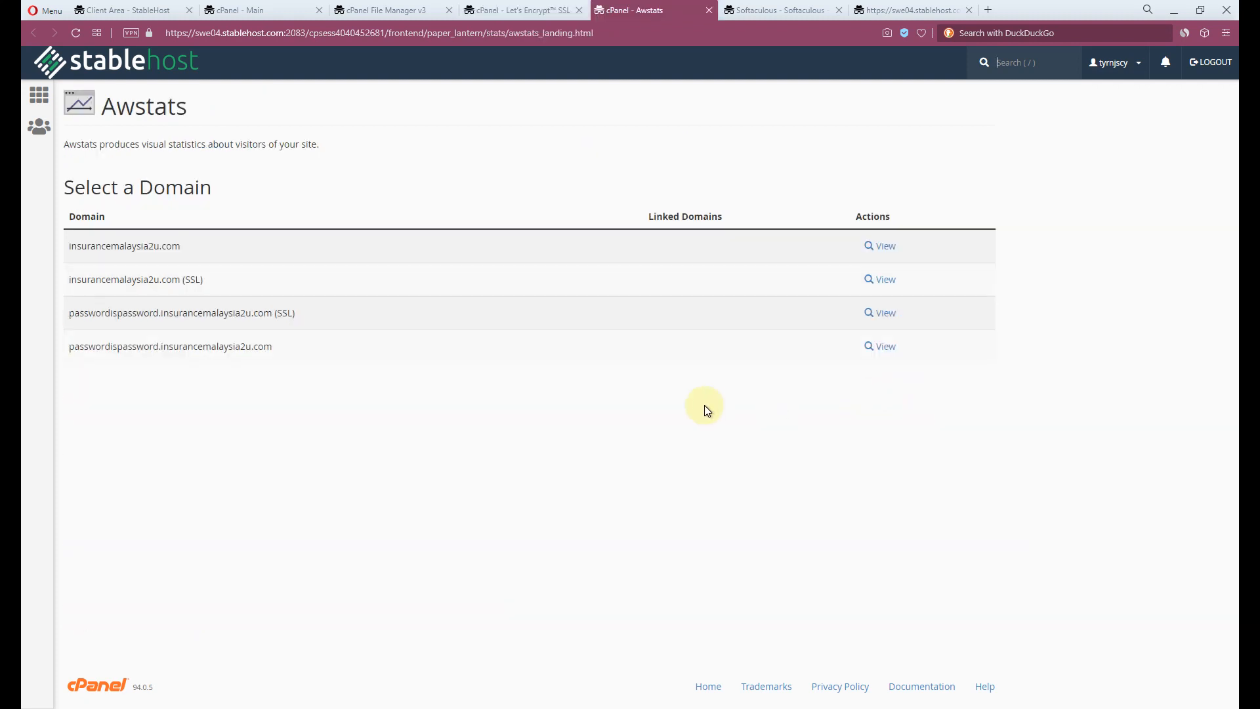
mouse_move(791, 104)
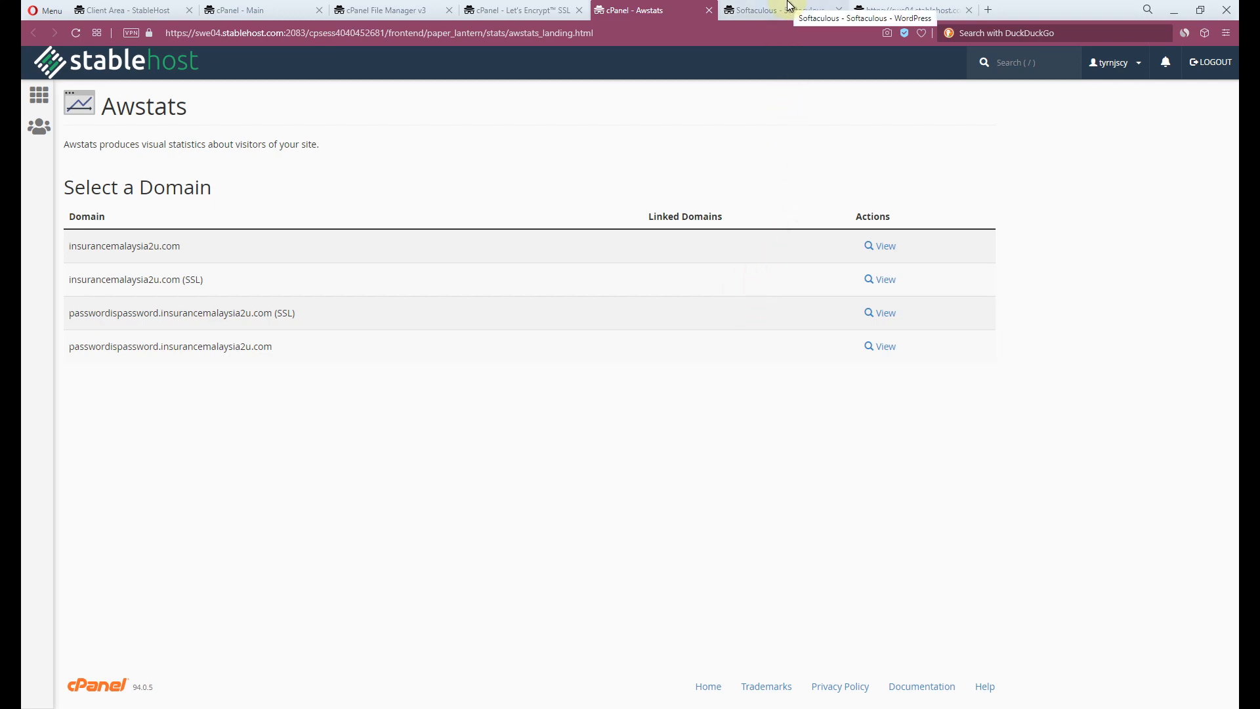
left_click(775, 10)
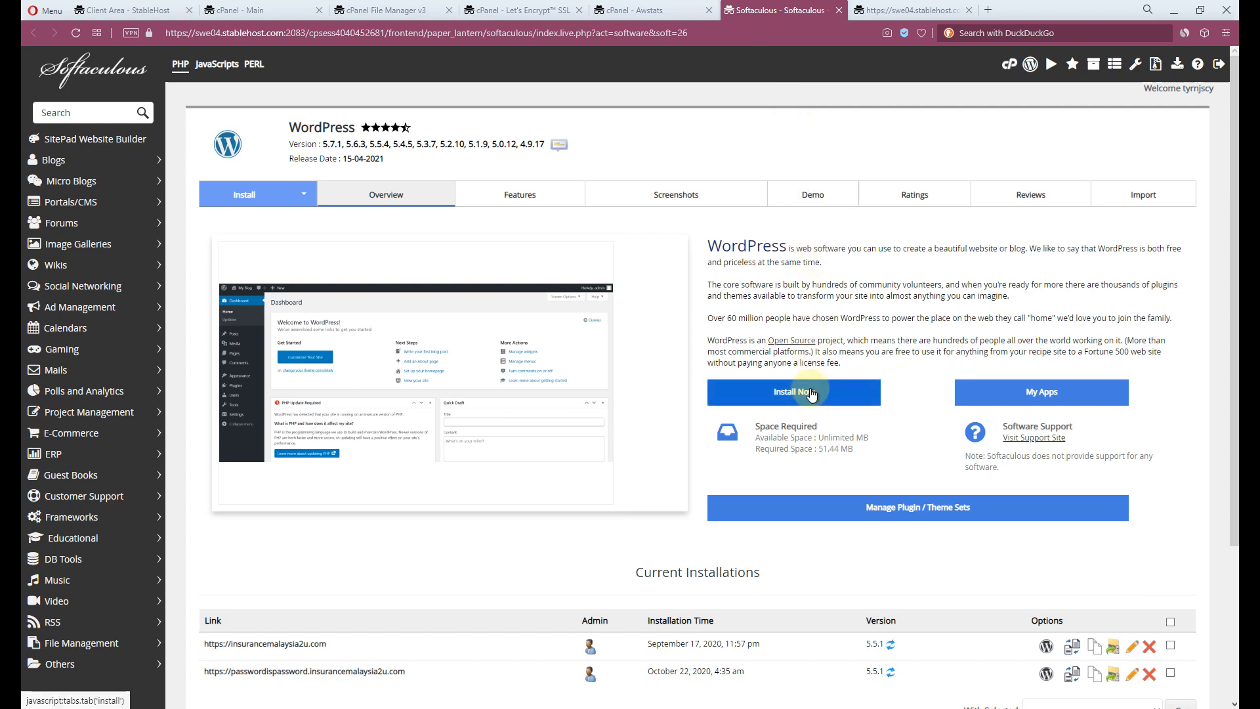
mouse_move(105, 163)
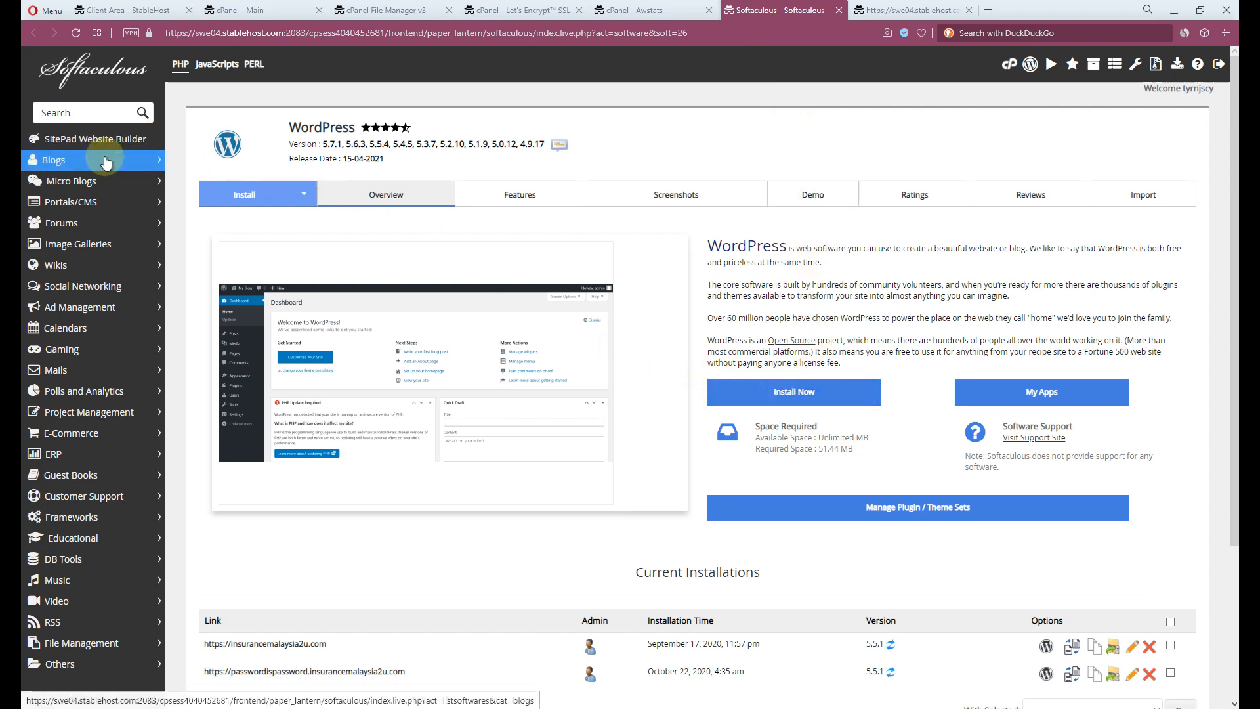
left_click(53, 159)
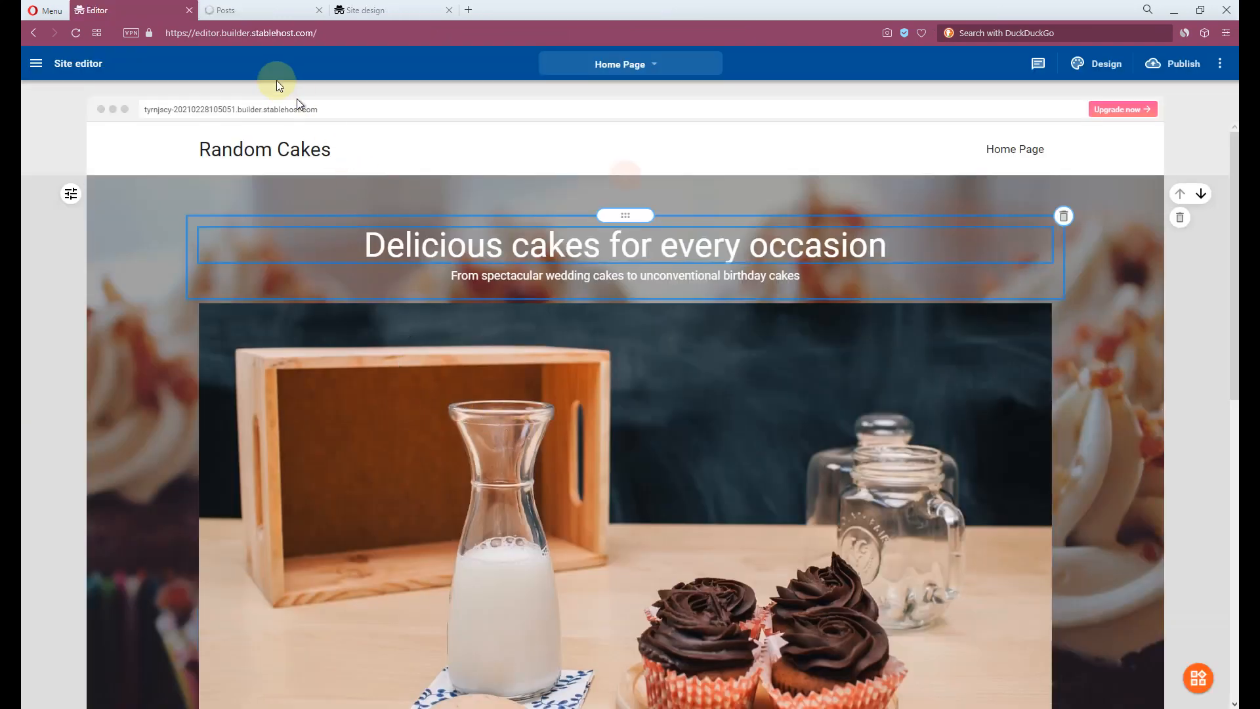
Review the Random Cakes home page, then reach the design's Customise > Colours options
scroll("down", 3)
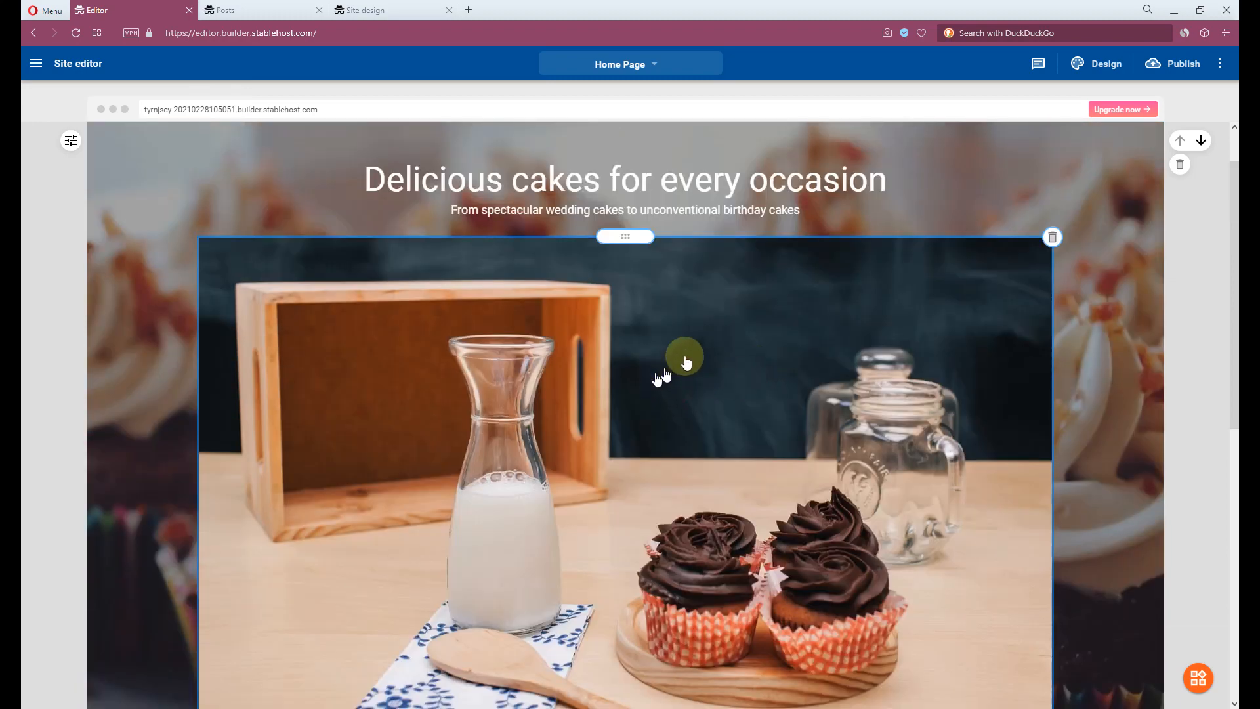
mouse_move(627, 236)
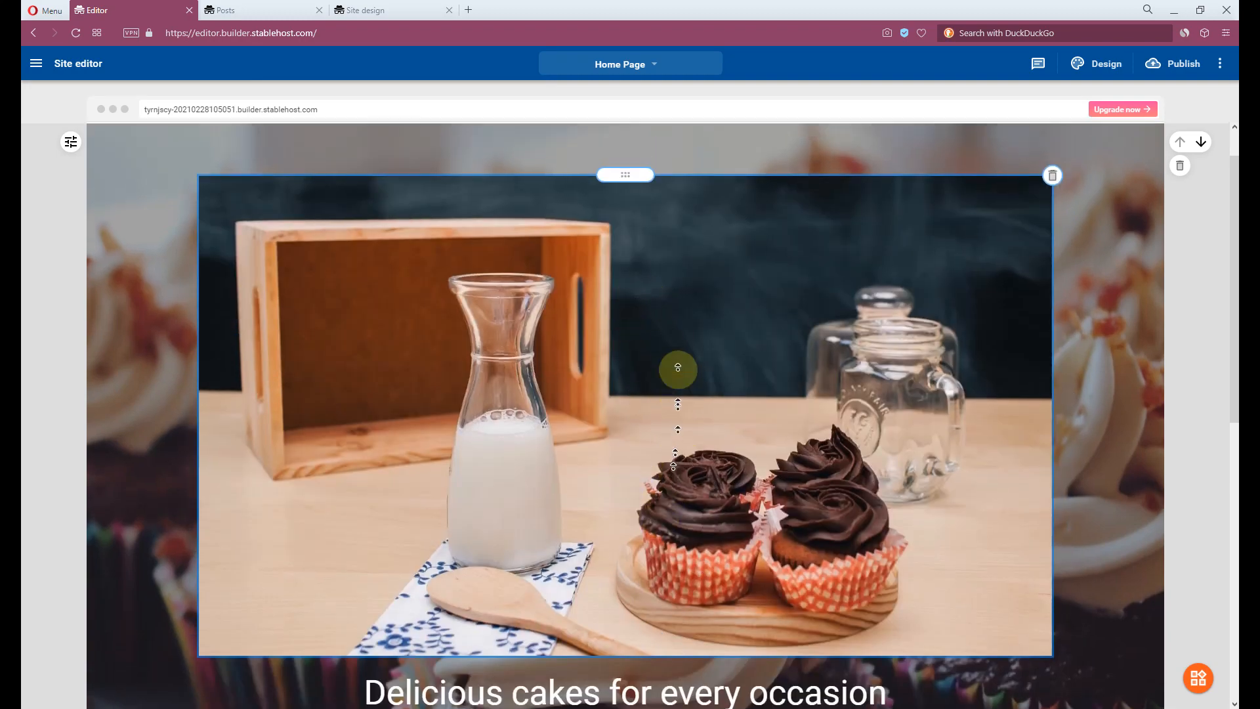
scroll("down", 3)
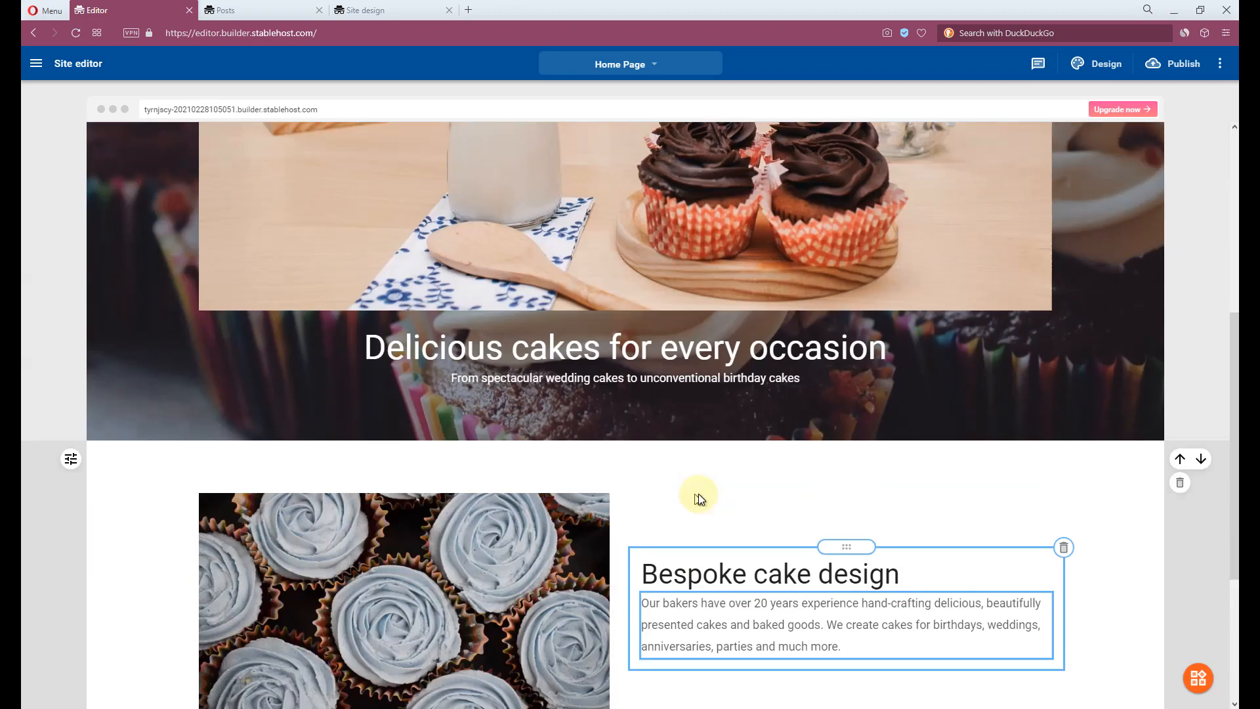
left_click(373, 10)
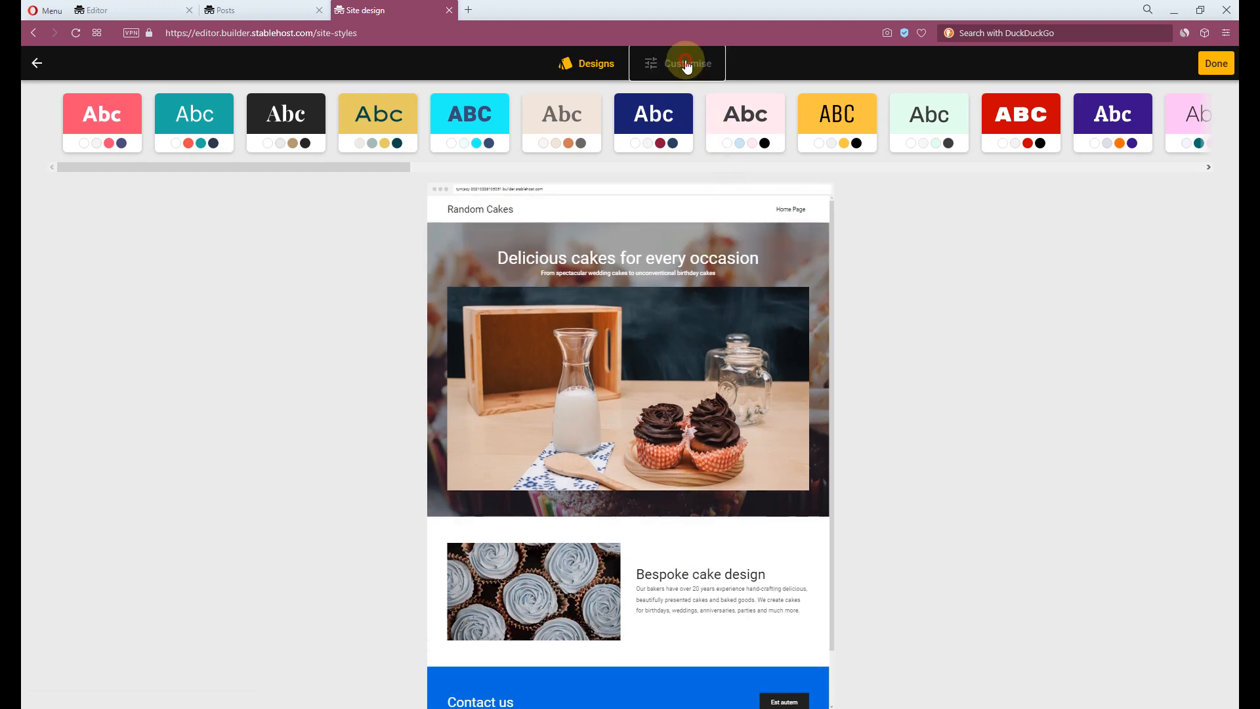
left_click(685, 63)
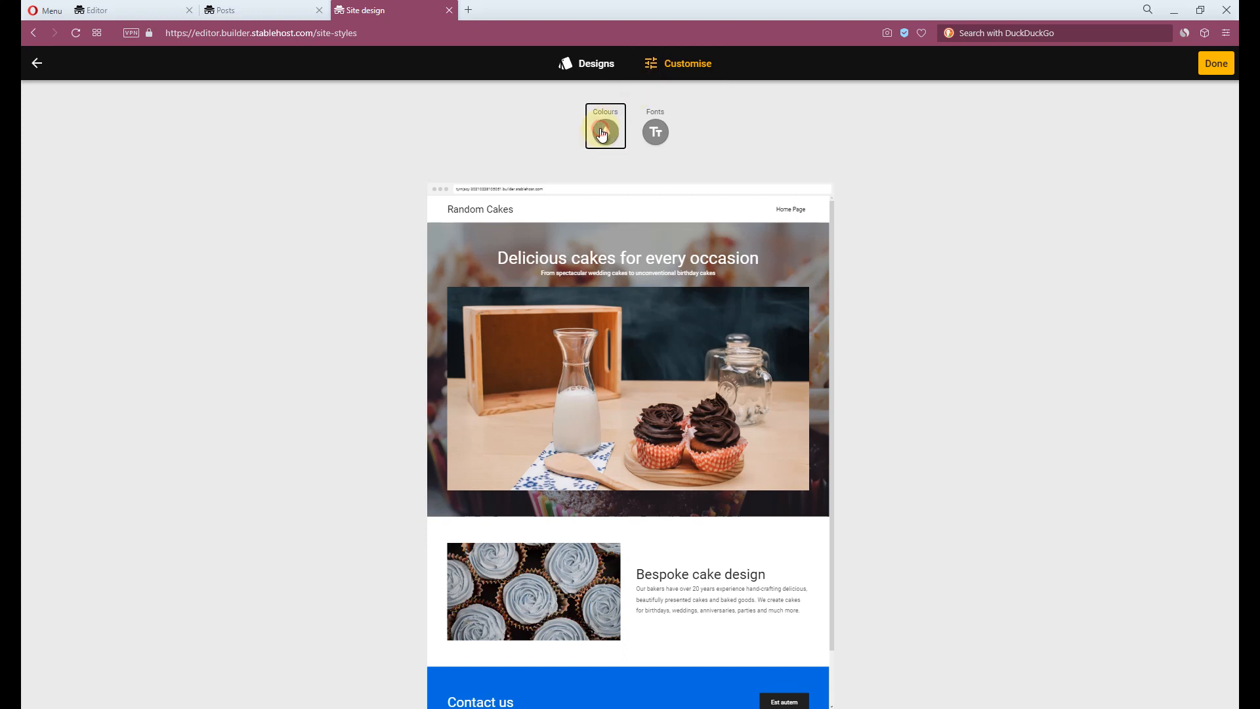
left_click(605, 131)
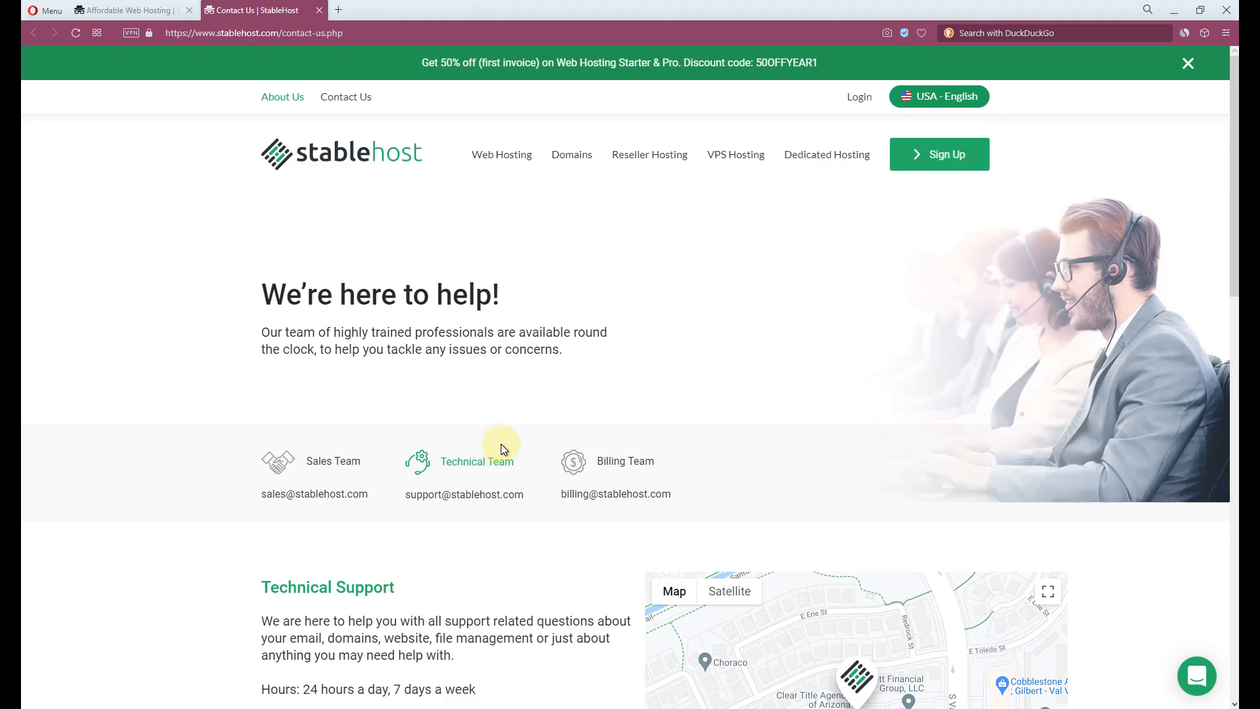
mouse_move(761, 395)
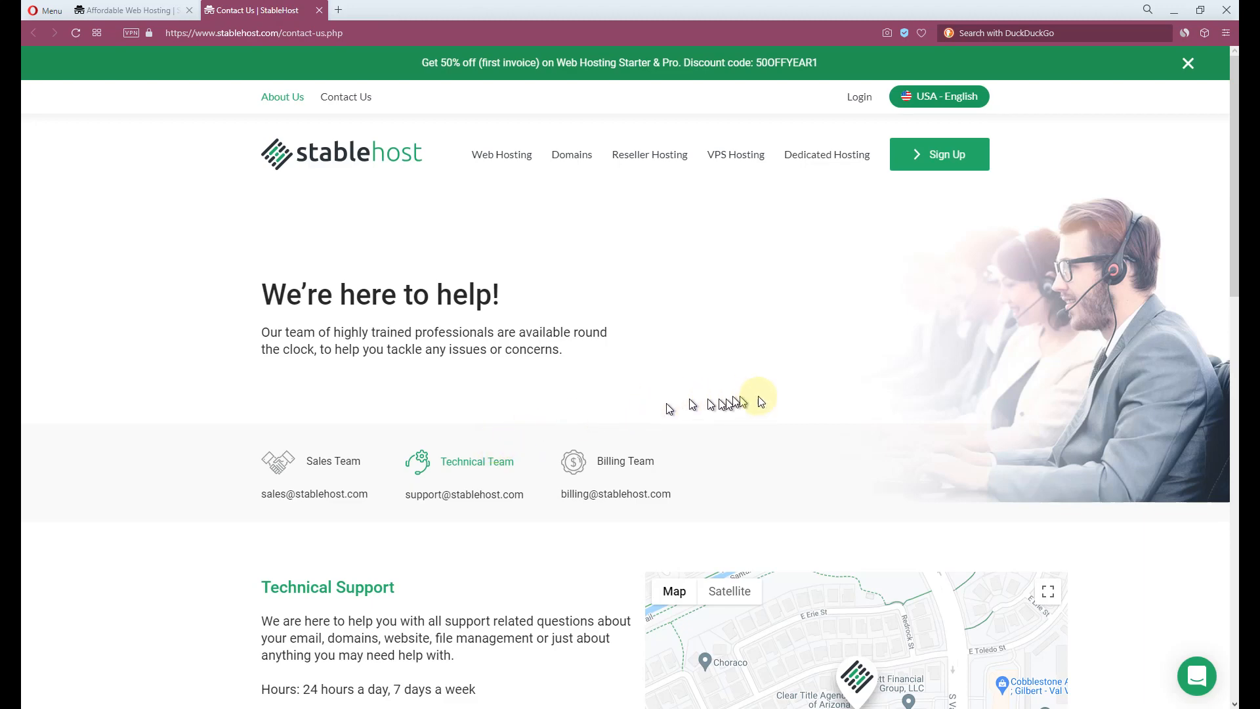
Scroll the Contact Us page to the Technical Support hours, phone number and company address
scroll("down", 3)
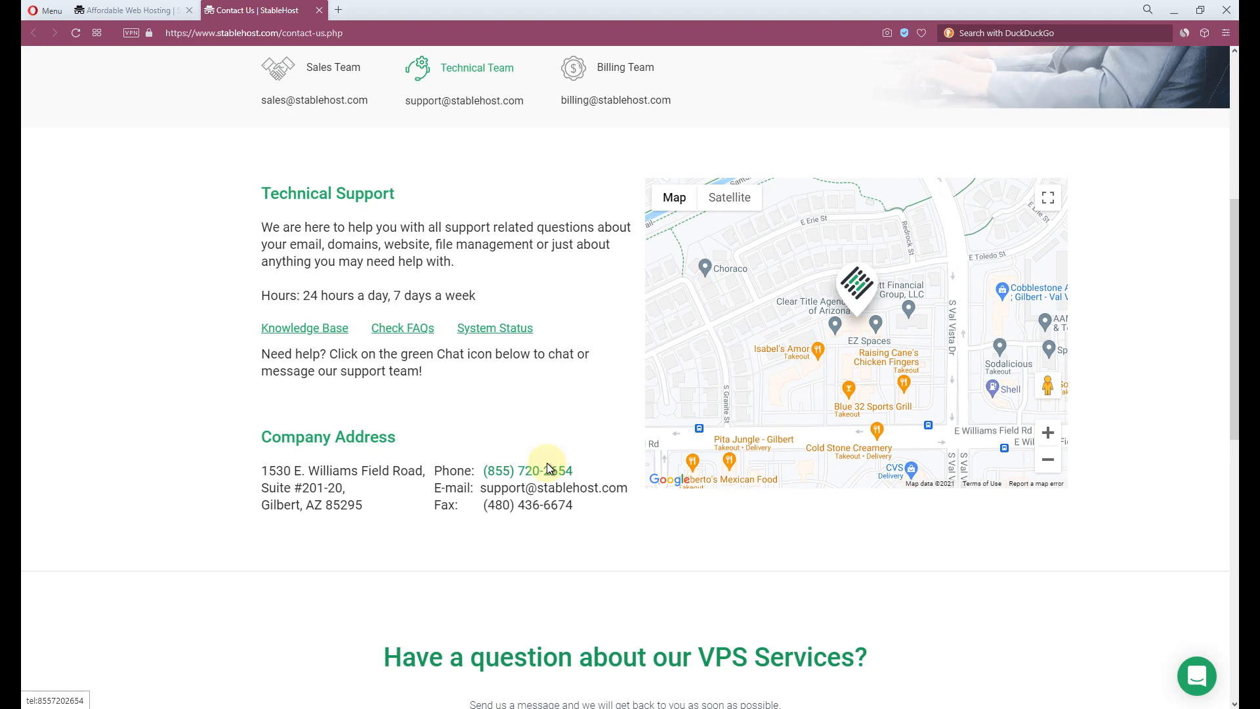
mouse_move(832, 558)
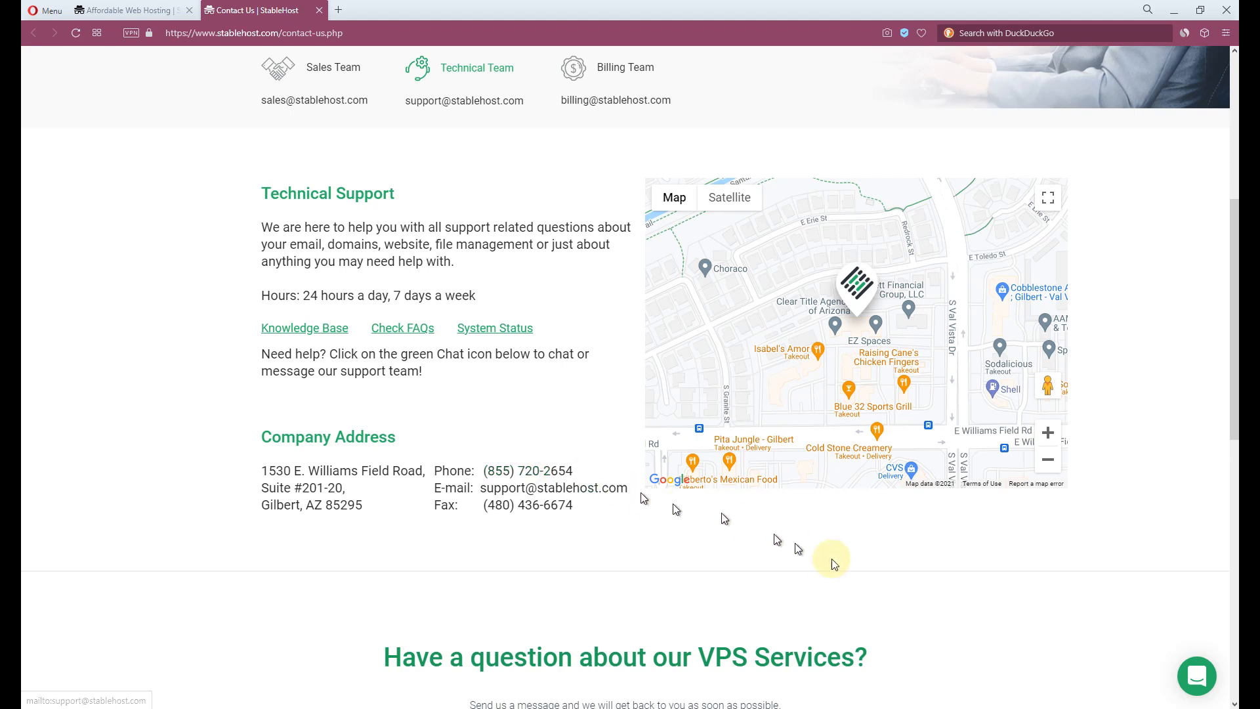
mouse_move(891, 580)
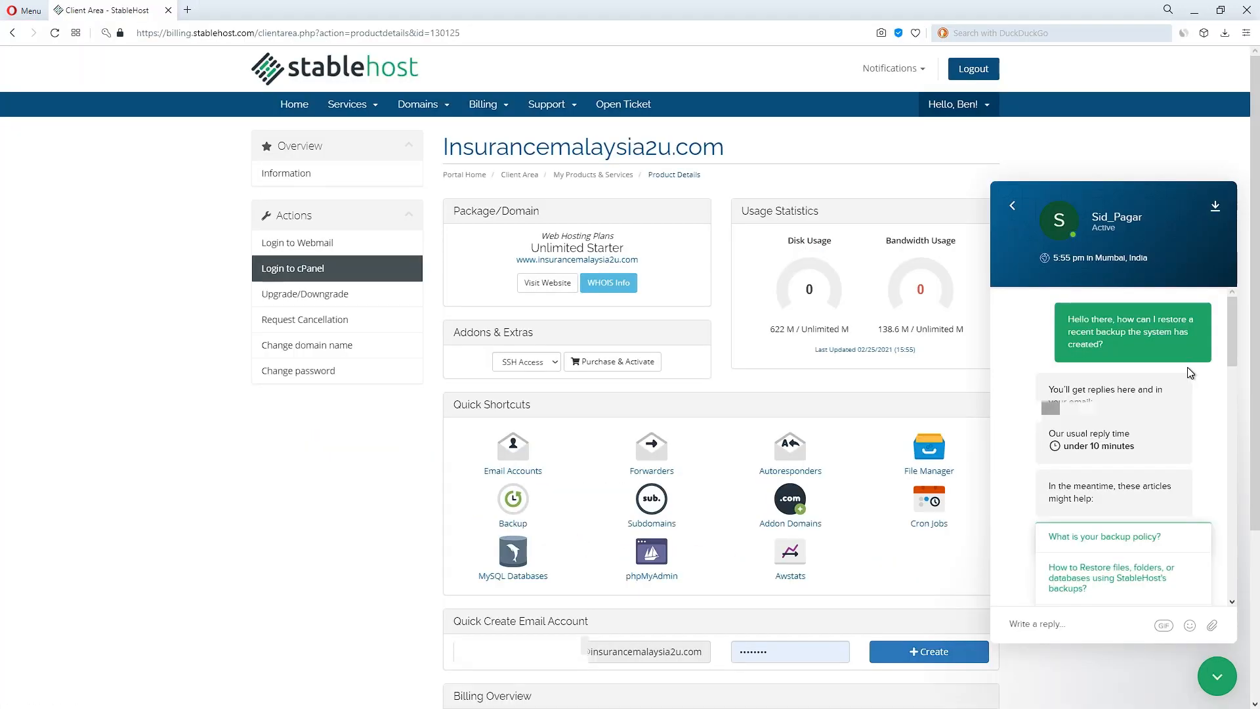
mouse_move(1208, 453)
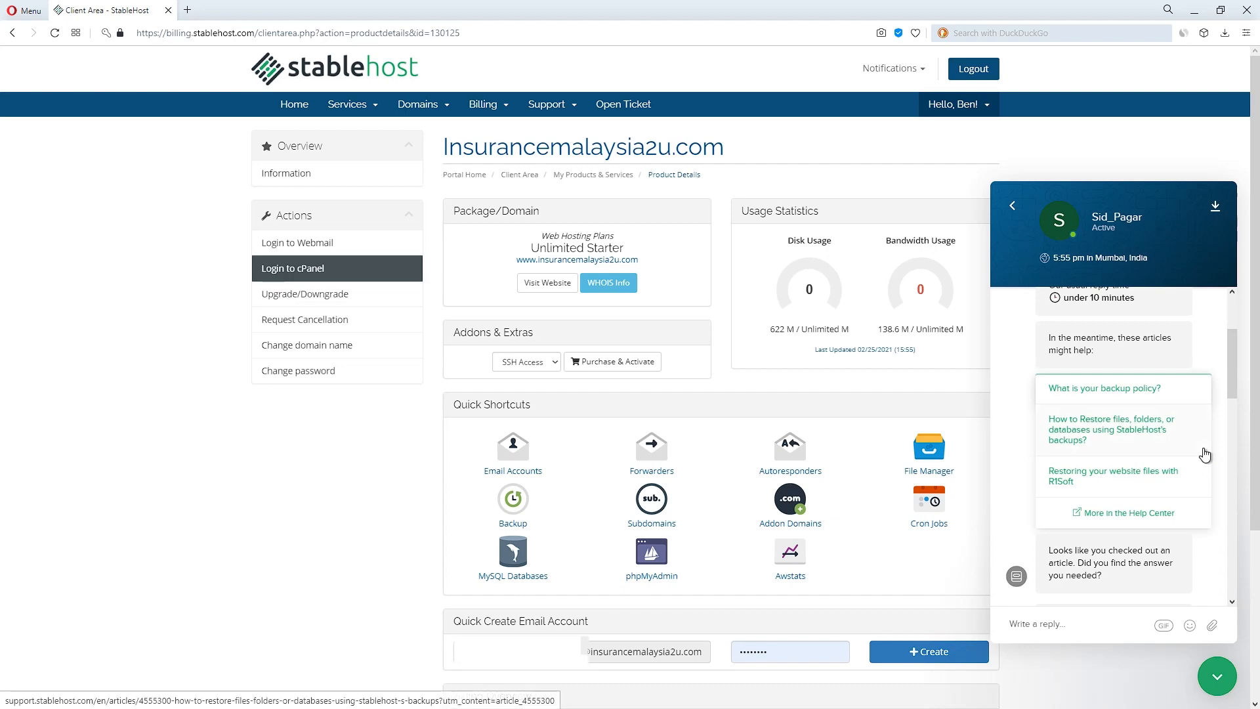
Scroll the live chat to the agent's R1Soft backup restore steps and login answer
scroll("down", 3)
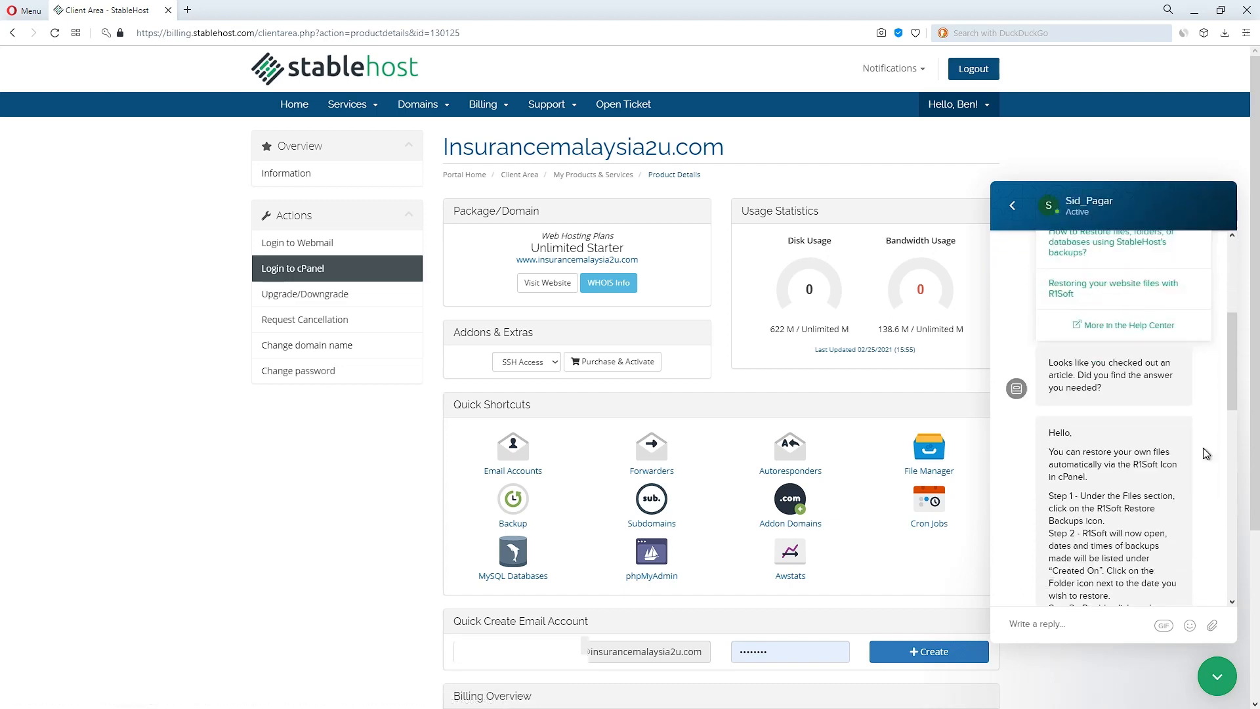
scroll("down", 3)
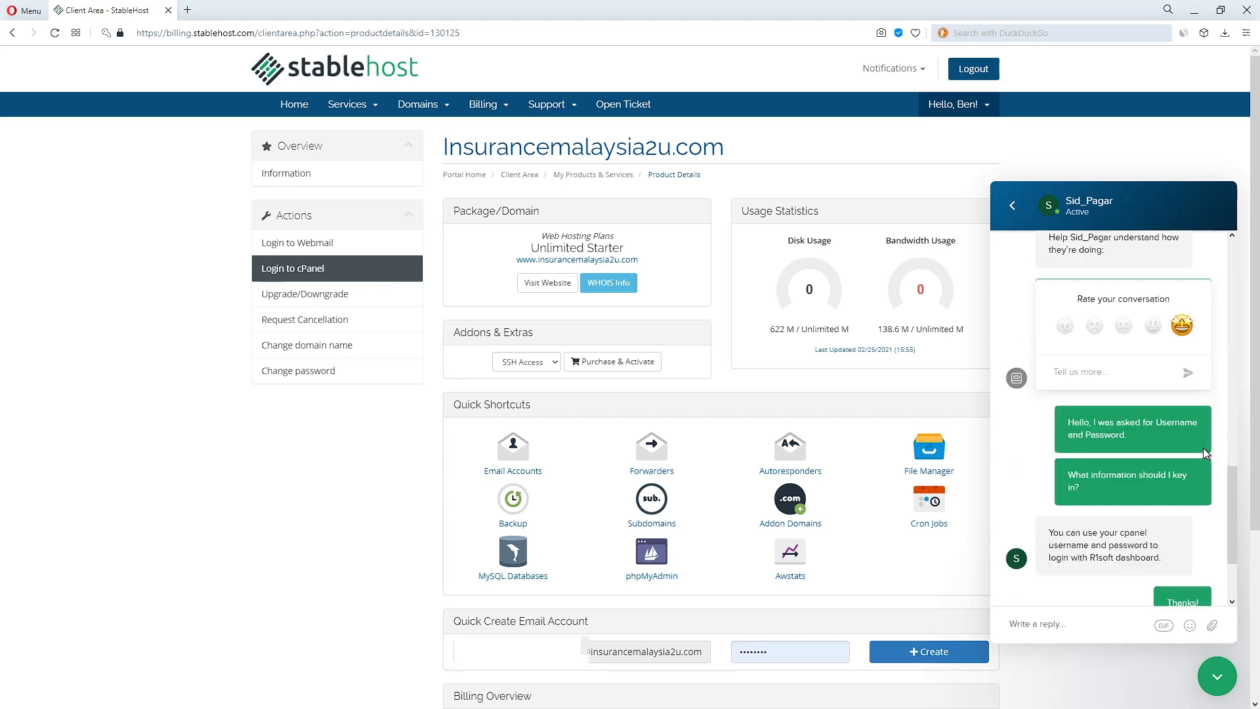
mouse_move(1202, 555)
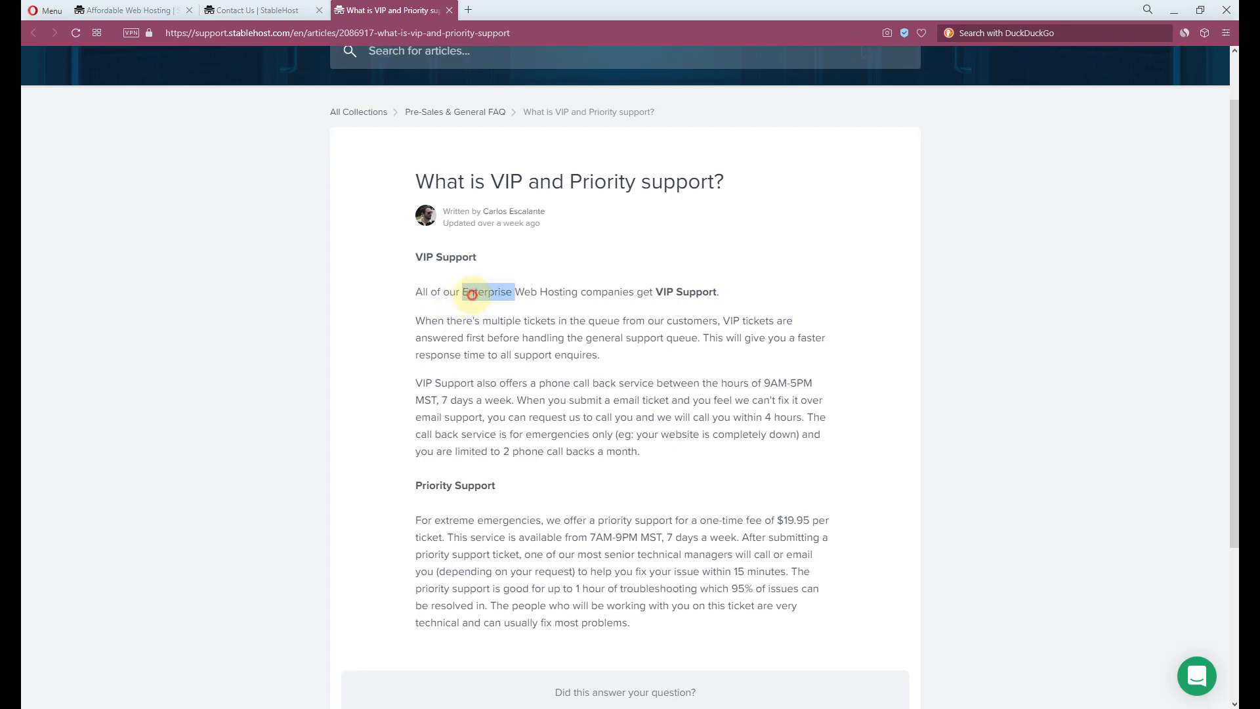
left_click_drag(465, 291, 577, 290)
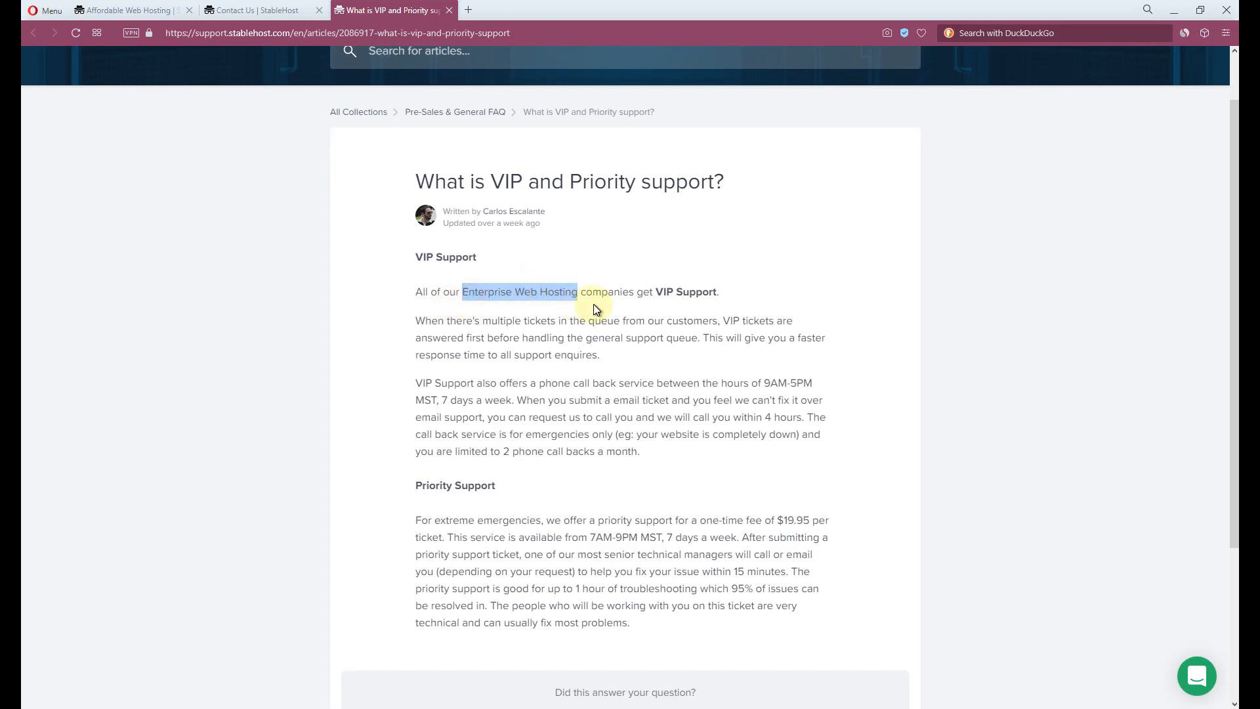
double_click(675, 292)
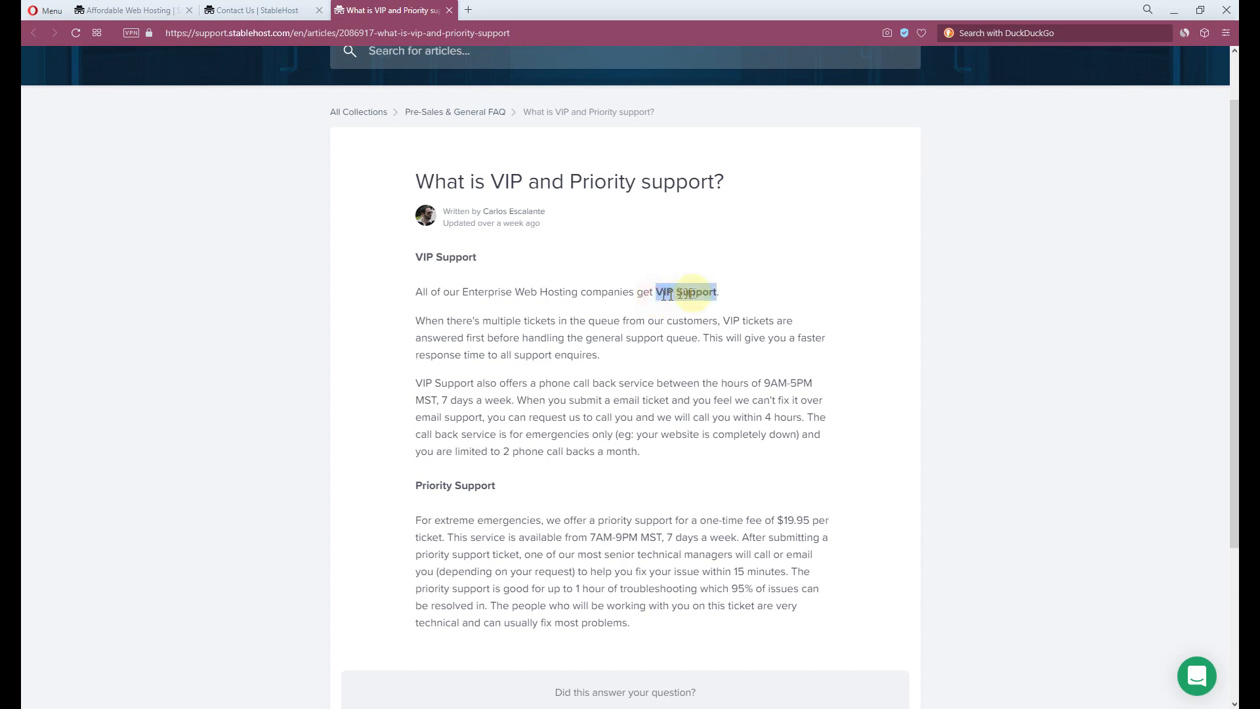
double_click(674, 292)
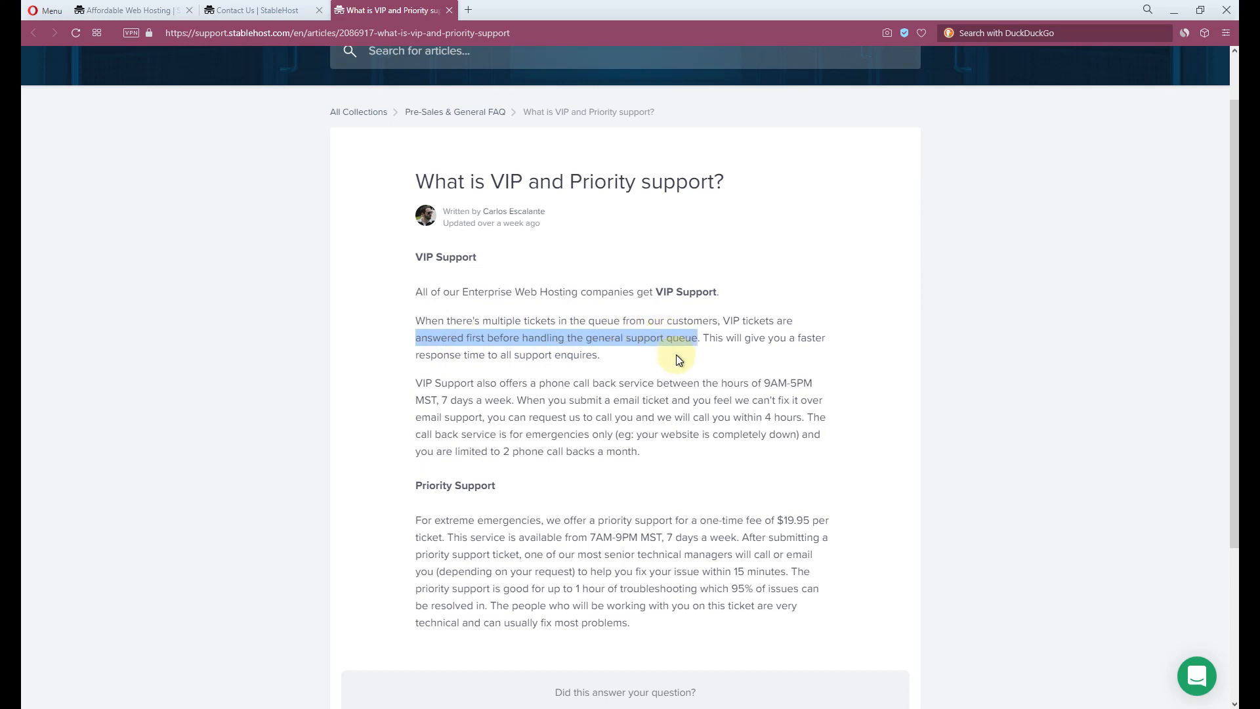
mouse_move(558, 379)
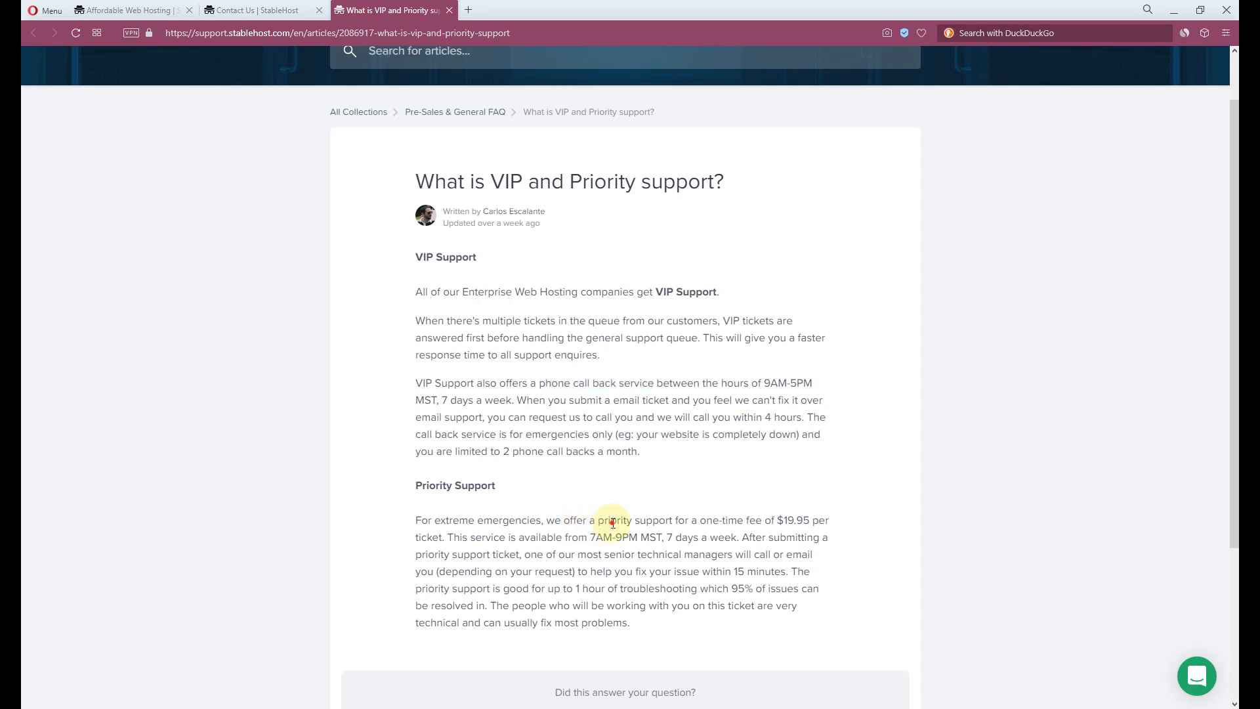
left_click_drag(598, 520, 812, 520)
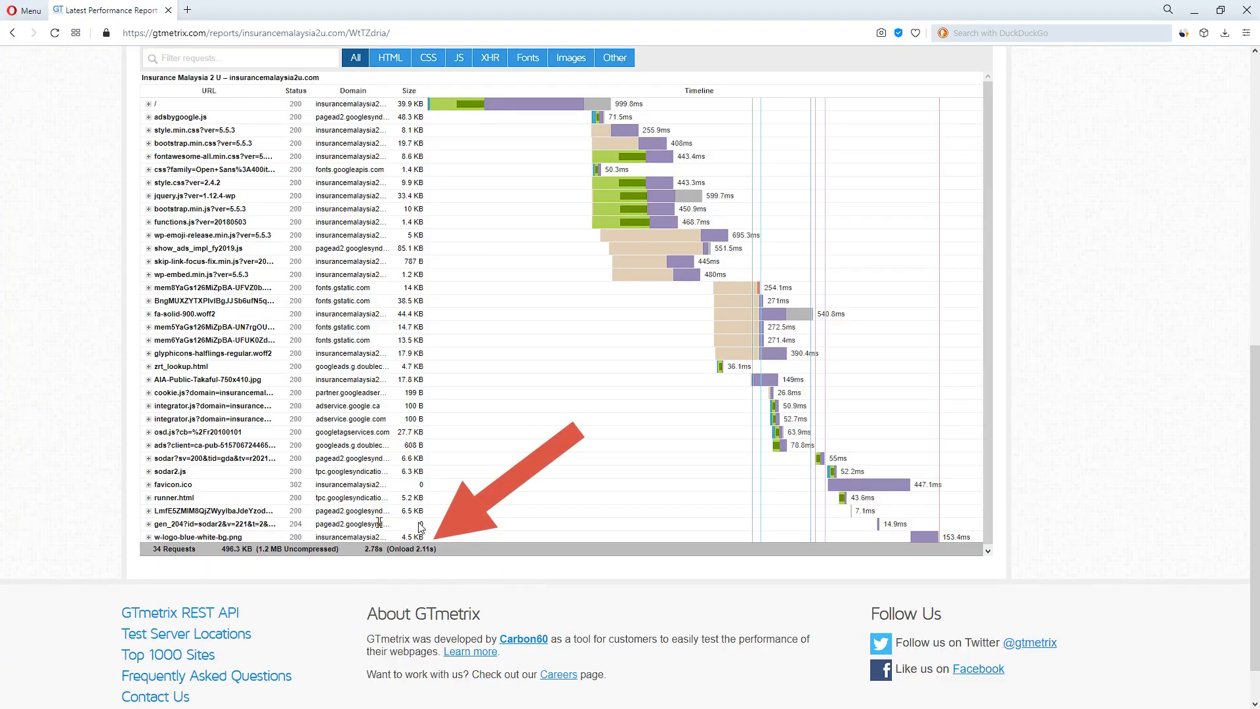
mouse_move(564, 558)
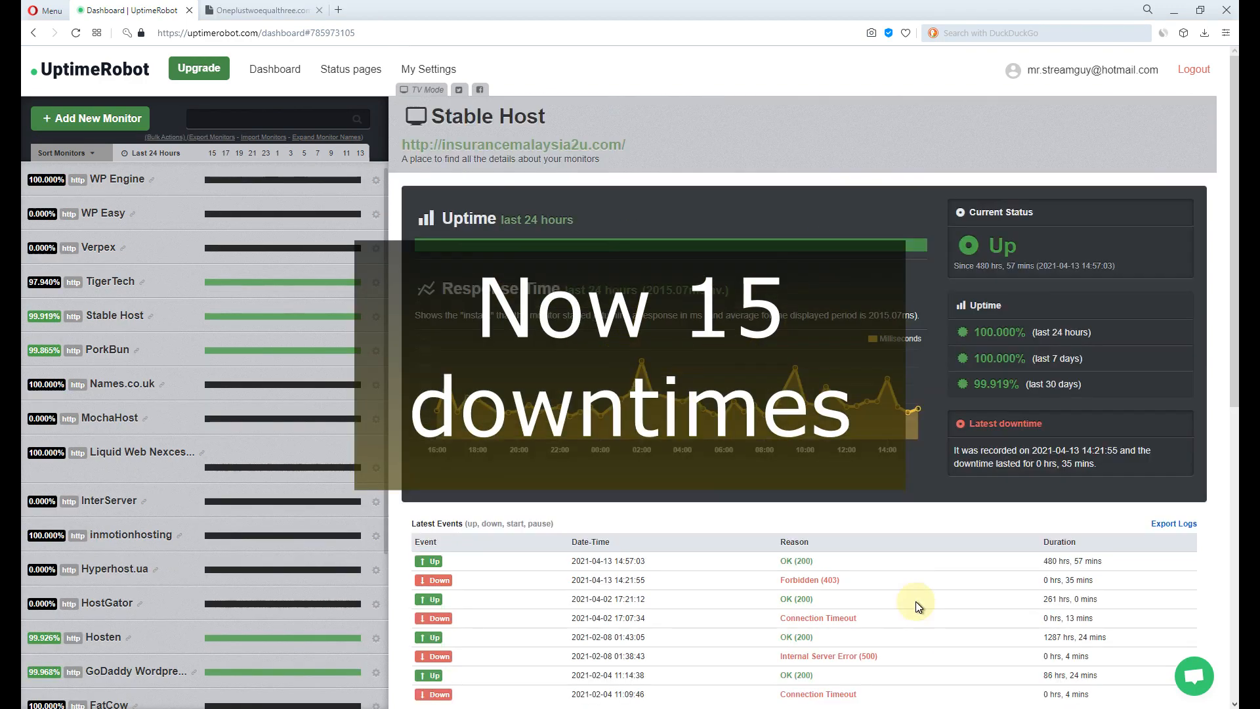
Scroll the Stable Host monitor page to its uptime percentages and Latest Events table
scroll("down", 3)
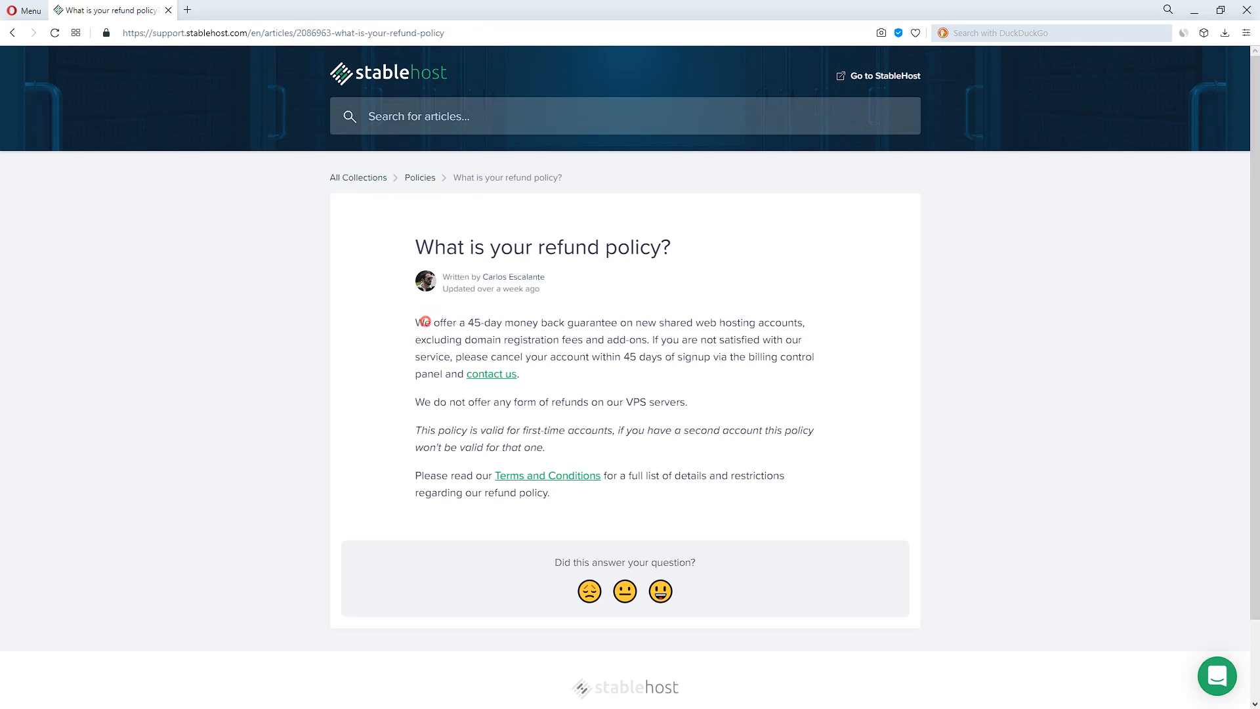
Highlight the article's opening sentence about the 45-day money back guarantee for new shared hosting
left_click_drag(415, 322, 803, 323)
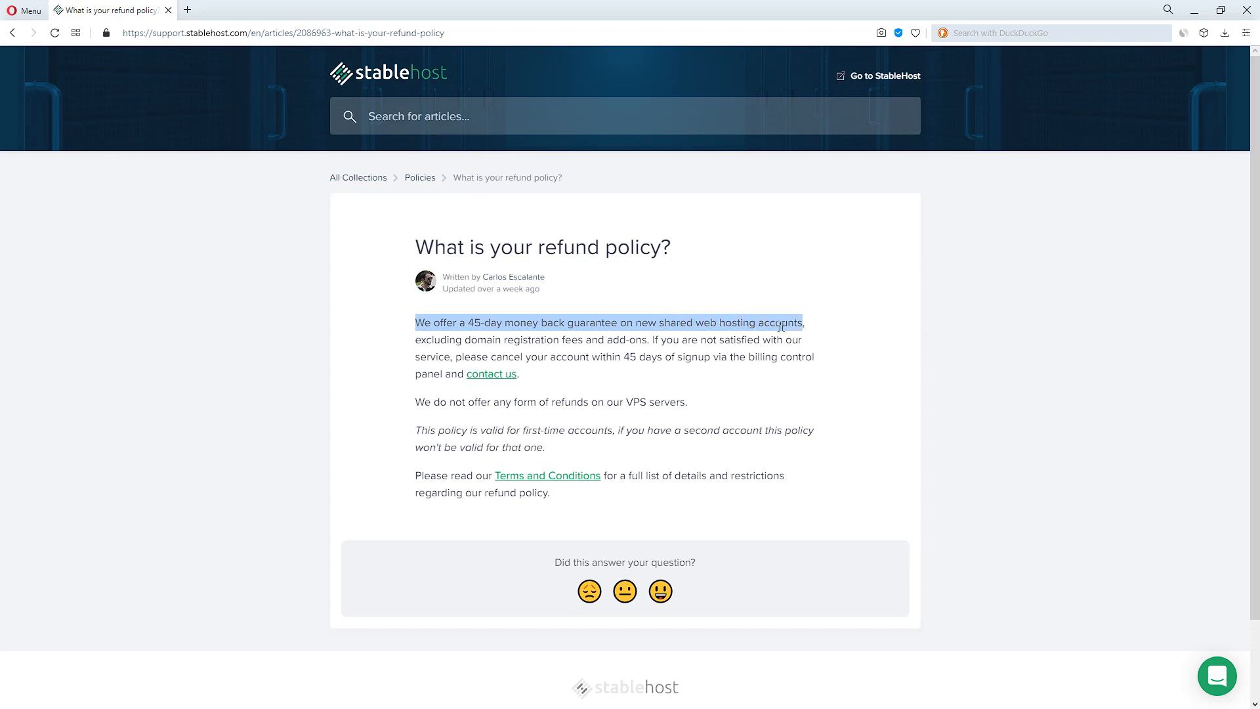
mouse_move(872, 339)
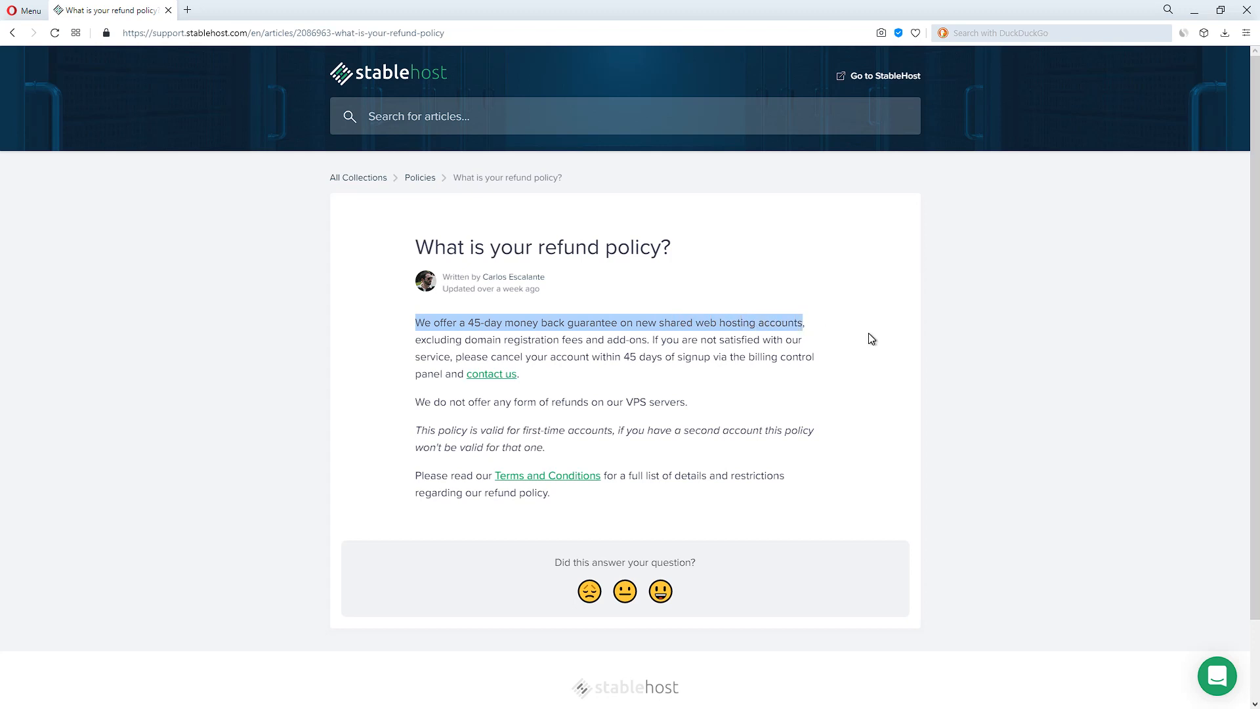